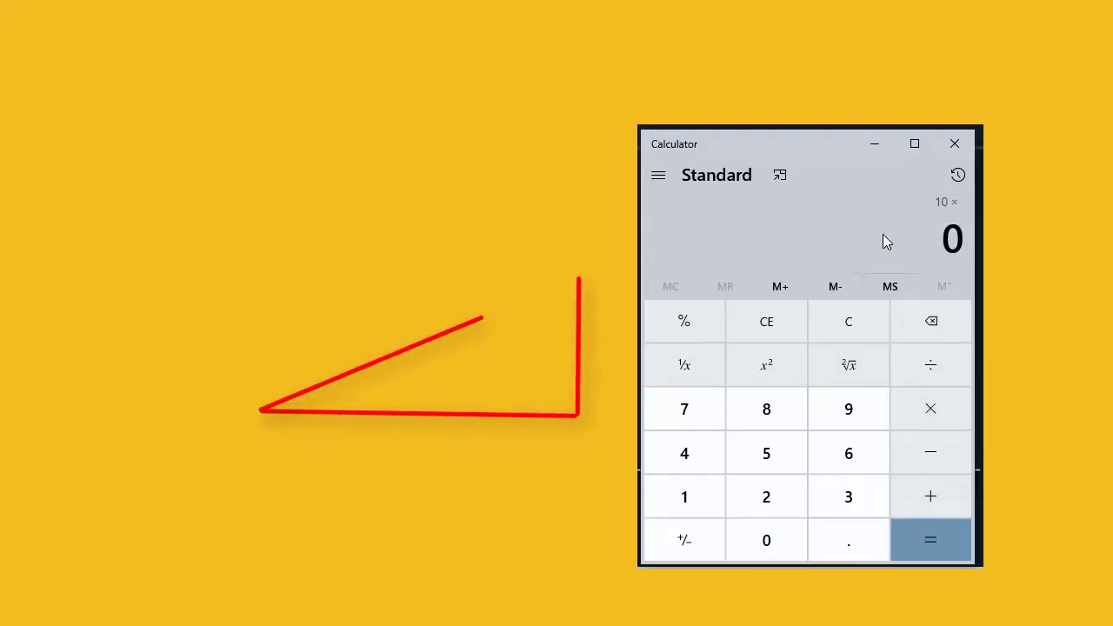
- Compute the rise 10 × 0.16 = 1.6, then start the rise line off the base
click(929, 540)
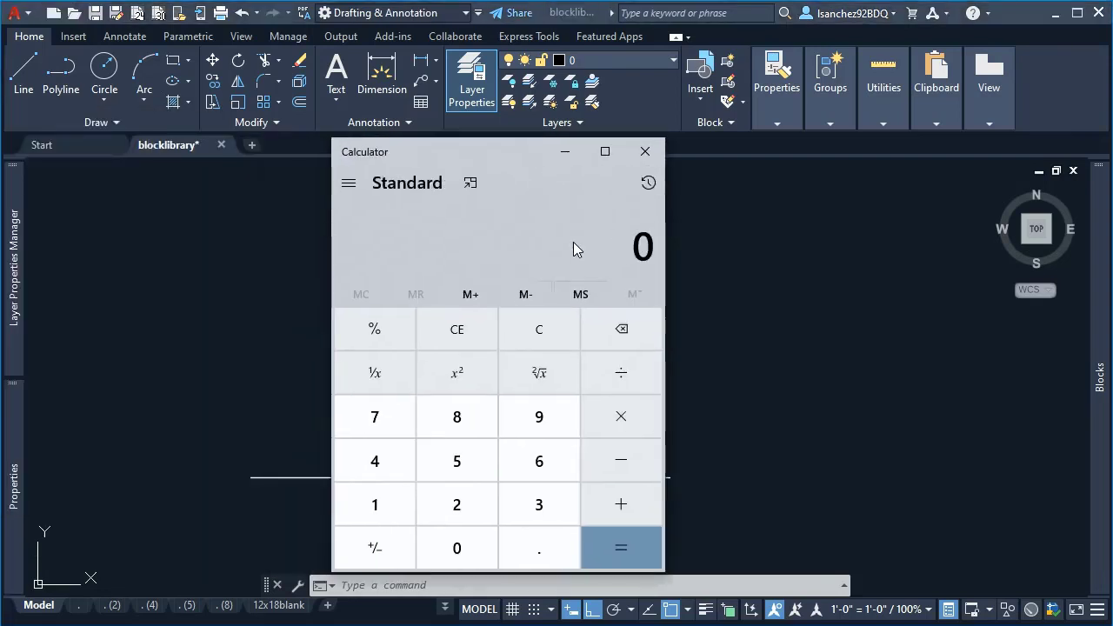
click(621, 415)
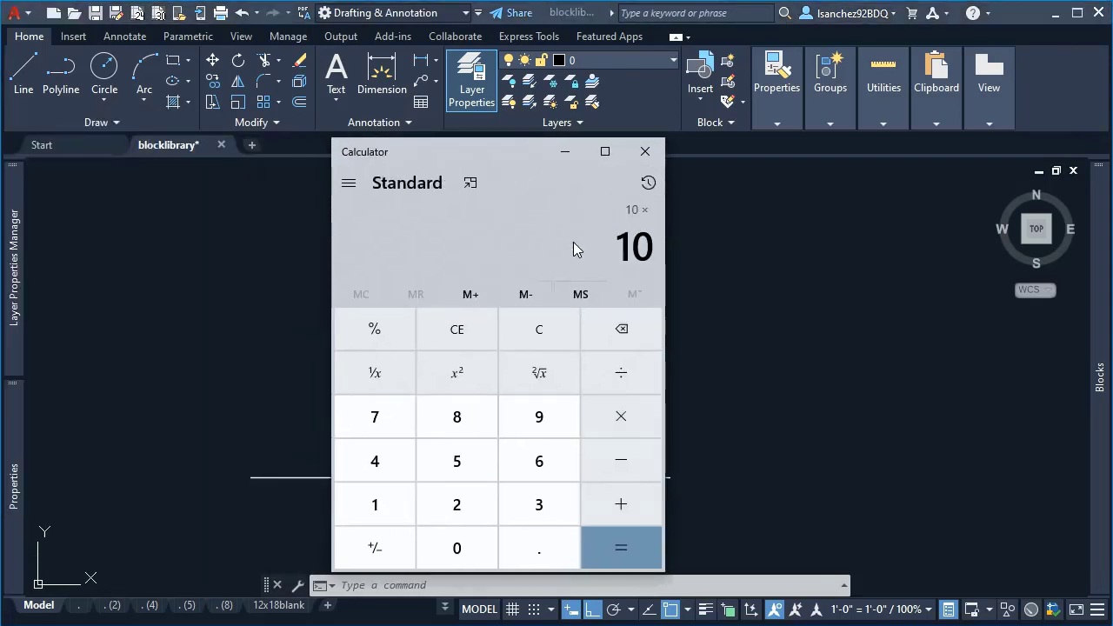
click(621, 547)
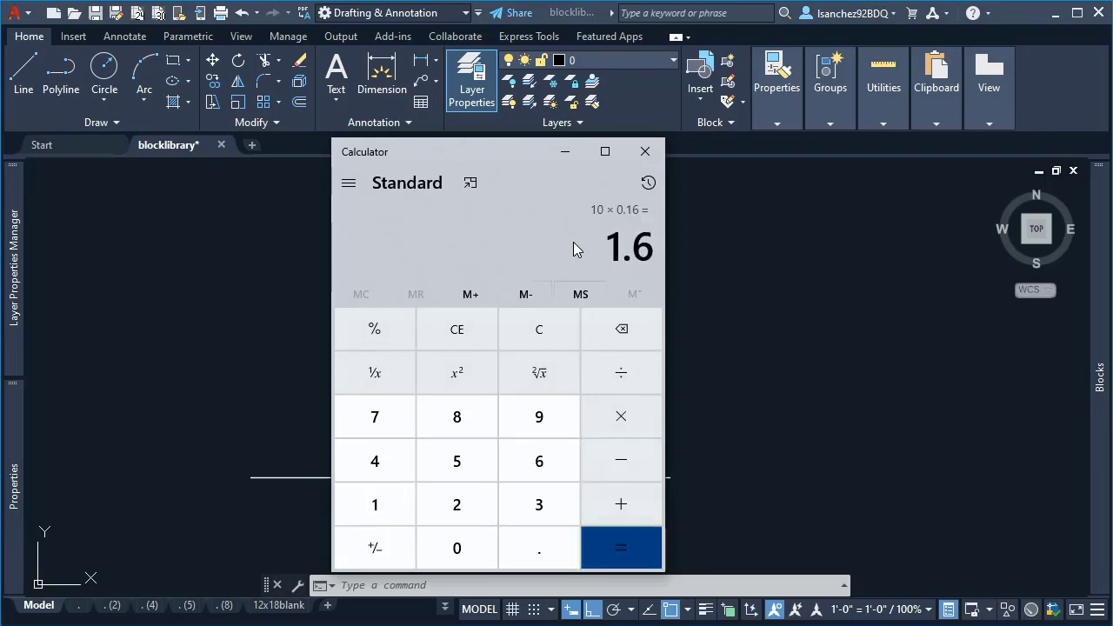
click(644, 152)
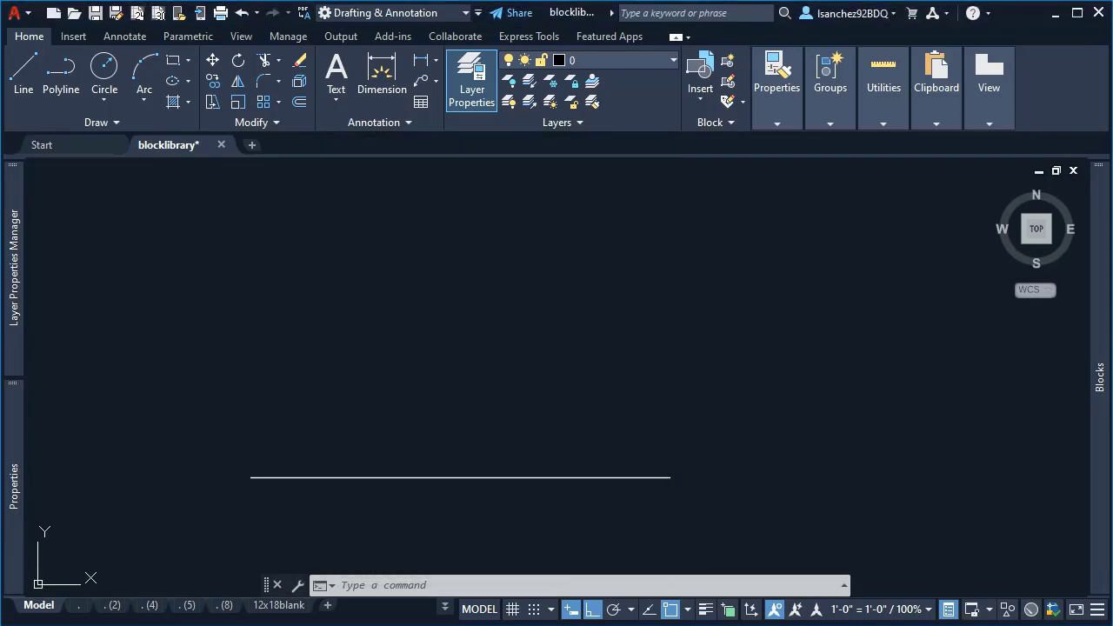
click(669, 477)
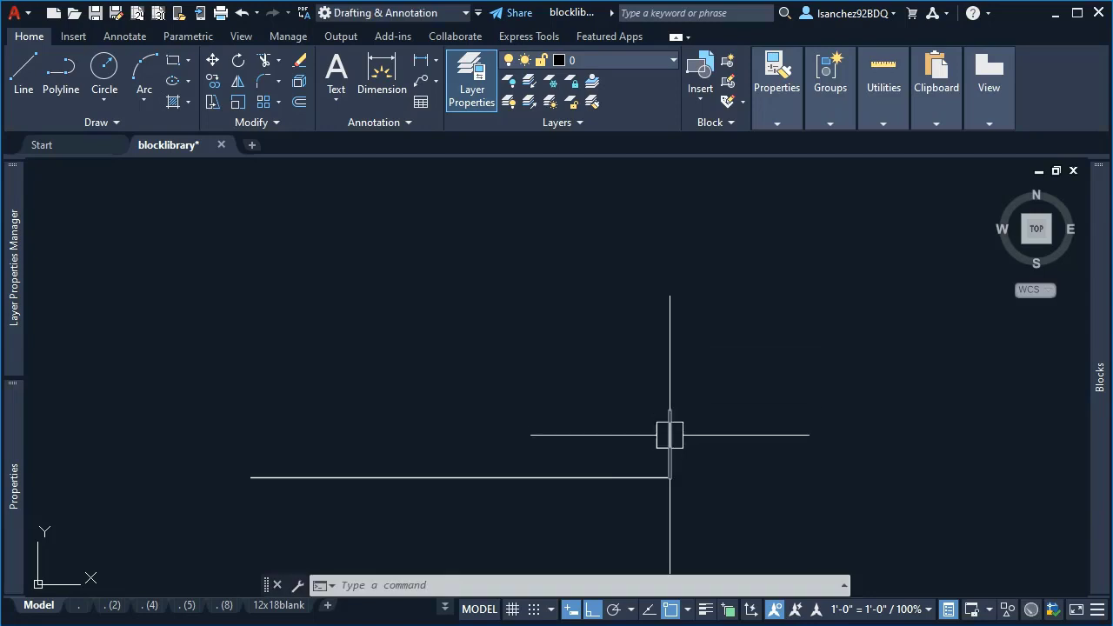
mouse_move(669, 434)
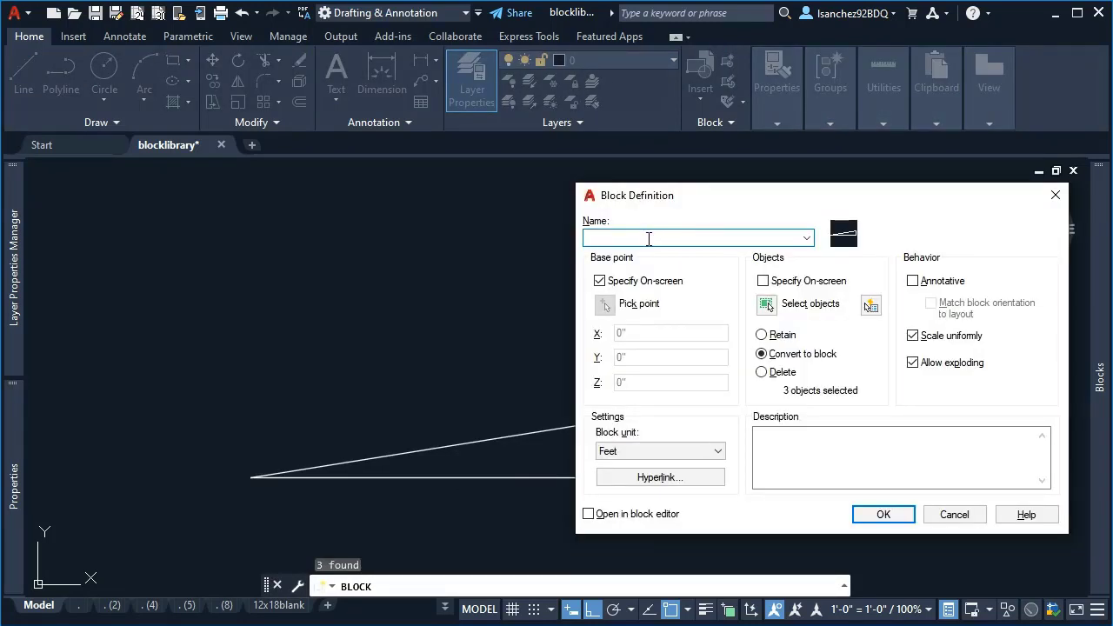
- Name the block PARKING_RAMP_SLOPE16 with its base point at the triangle's lower-right corner
text(PARKING_RAMP)
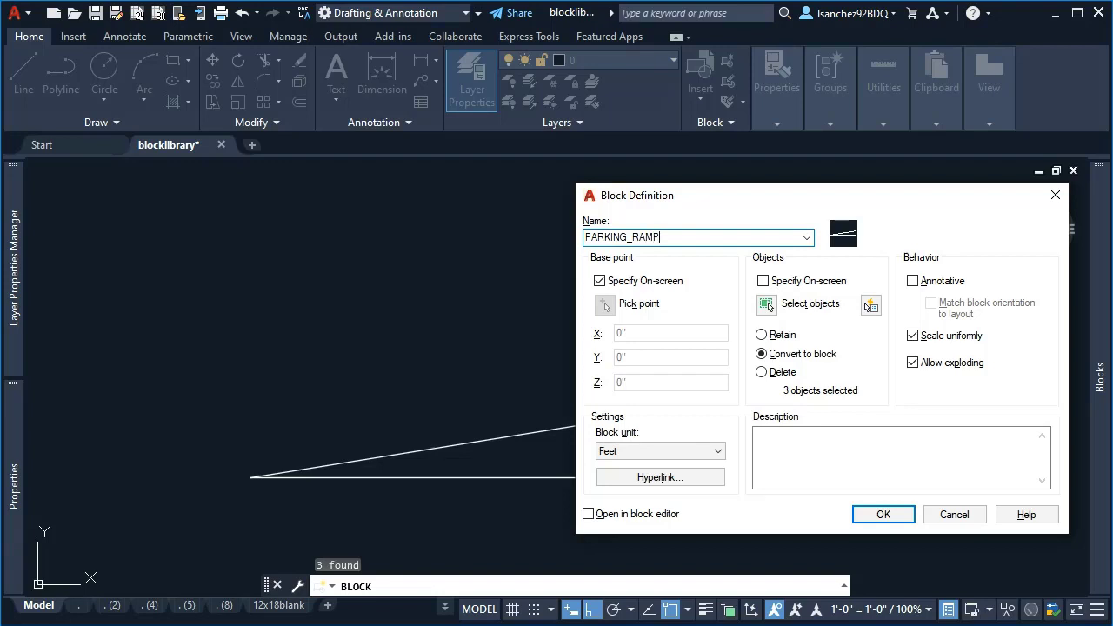
text(_SLOPE)
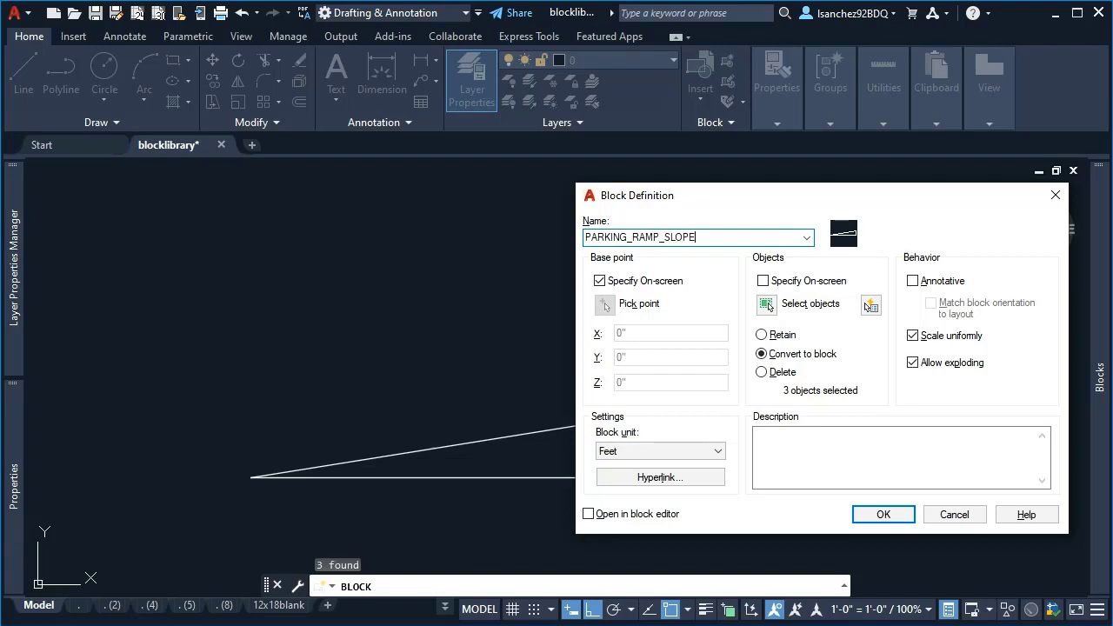
mouse_move(772, 417)
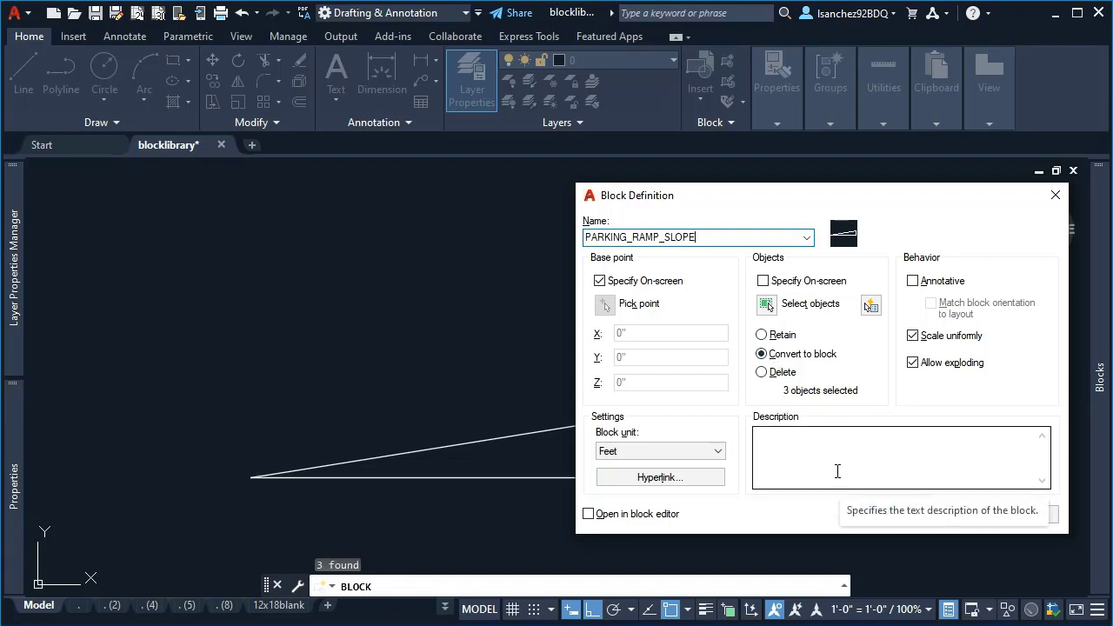
text(16)
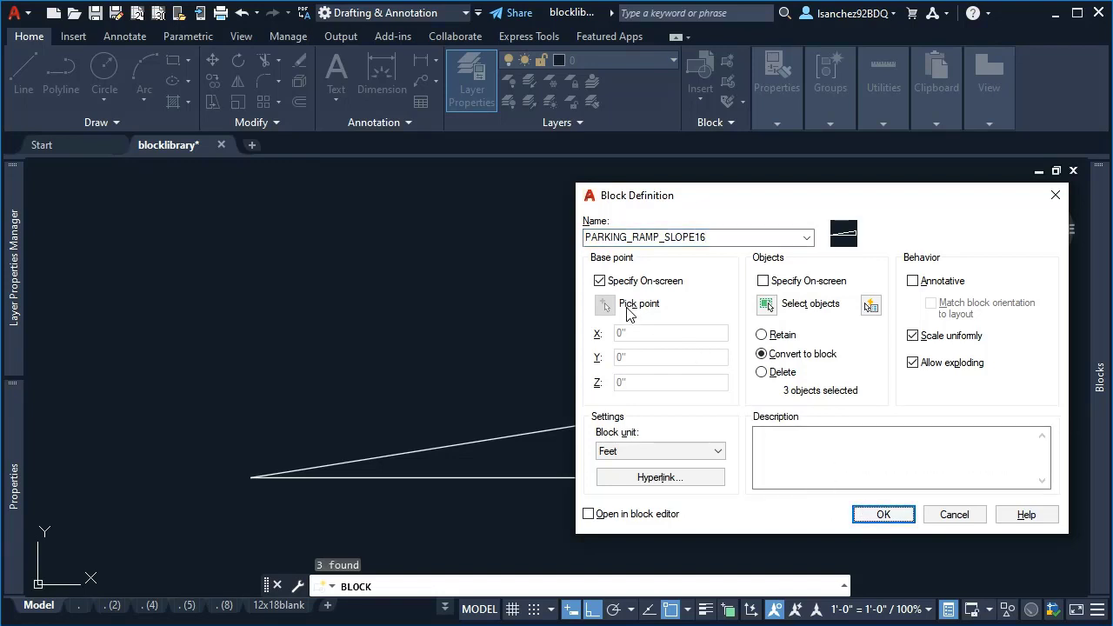
click(882, 514)
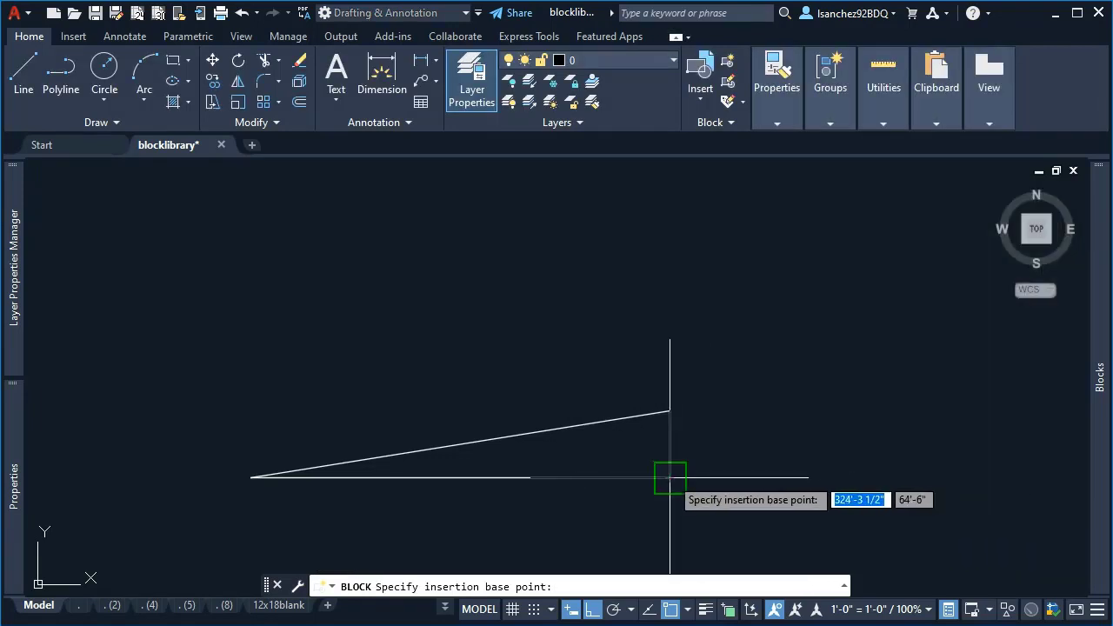
click(670, 477)
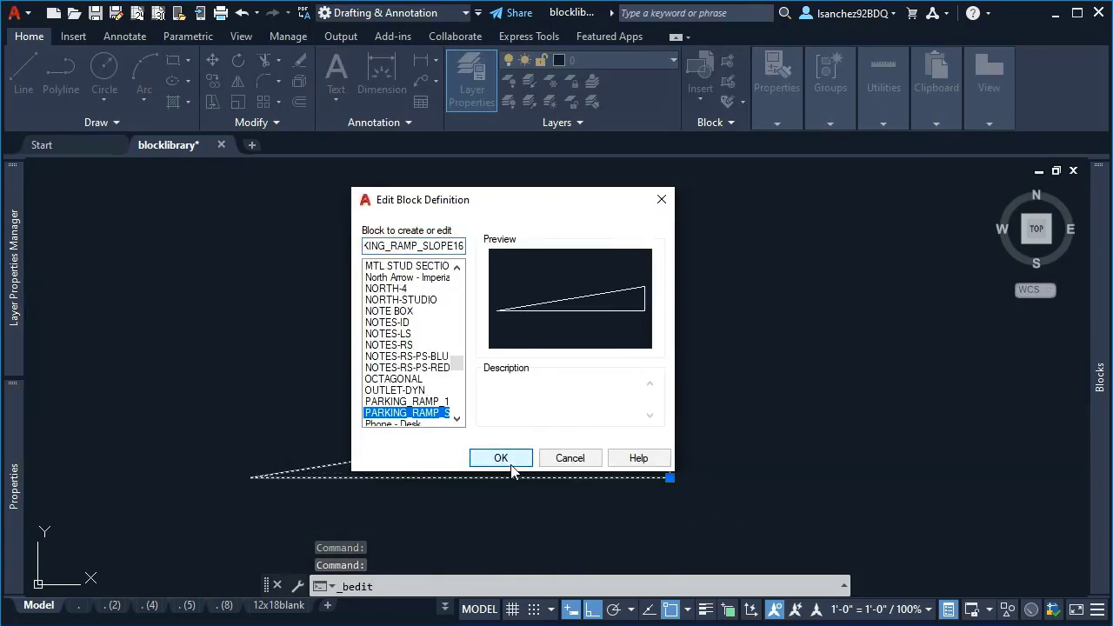
- Open the ramp block in the Block Editor and constrain its base as LENGTH=10'-0"
click(500, 459)
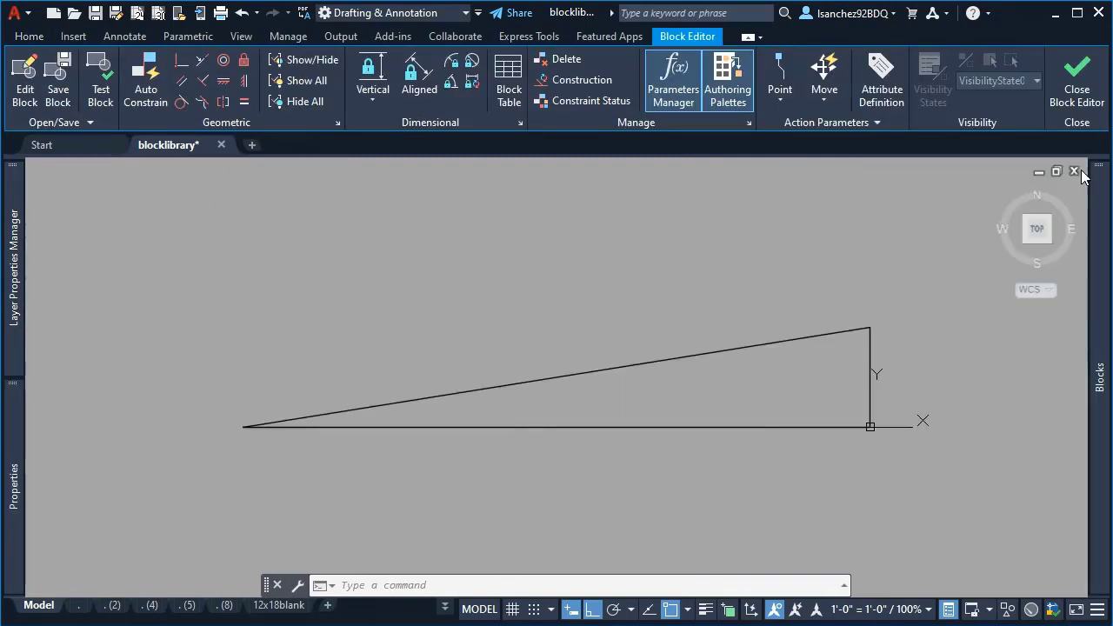
click(372, 74)
text(AUTOC)
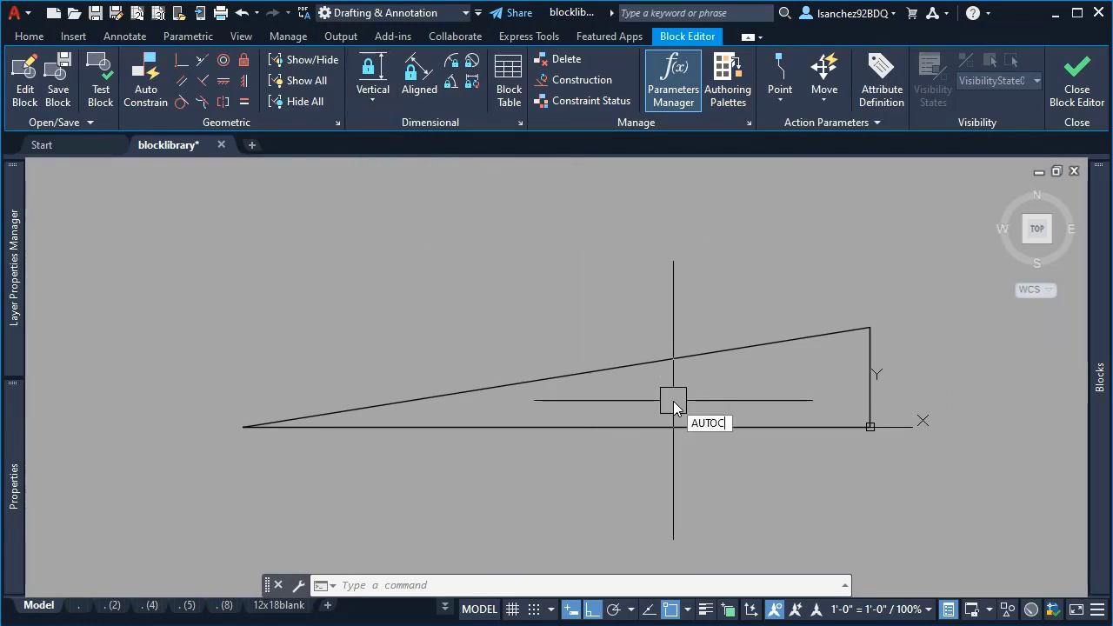
text(O)
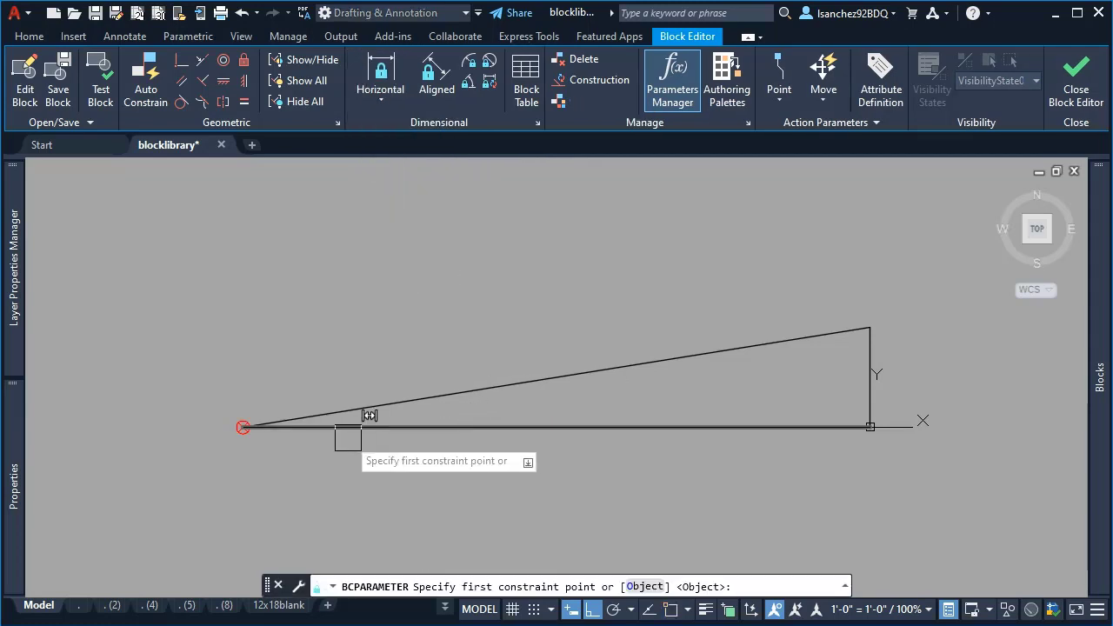
click(243, 426)
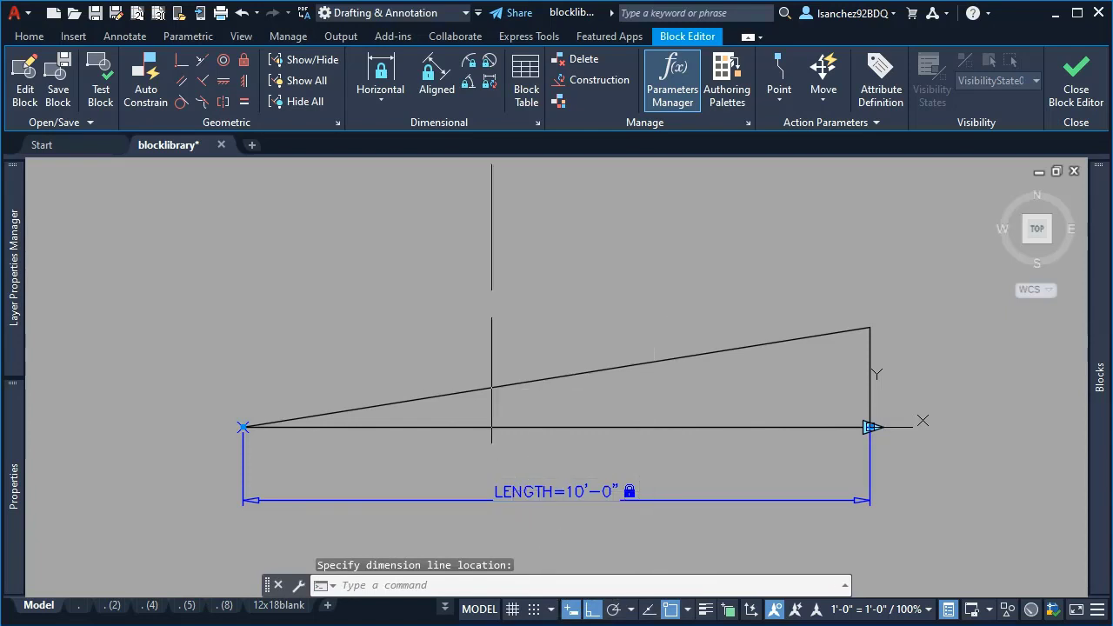
- Add a vertical HEIGHT=1'-7" constraint on the ramp's rise and show the parameter list
click(380, 78)
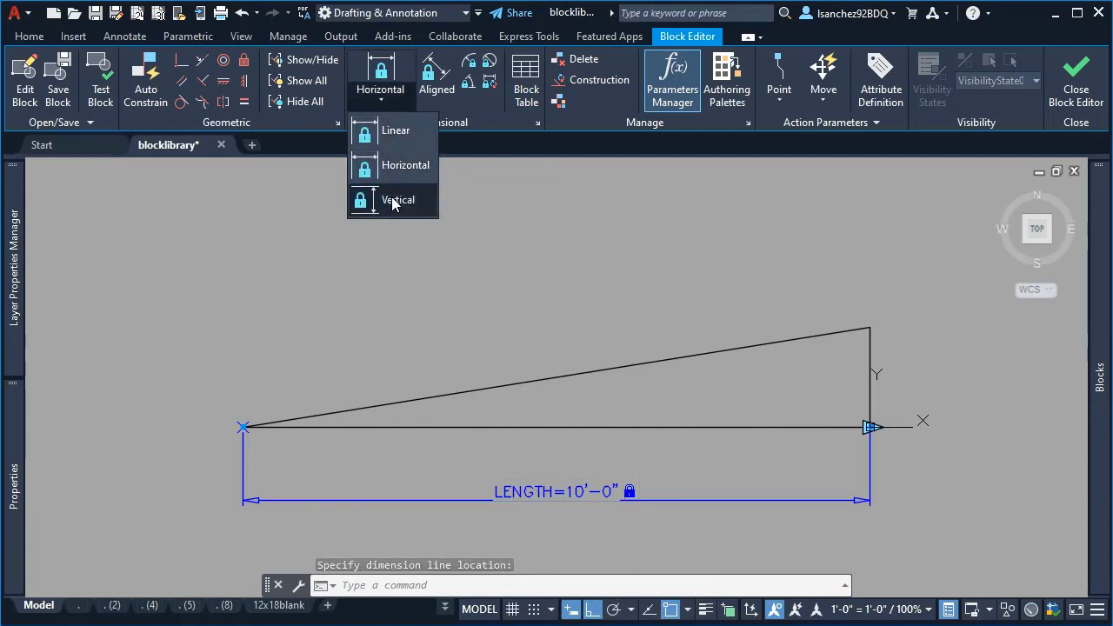
click(398, 200)
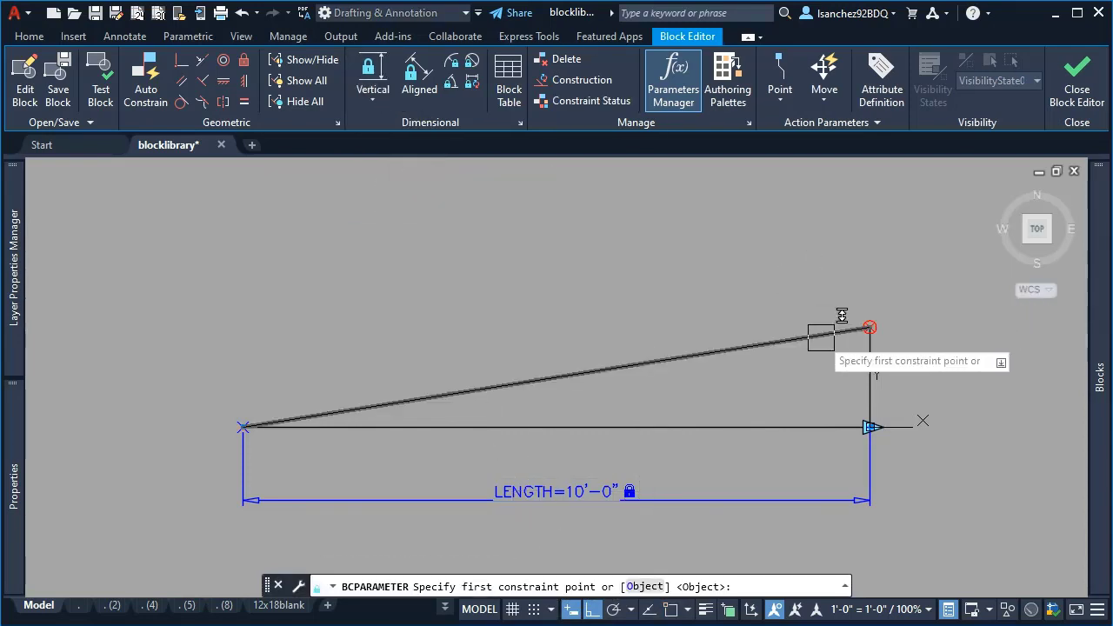
click(869, 328)
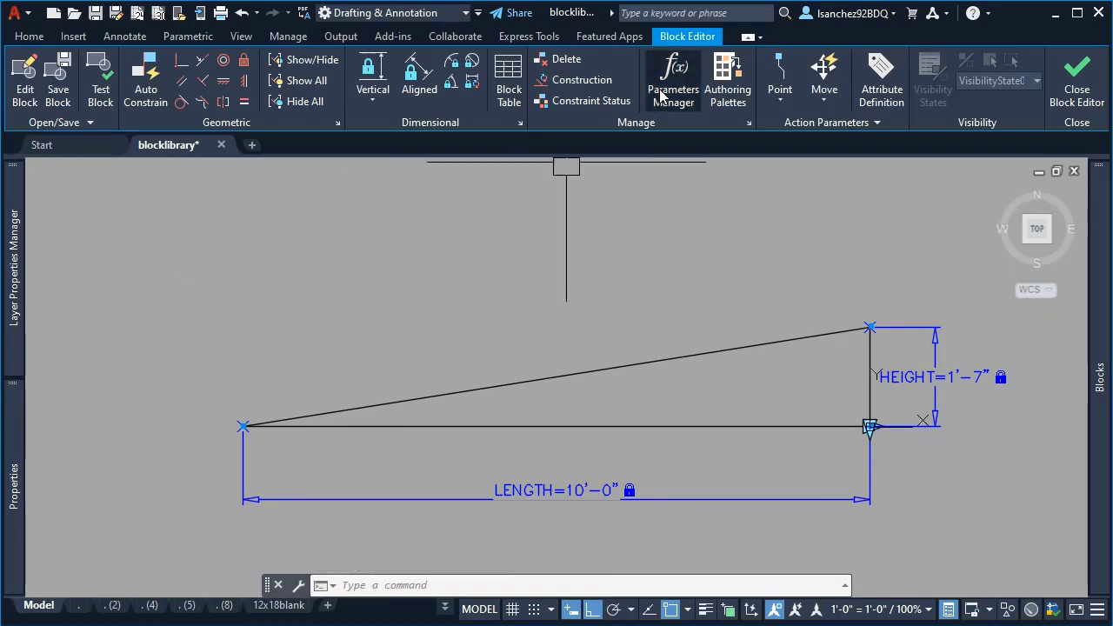
click(673, 78)
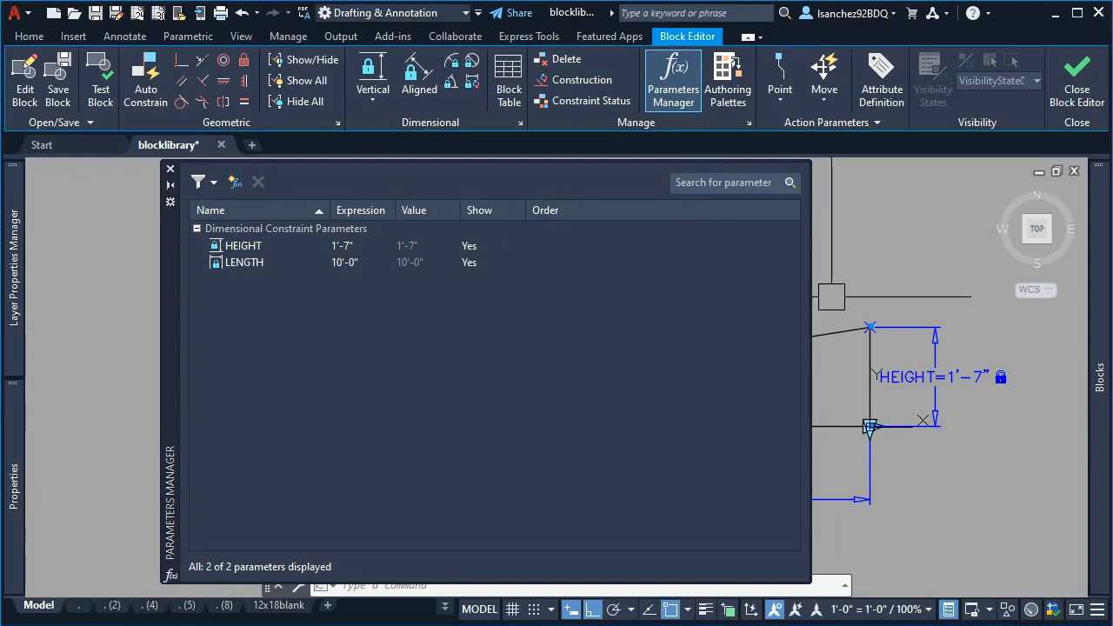
- Narrow the Parameters Manager, set HEIGHT's expression to LENGTH*0.16, and close it
drag(807, 282, 587, 282)
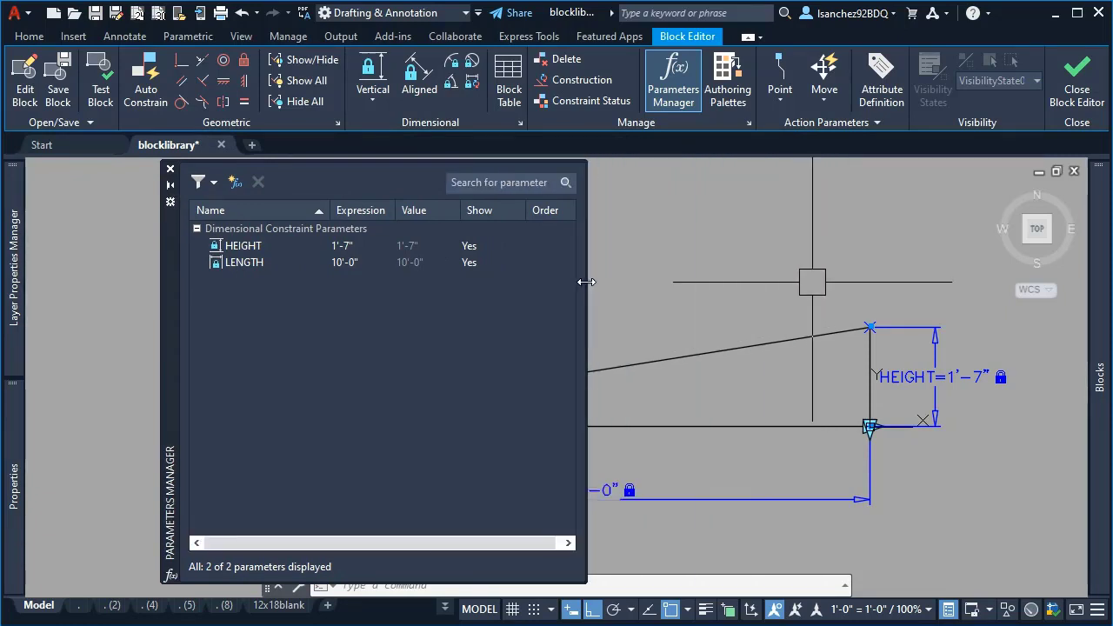
drag(587, 282, 554, 311)
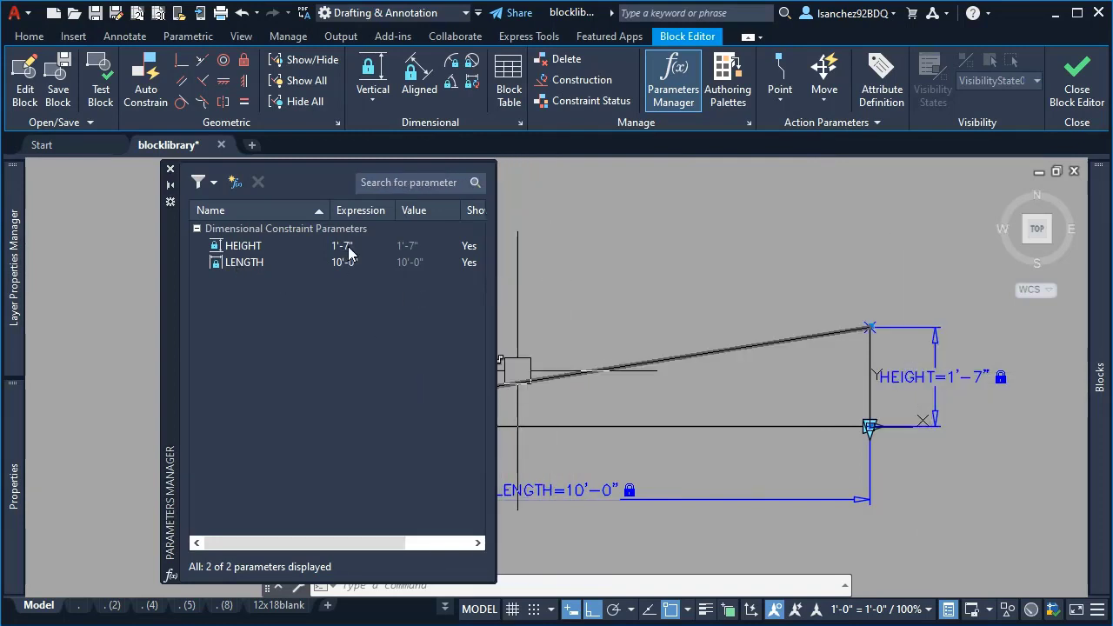
click(243, 246)
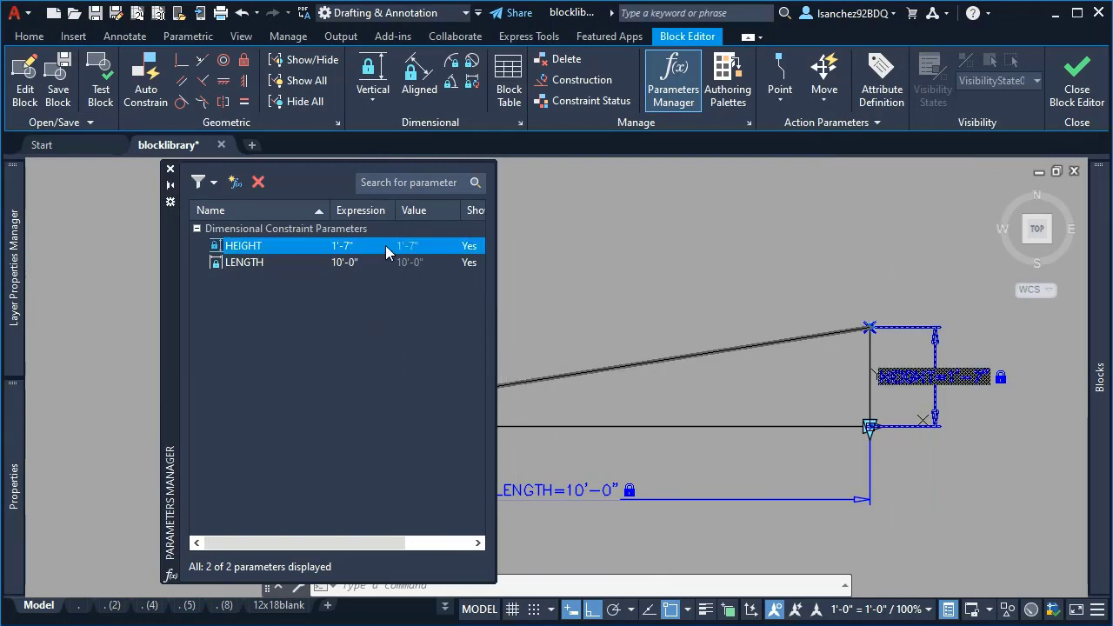
double_click(359, 245)
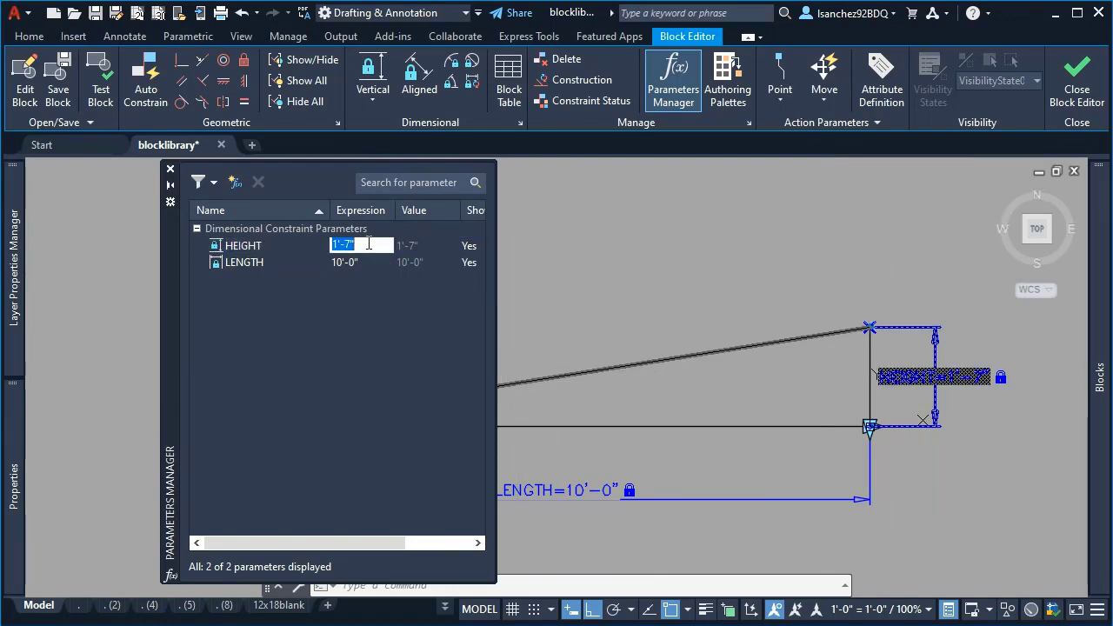
text(LENGTH*0.16)
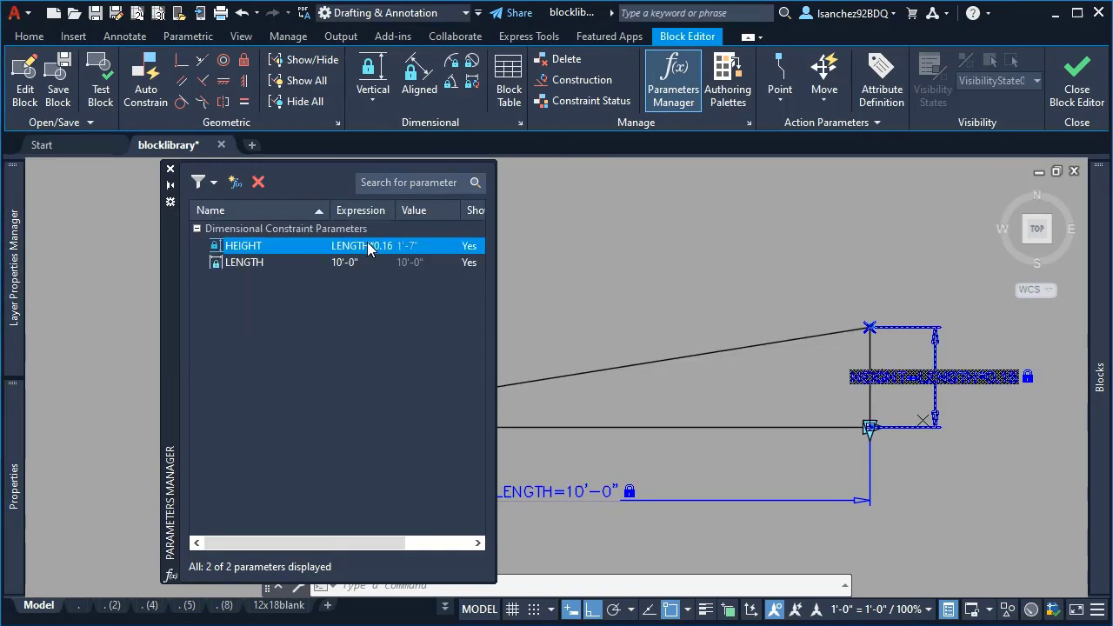
click(243, 245)
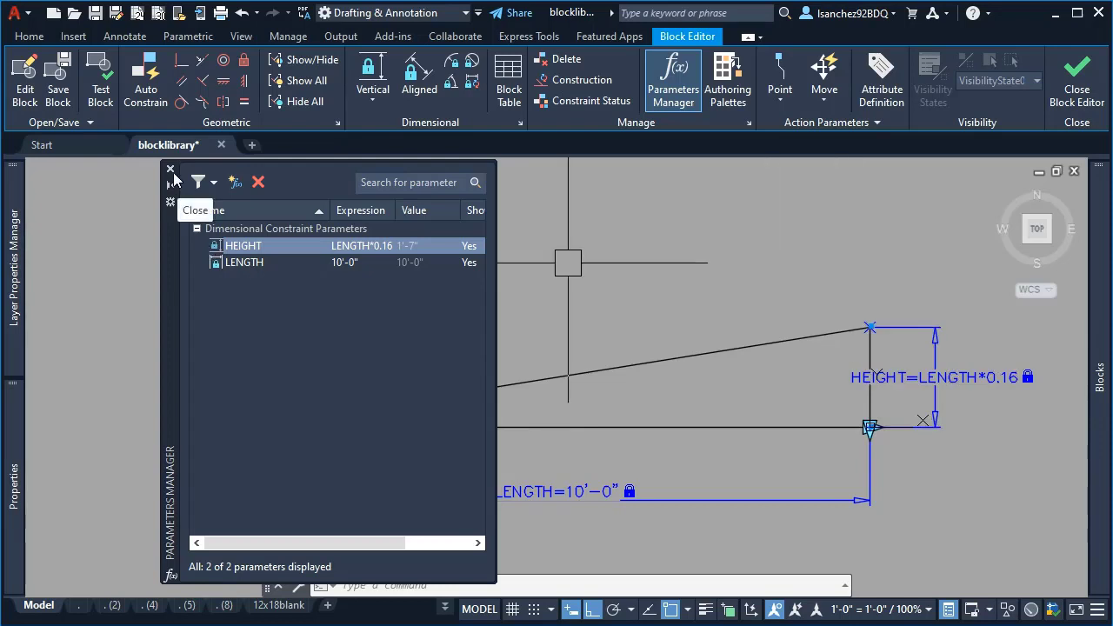
click(171, 167)
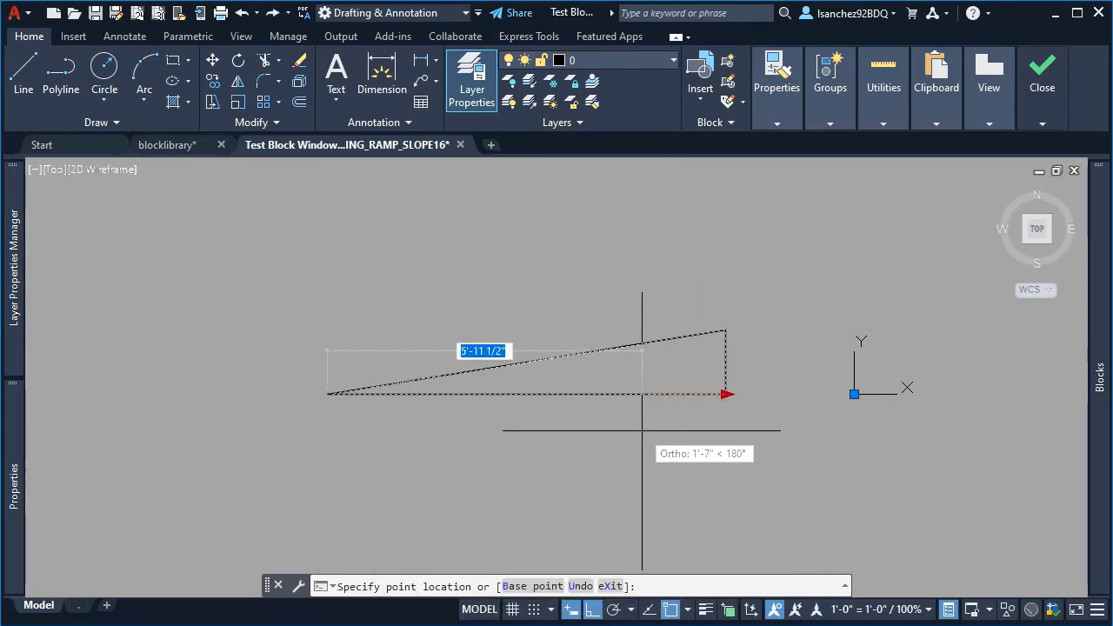
- Stretch the test ramp to 25' and verify the expected rise 25 × 0.16 = 4
text(25')
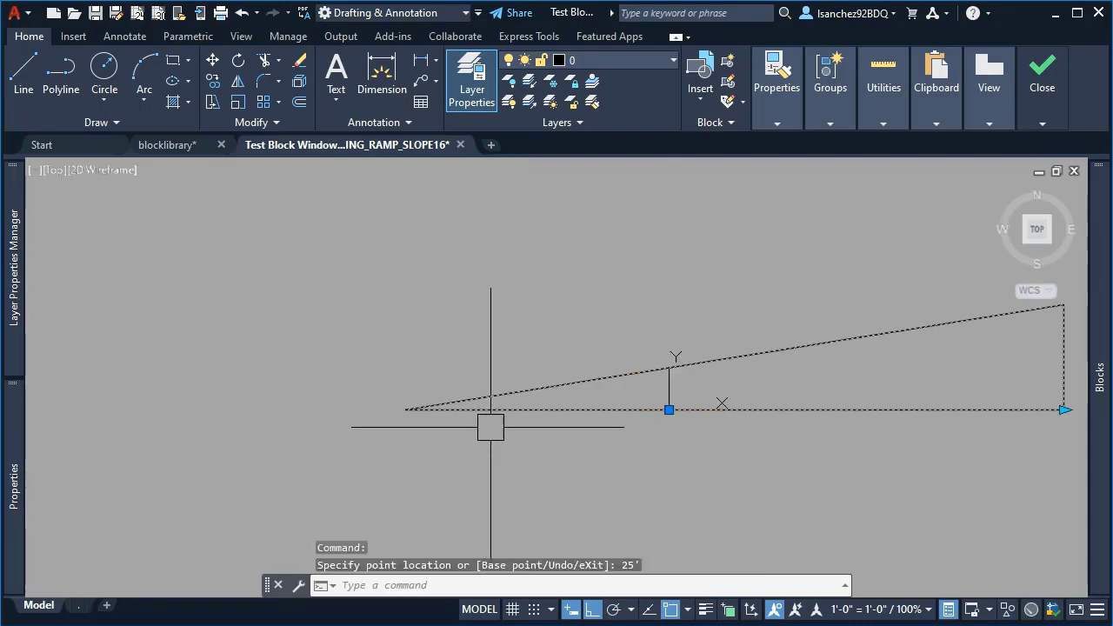
key(Escape)
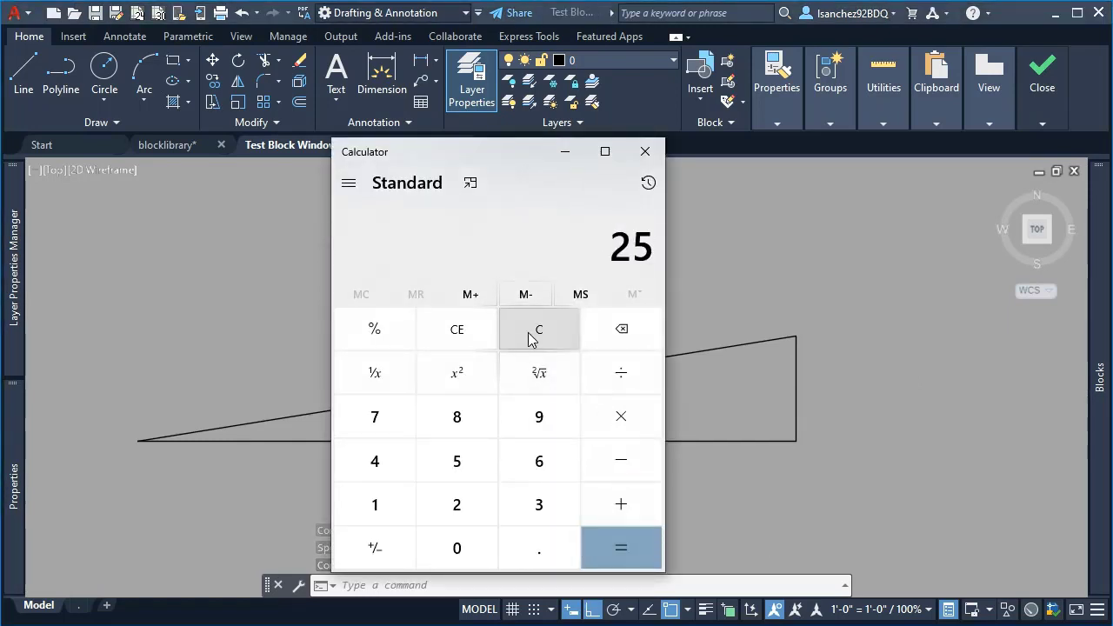
click(375, 505)
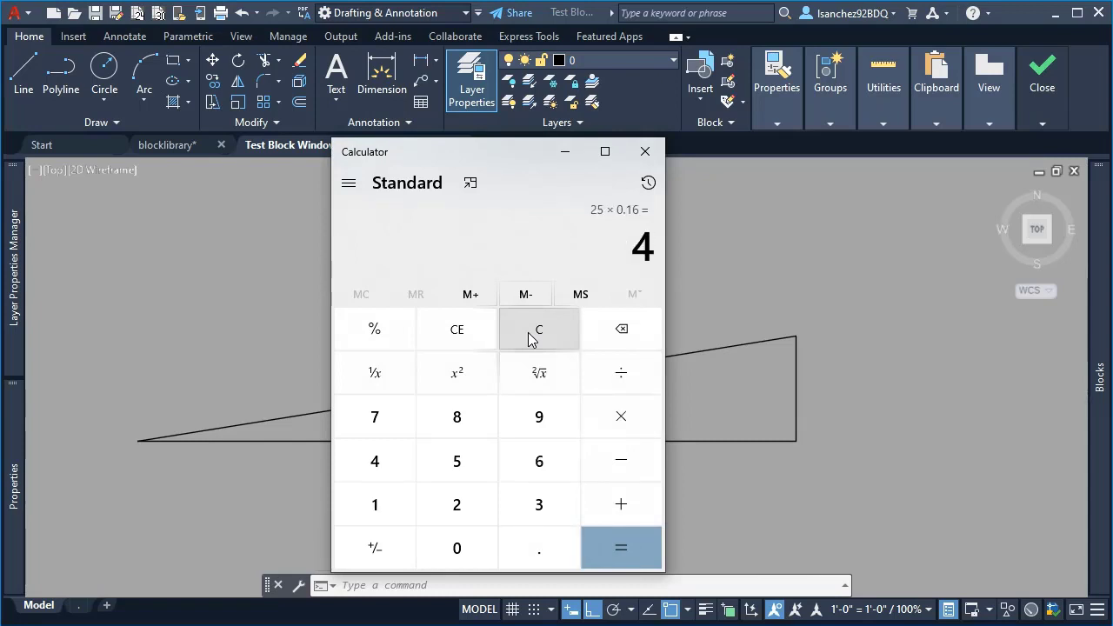
click(645, 151)
text(DLI)
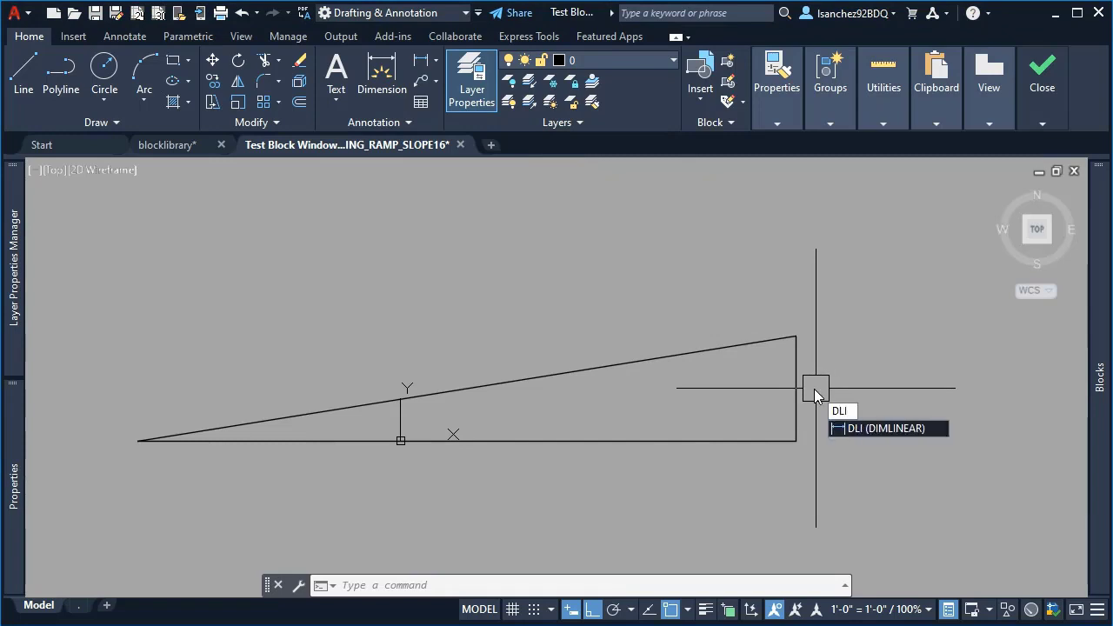
- Adjust the ramp's length constraint to show two grips and select the 1'-7" HEIGHT constraint
click(815, 389)
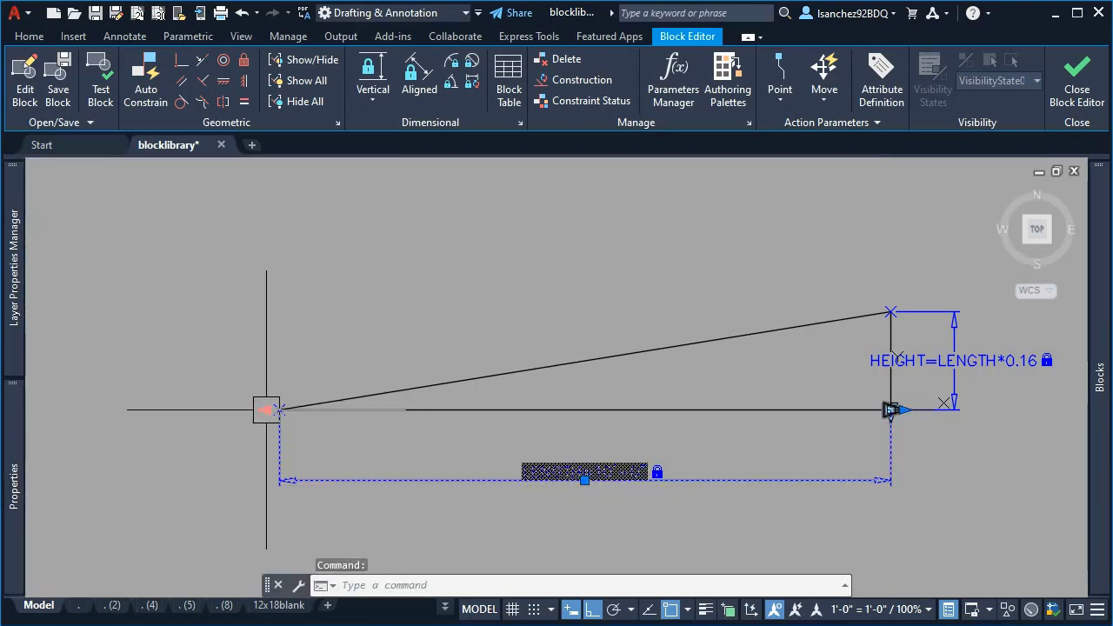
right_click(606, 481)
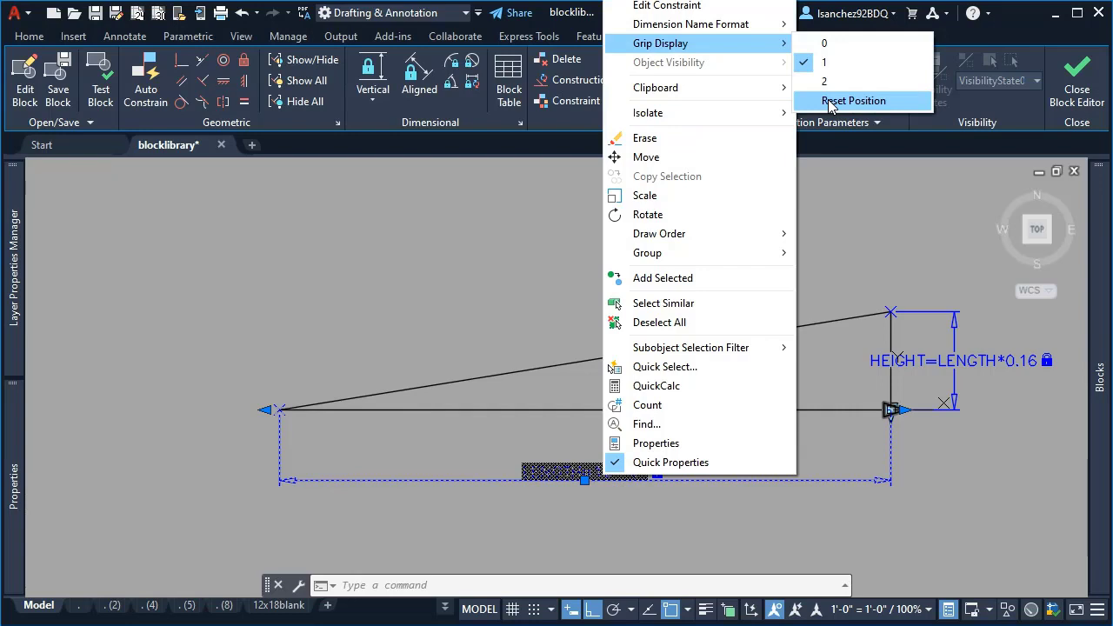
mouse_move(831, 83)
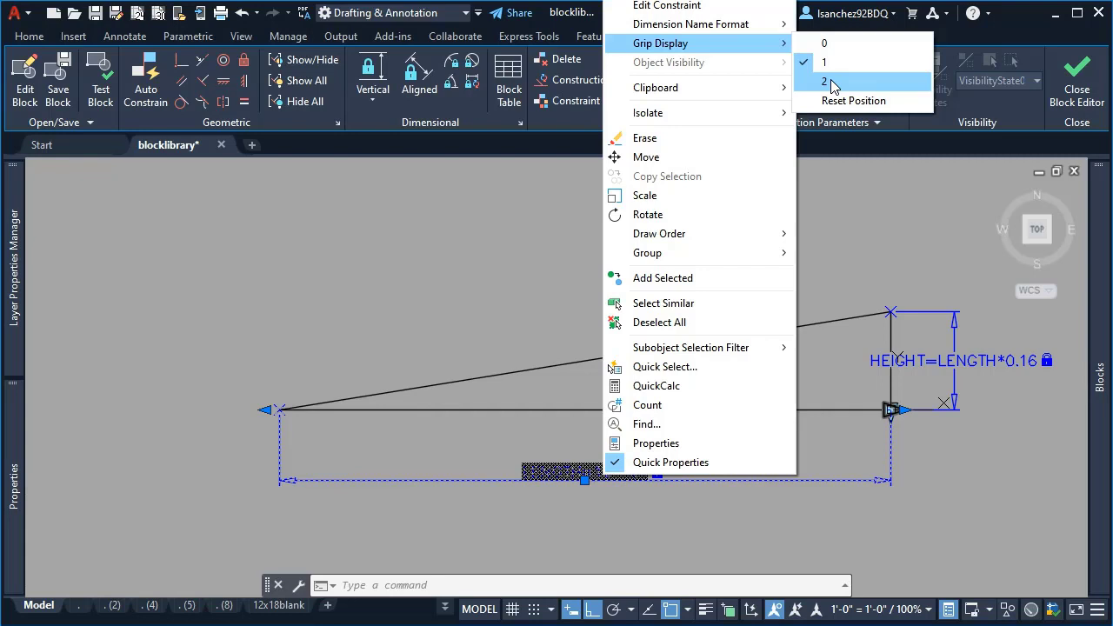
click(823, 81)
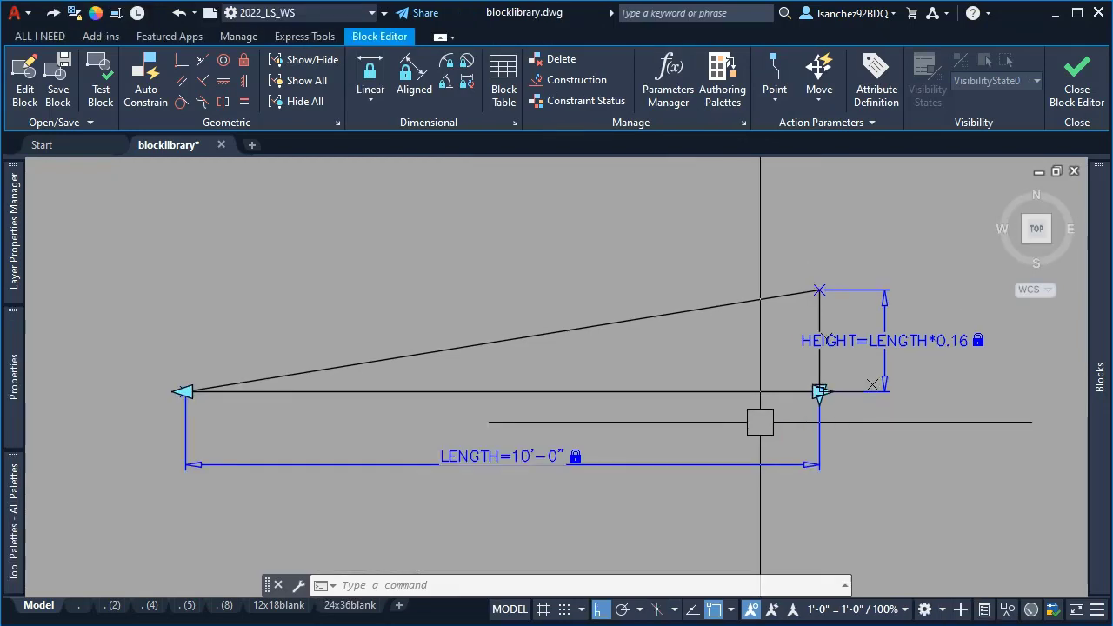
click(500, 462)
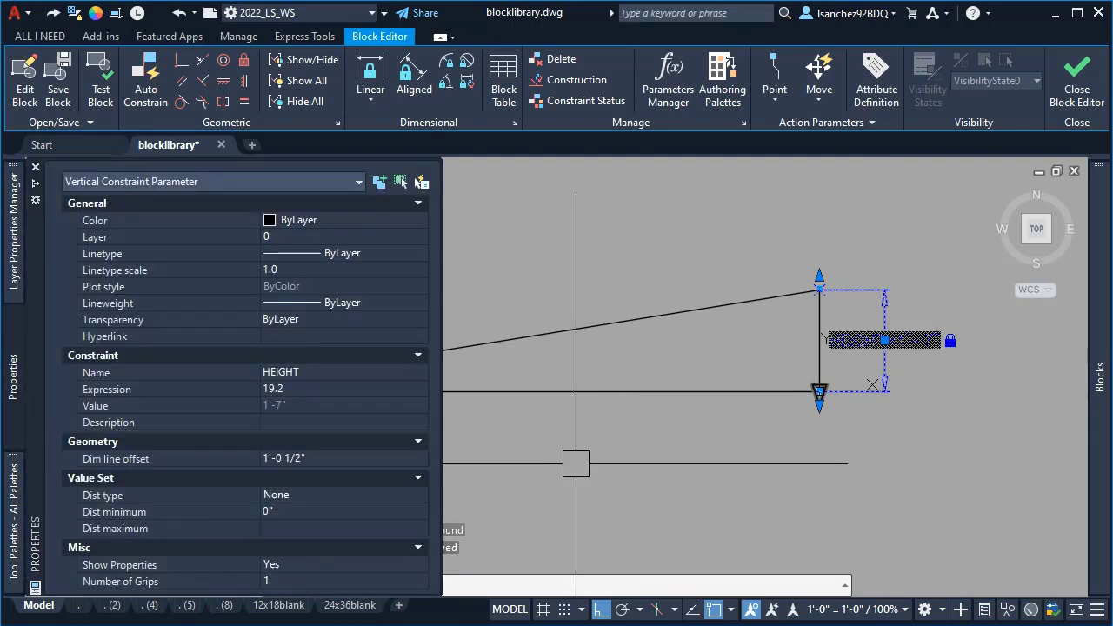
- Add a horizontal LENGTH=10'-0" constraint on the ramp base, placed below it
click(370, 74)
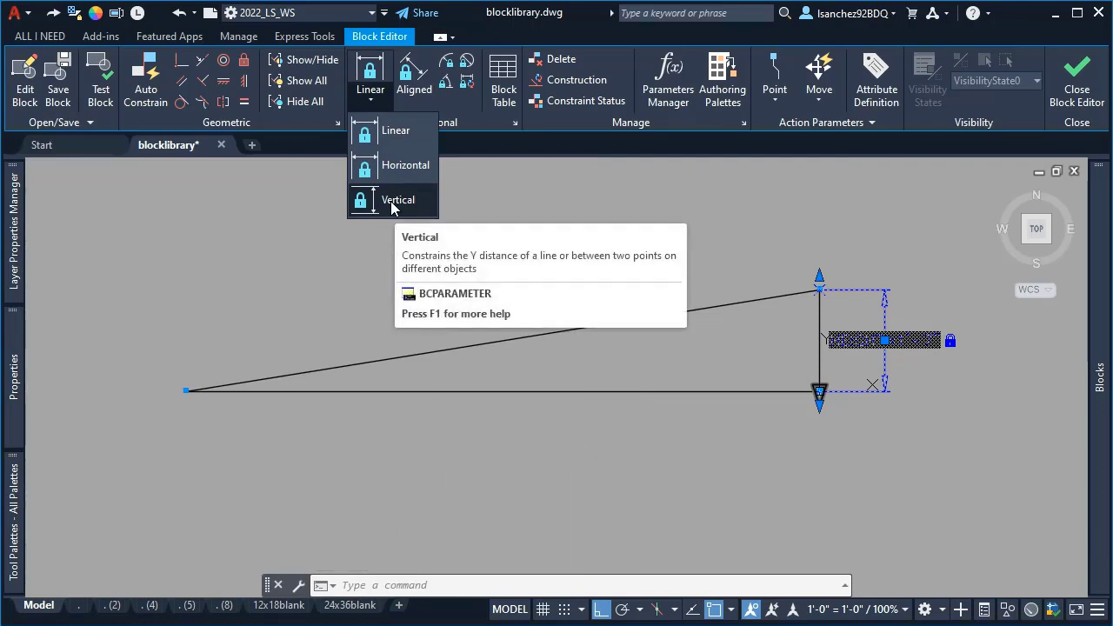
click(397, 199)
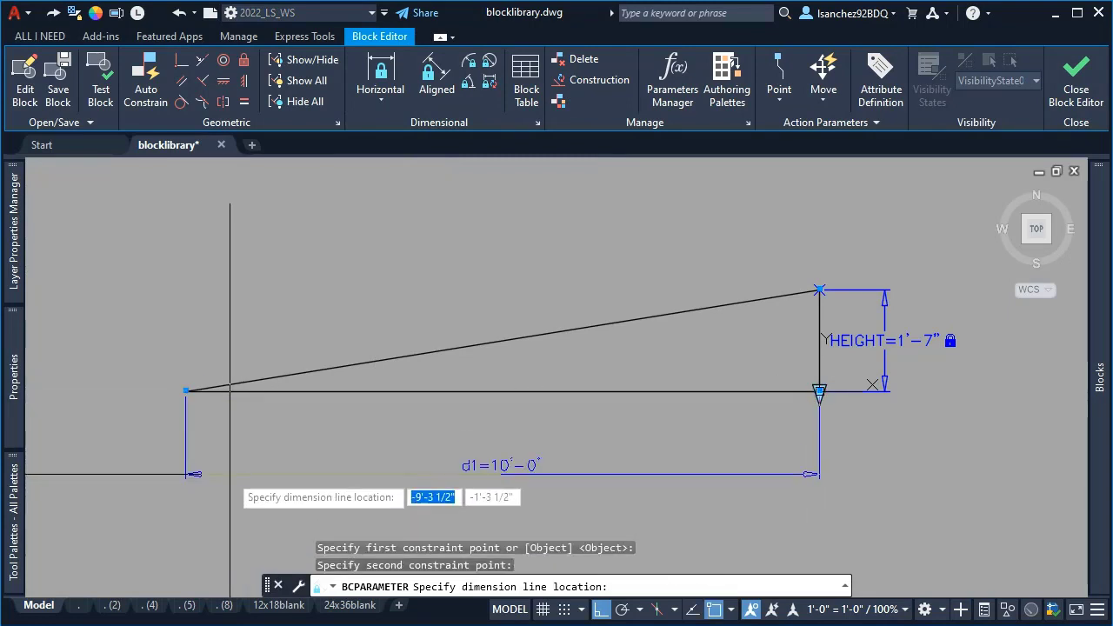
click(186, 390)
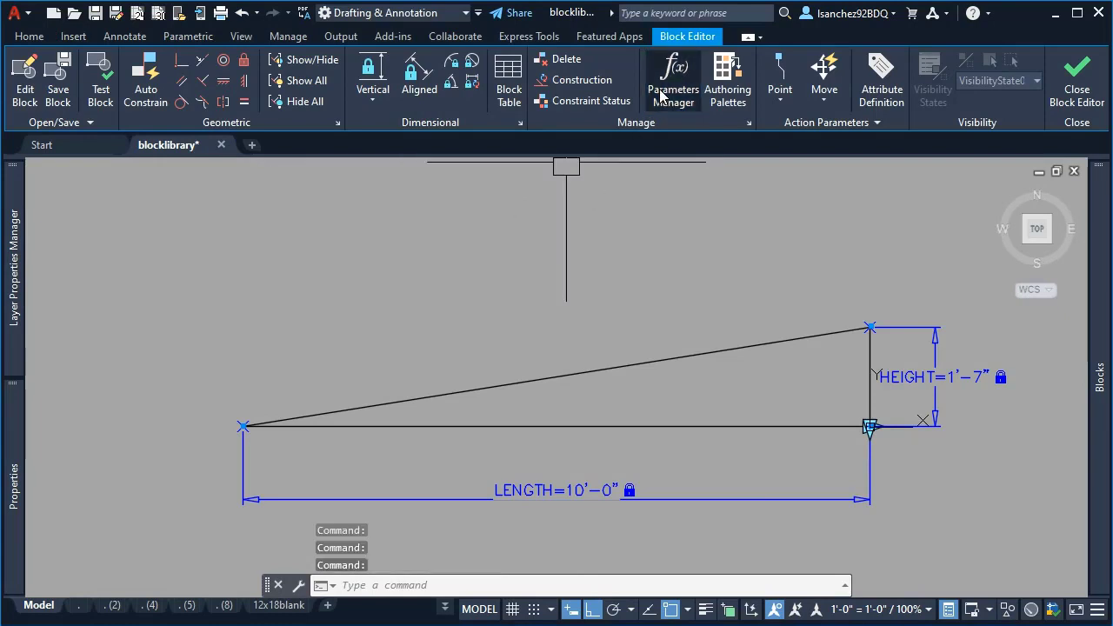
- Enter LENGTH*0.16 as HEIGHT's expression in the parameter list, then close and reopen it
click(672, 78)
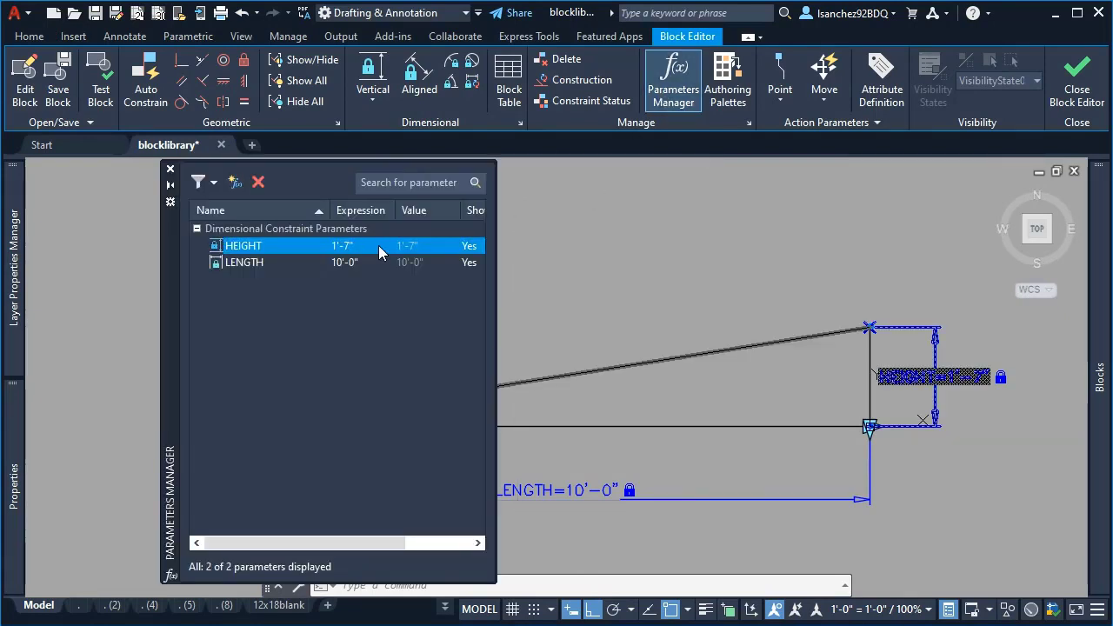
double_click(360, 246)
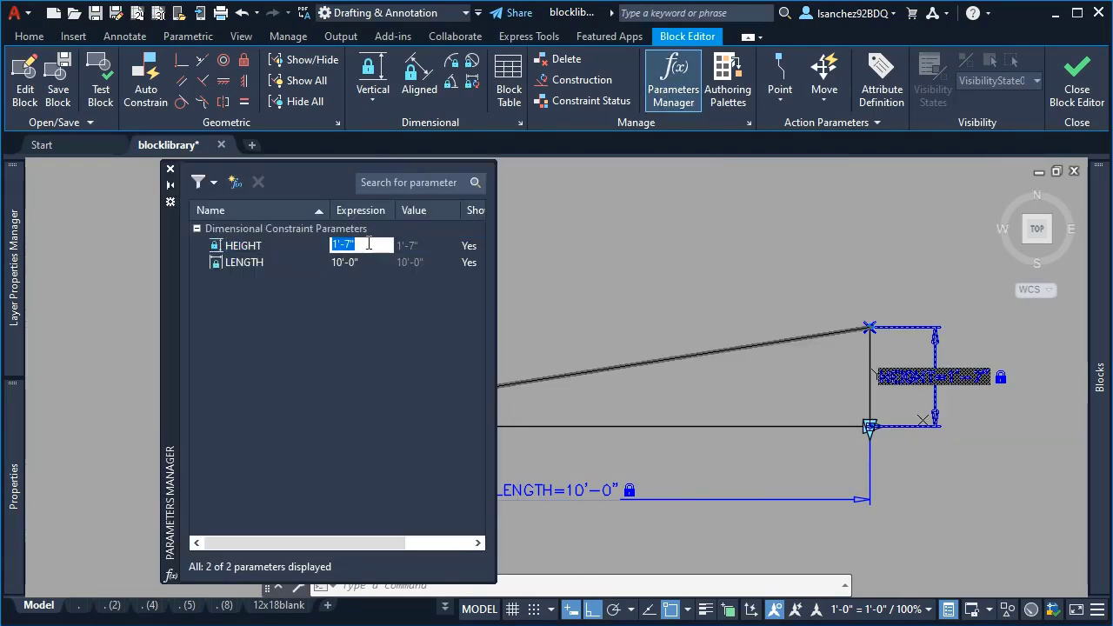
text(LENGTH*0.16)
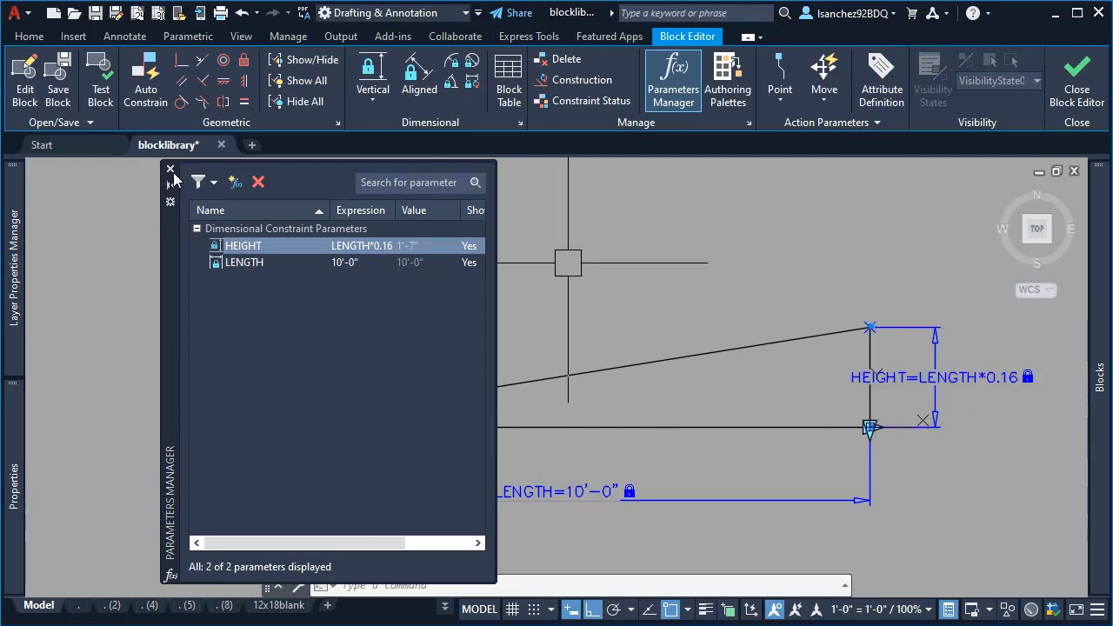
mouse_move(170, 168)
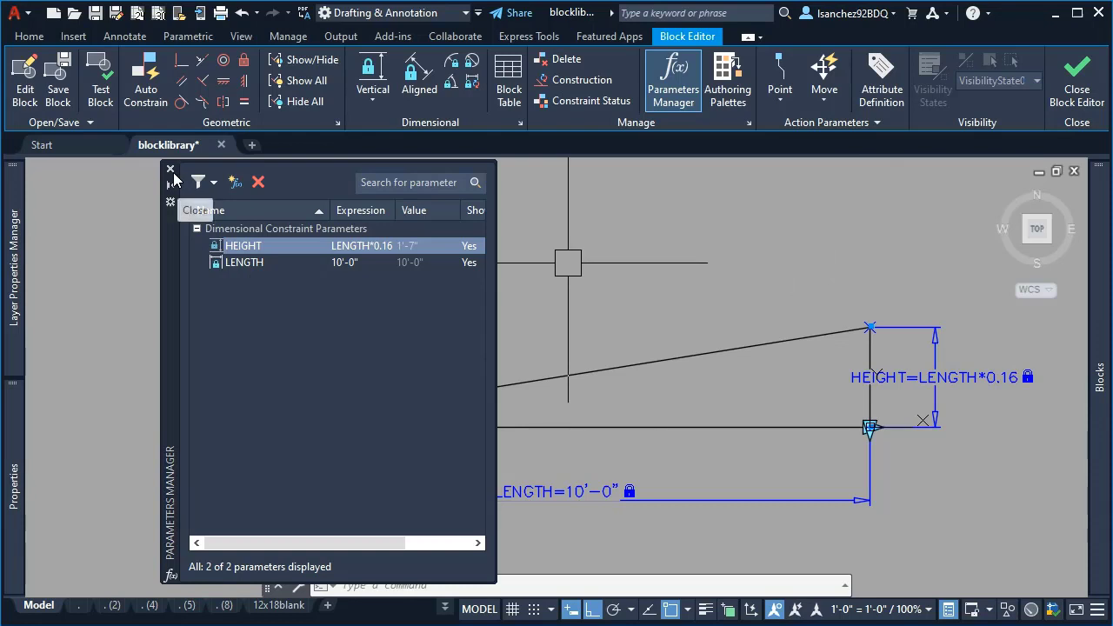
mouse_move(170, 169)
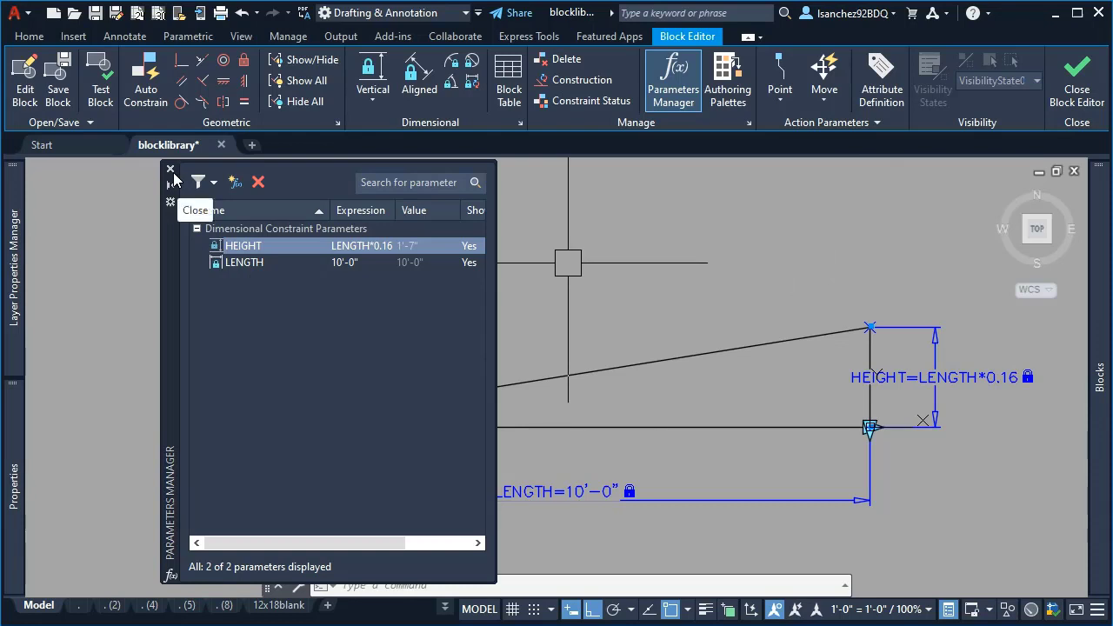
click(170, 168)
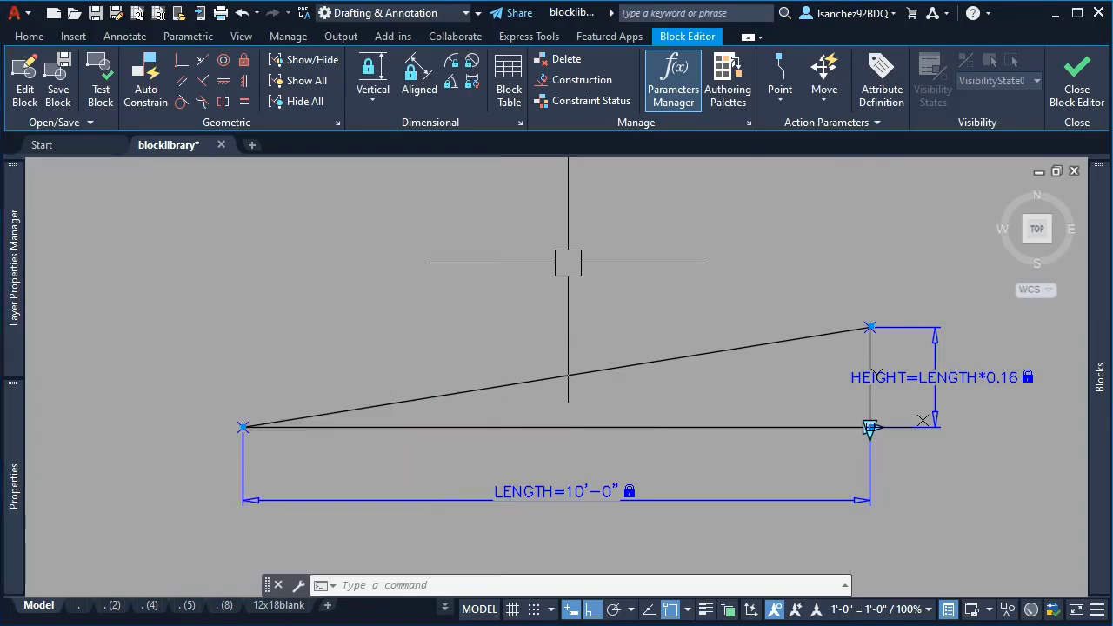
click(672, 78)
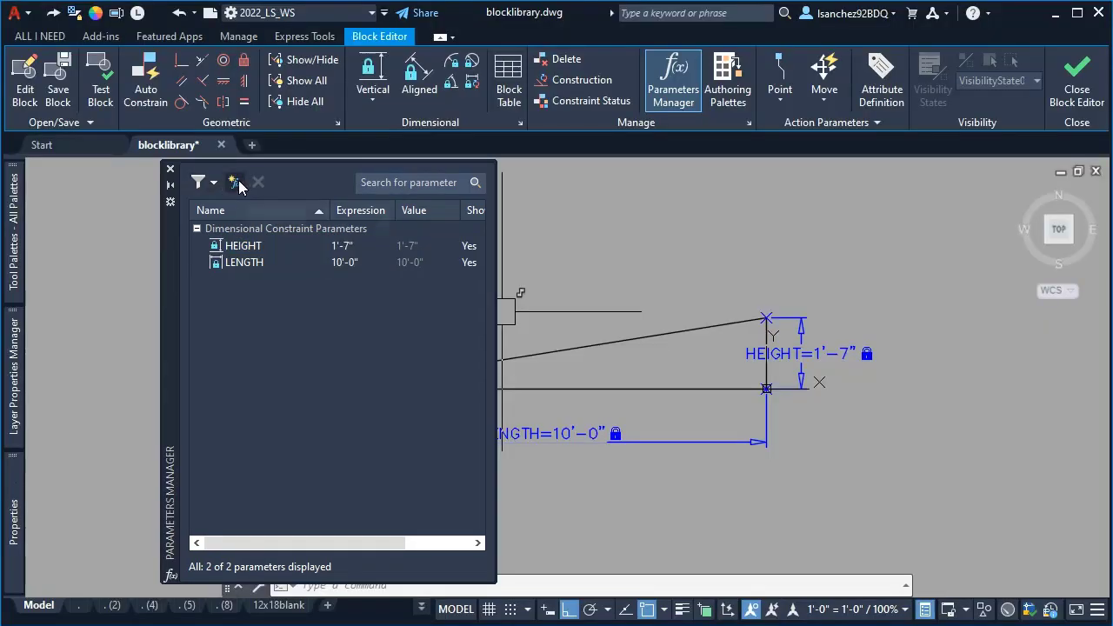
- Create a user parameter named SLOPE with value 0.16
click(234, 181)
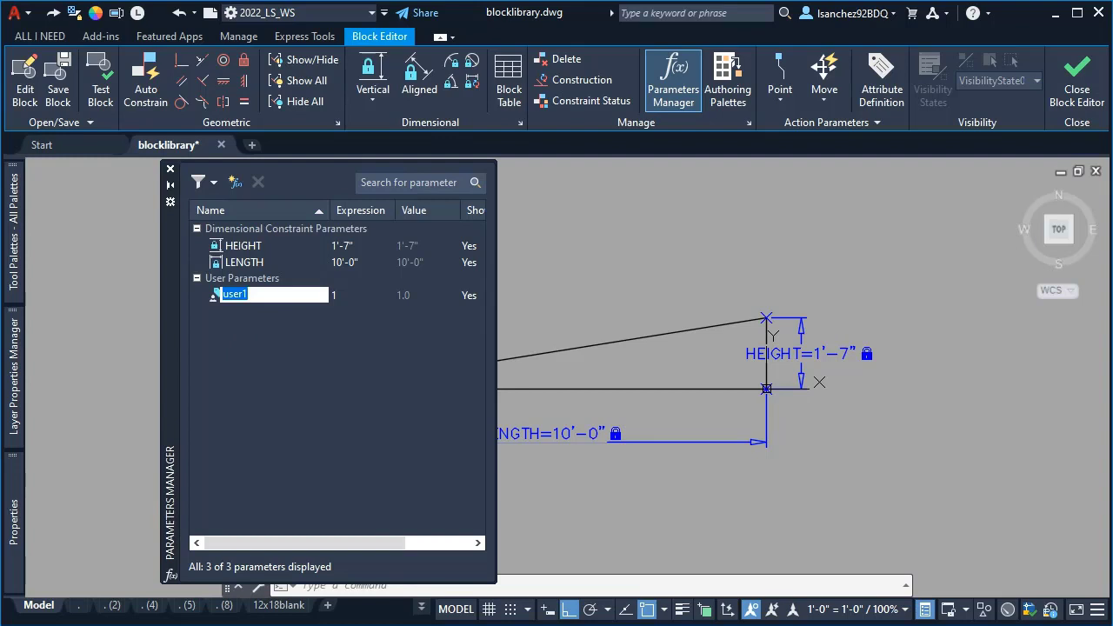
text(SLO)
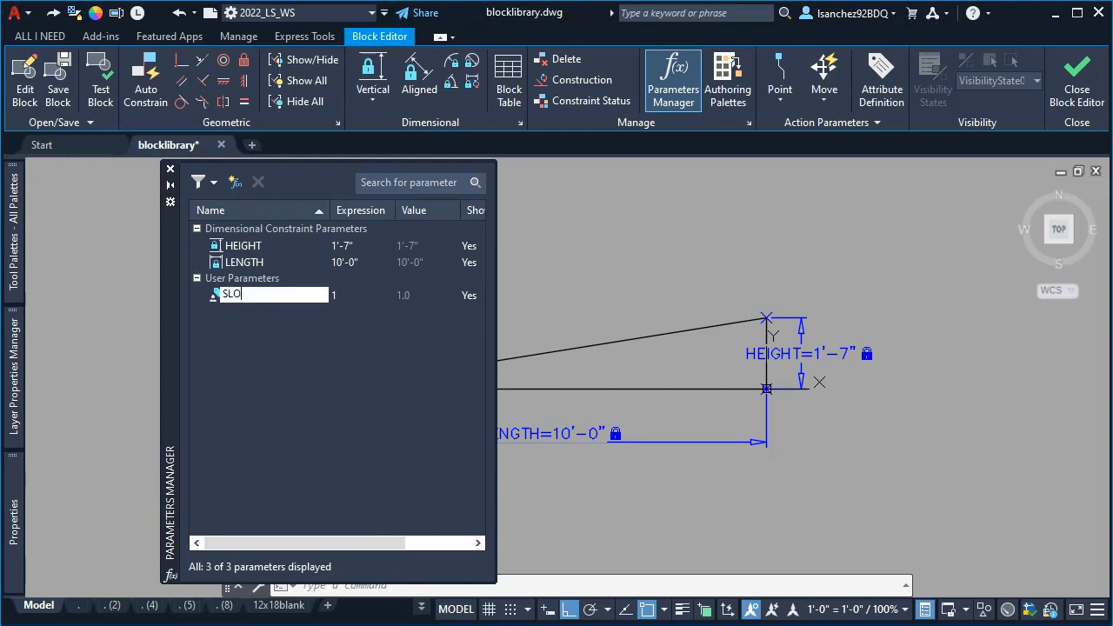
text(PE)
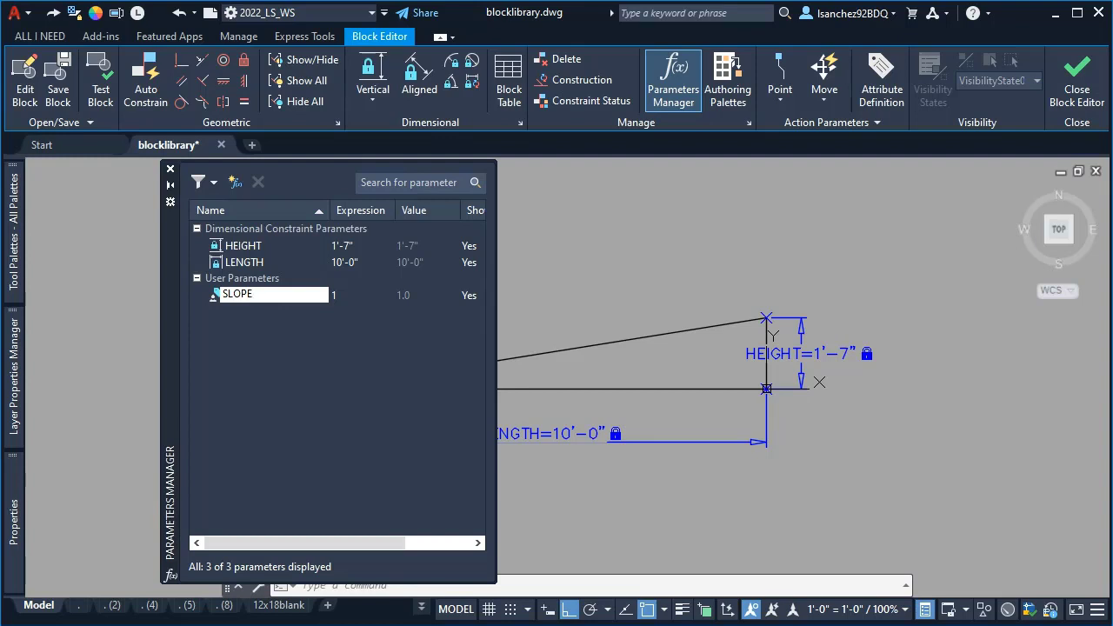
click(261, 295)
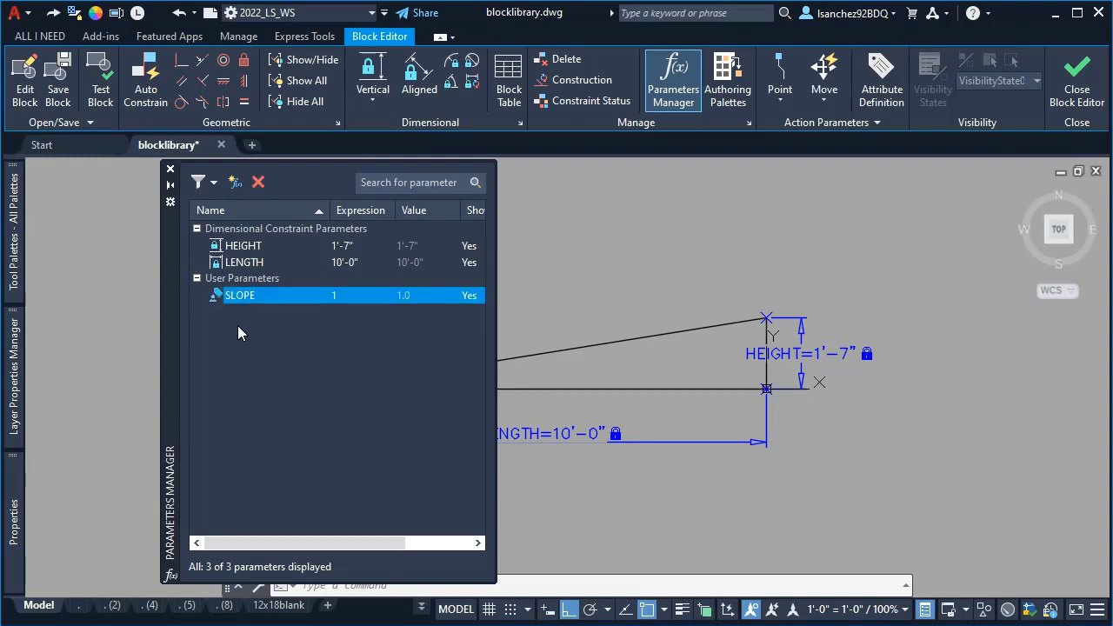
mouse_move(242, 328)
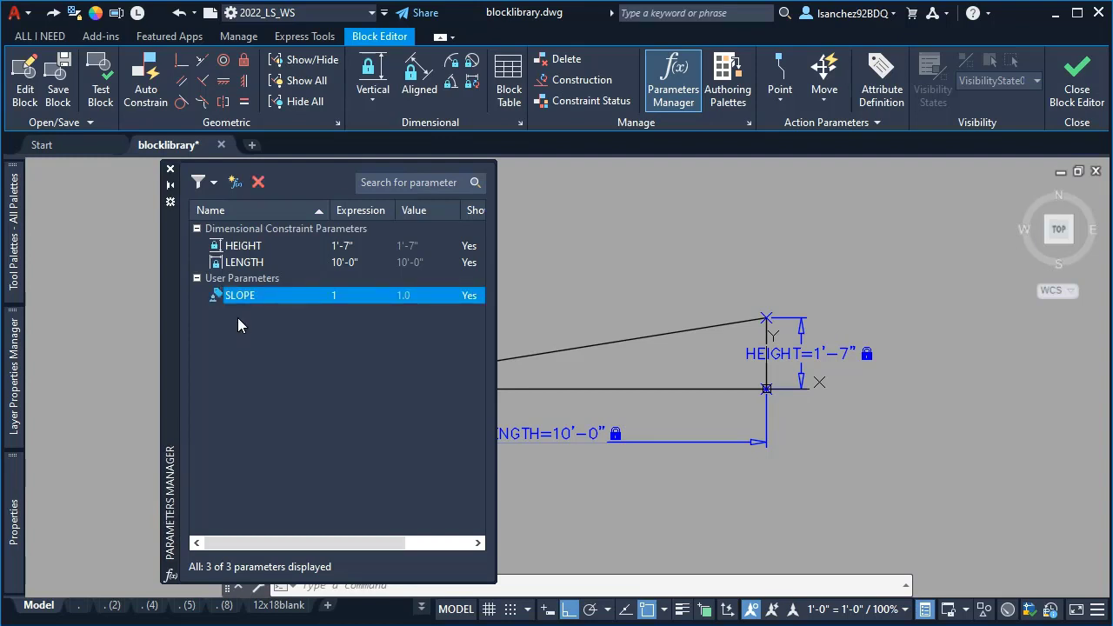
mouse_move(348, 301)
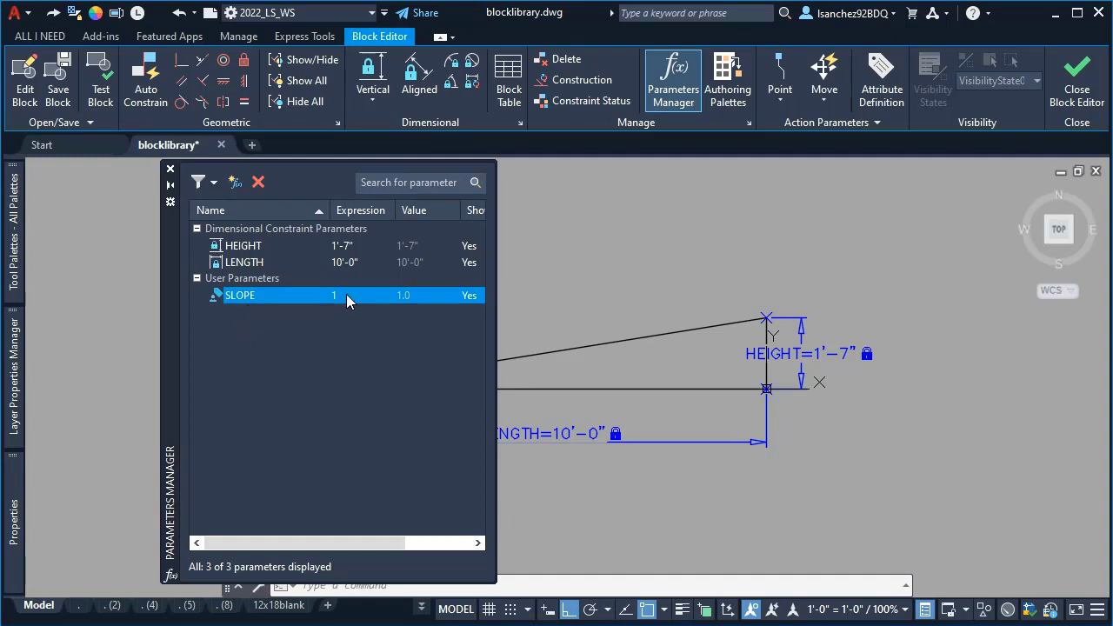
double_click(359, 294)
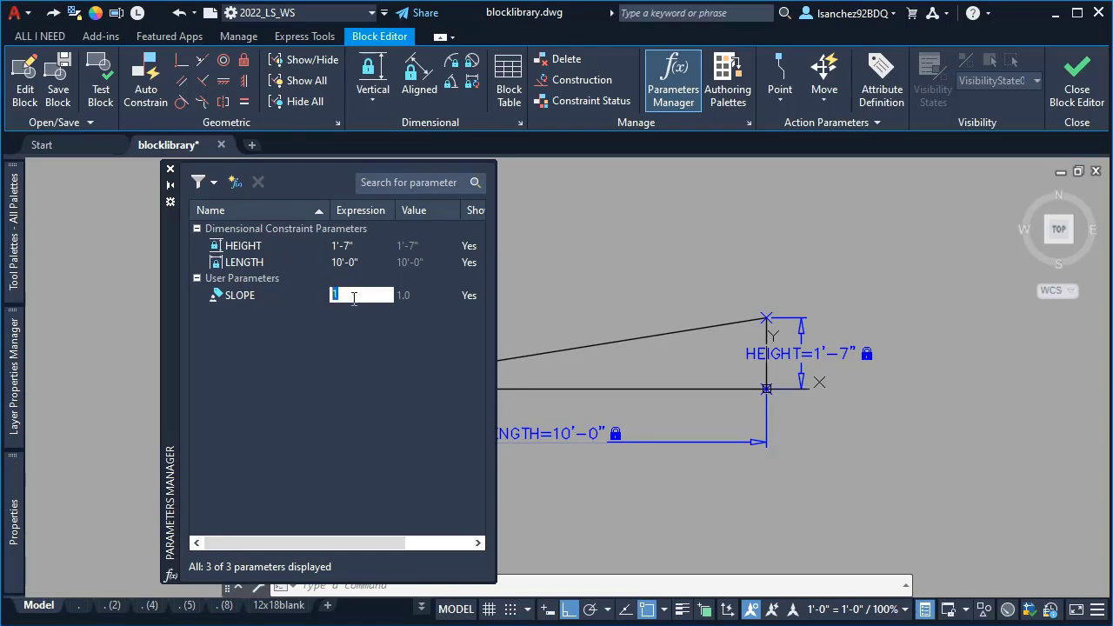
text(0.16)
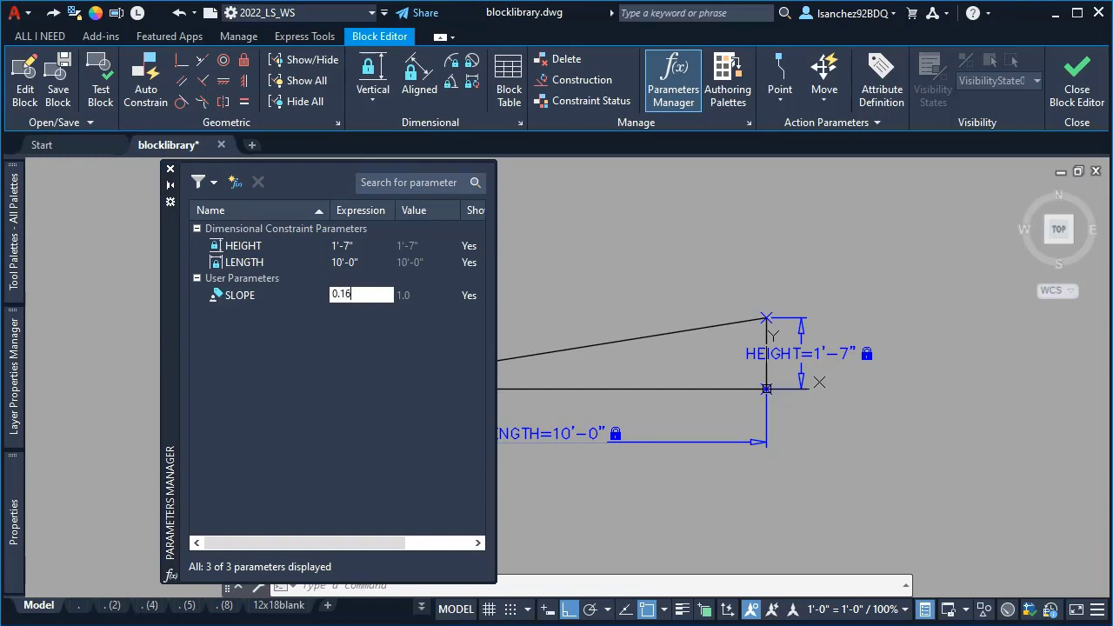
click(239, 295)
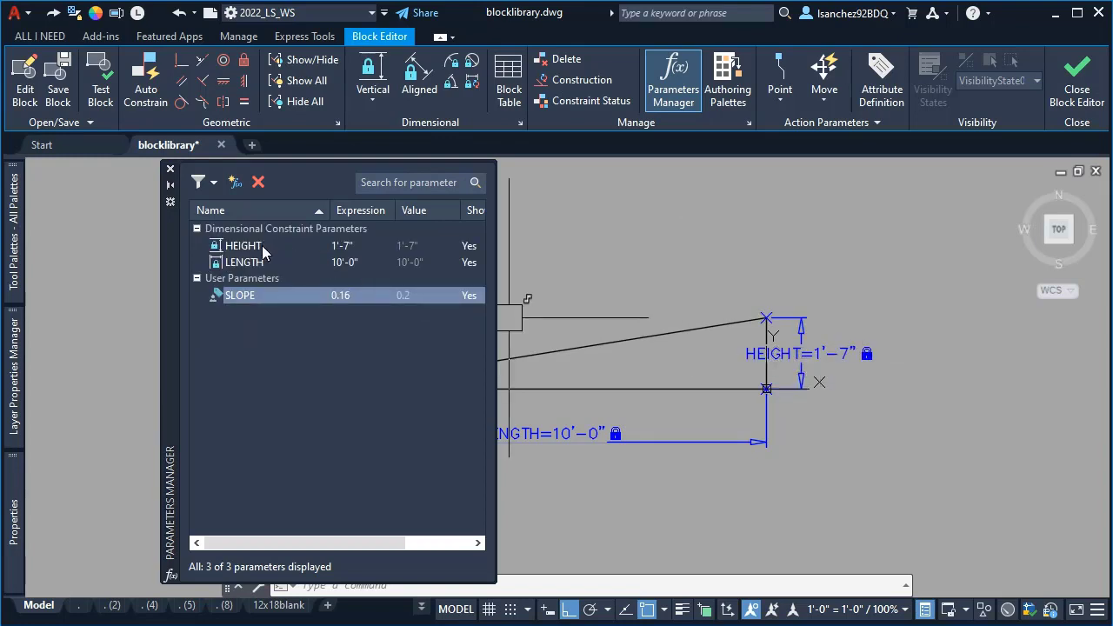
- Set HEIGHT's expression to LENGTH*SLOPE
double_click(342, 246)
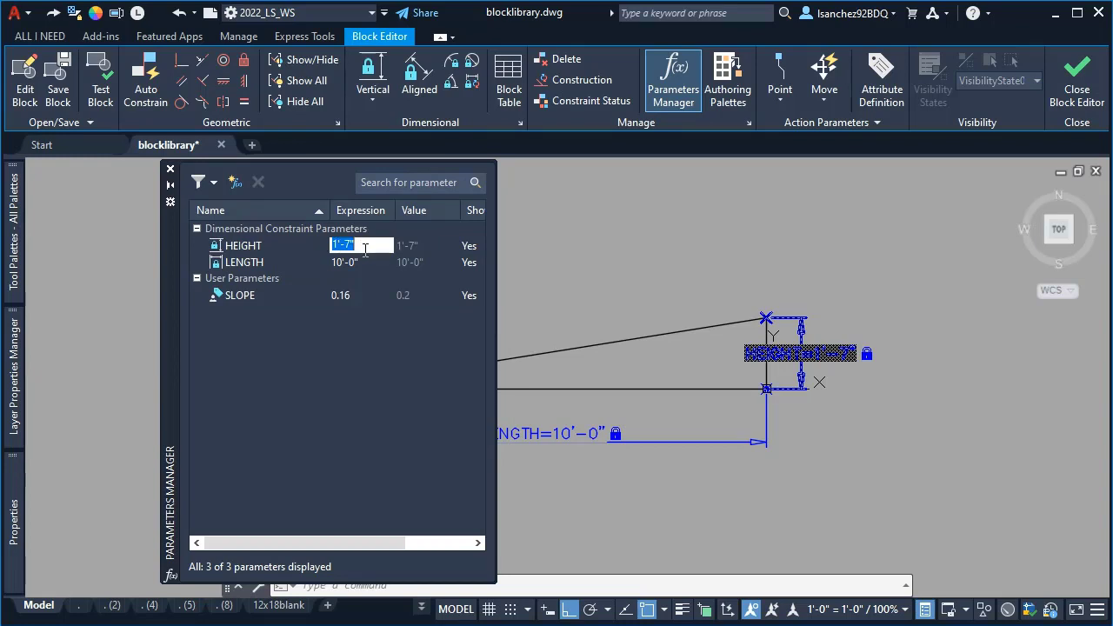
mouse_move(371, 266)
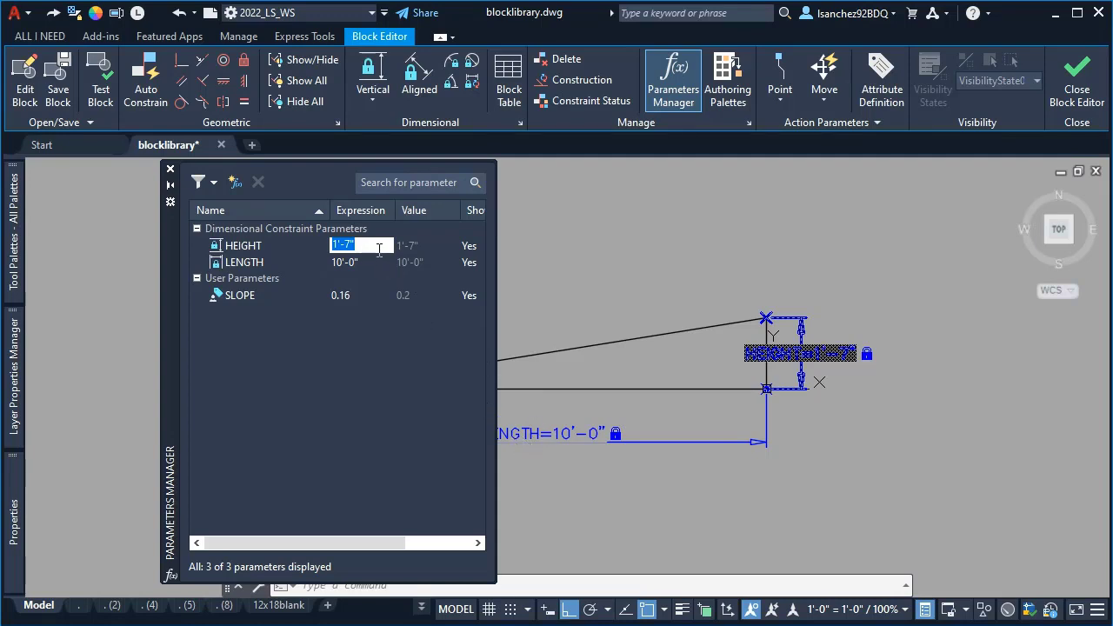
text(LENGT)
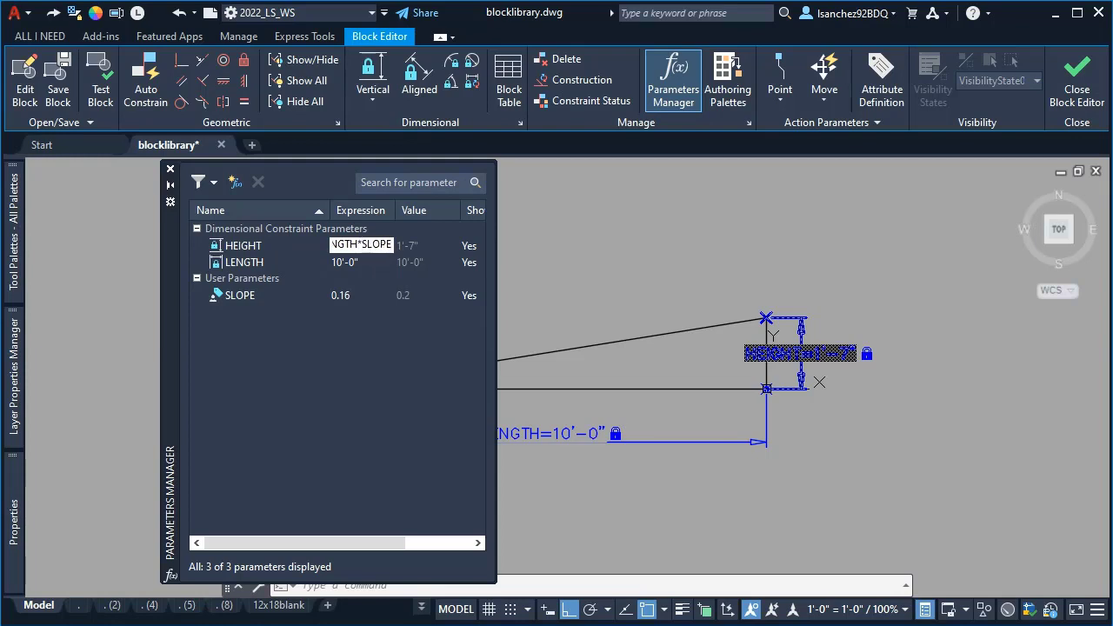
click(243, 245)
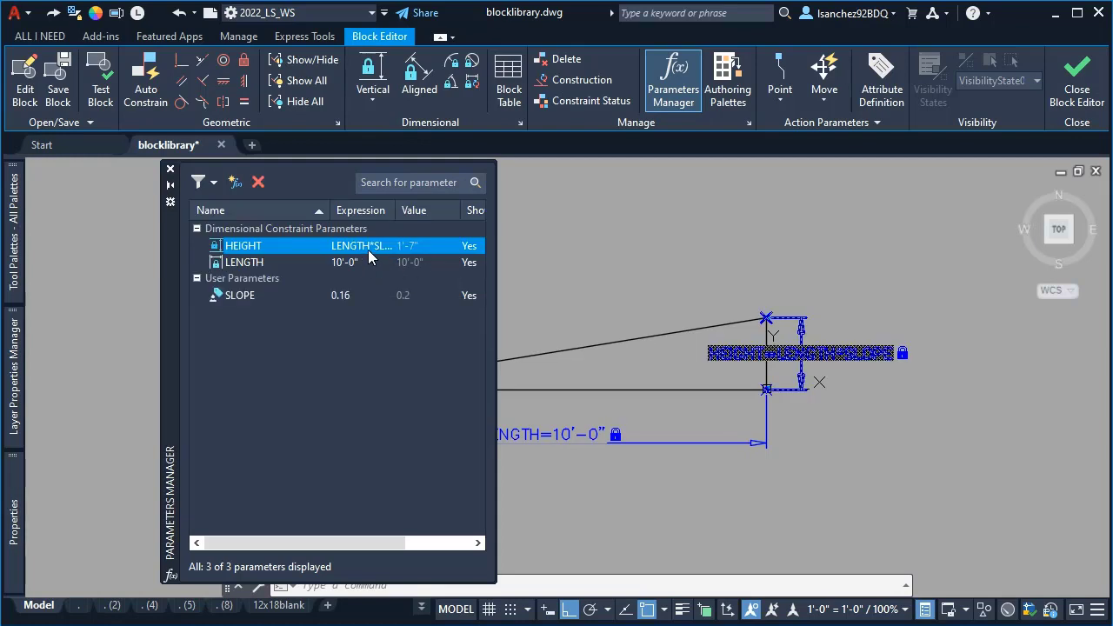
mouse_move(356, 253)
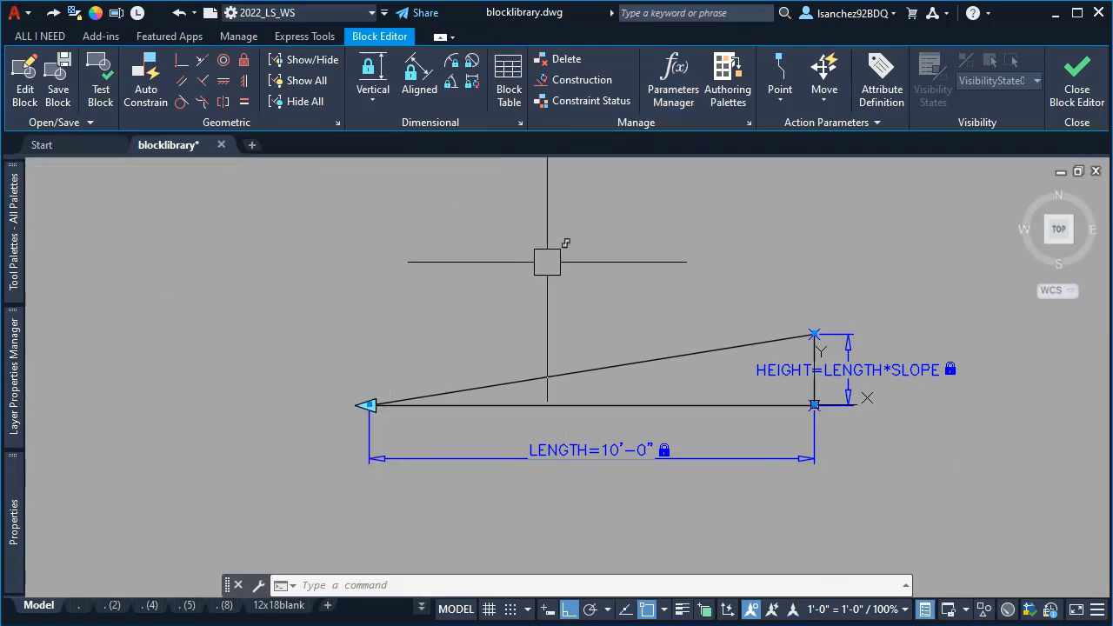
- Save changes and exit the Block Editor, then stretch the ramp block to 25
click(1077, 78)
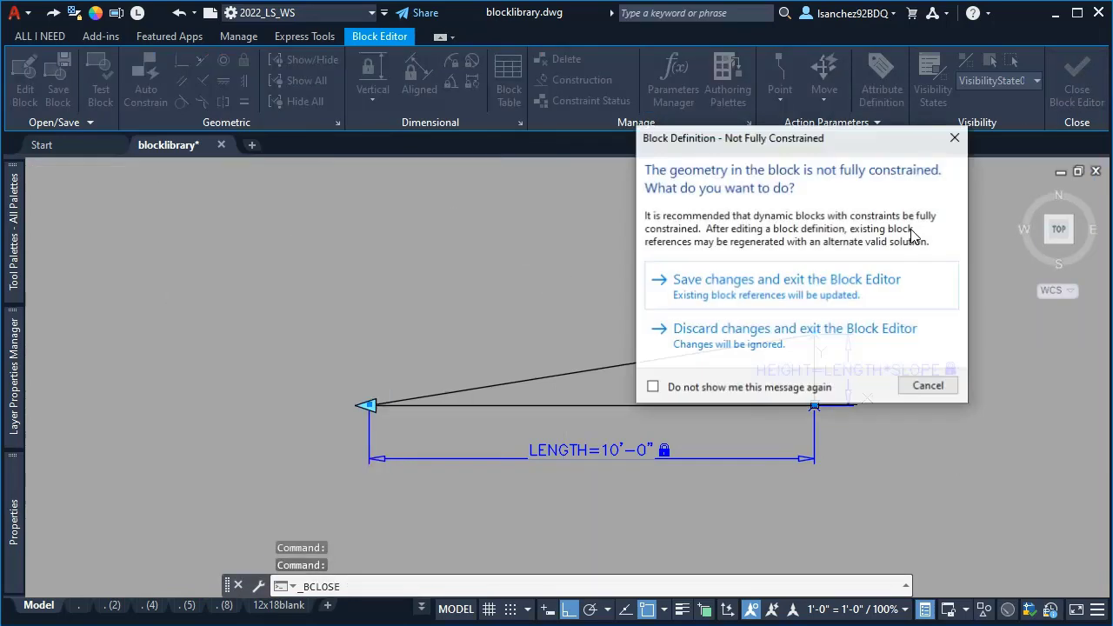
click(787, 279)
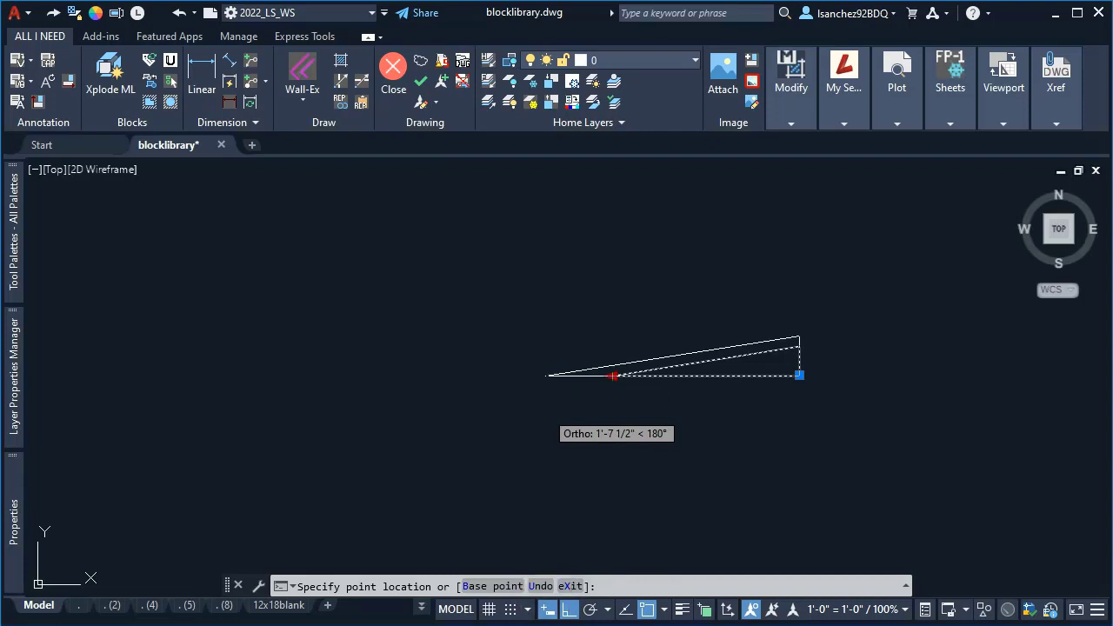
mouse_move(535, 376)
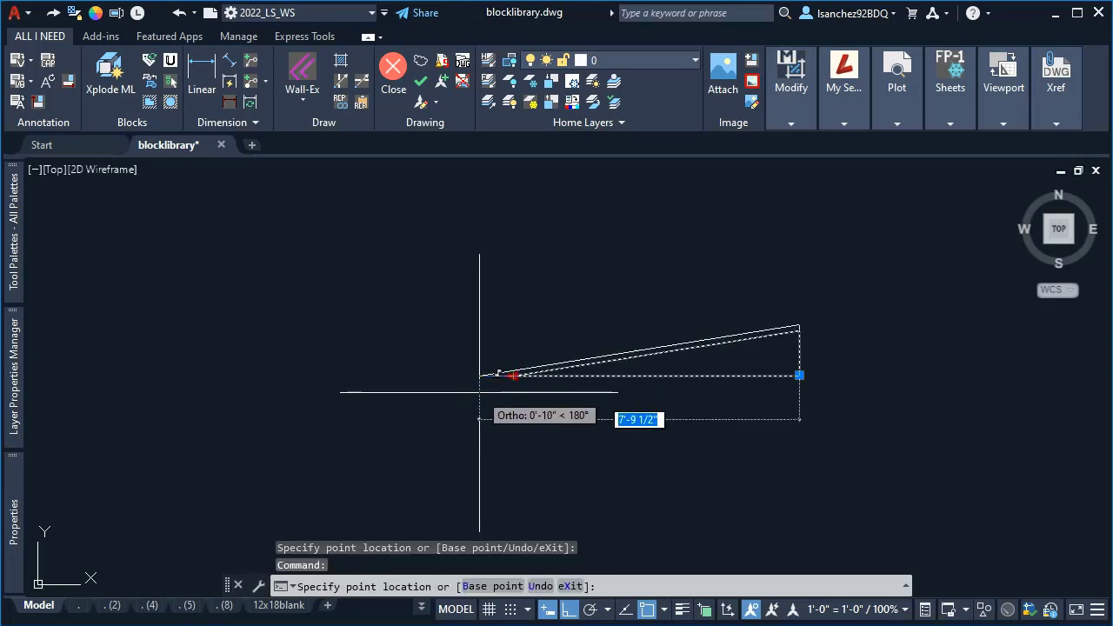
text(25)
text(DIM)
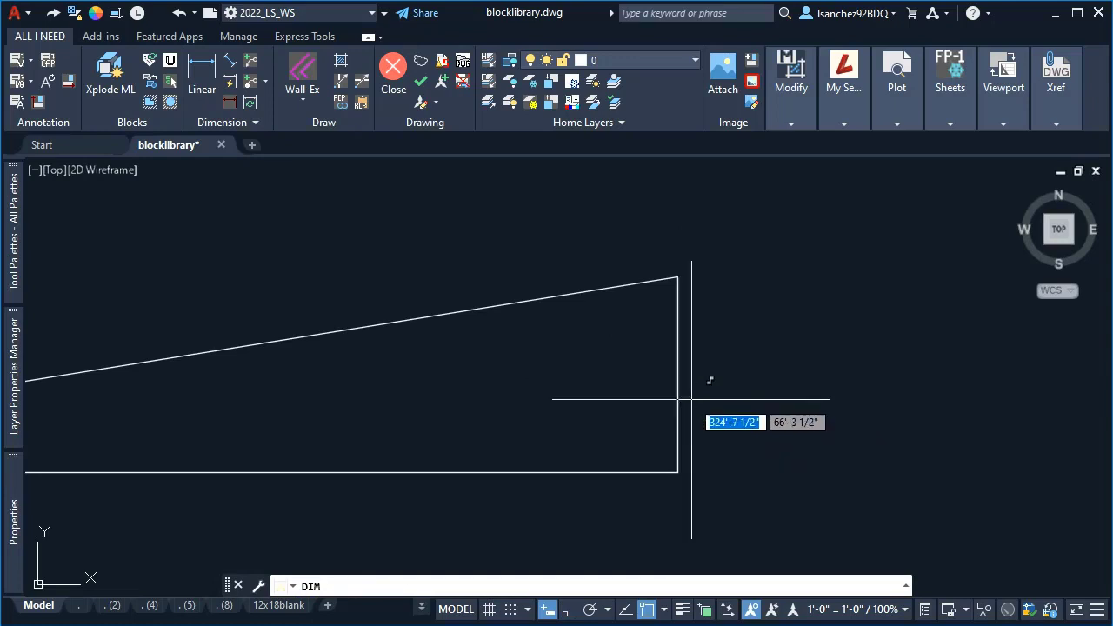
- Begin an angular dimension on the ramp's sloped top line, then cancel it
click(678, 392)
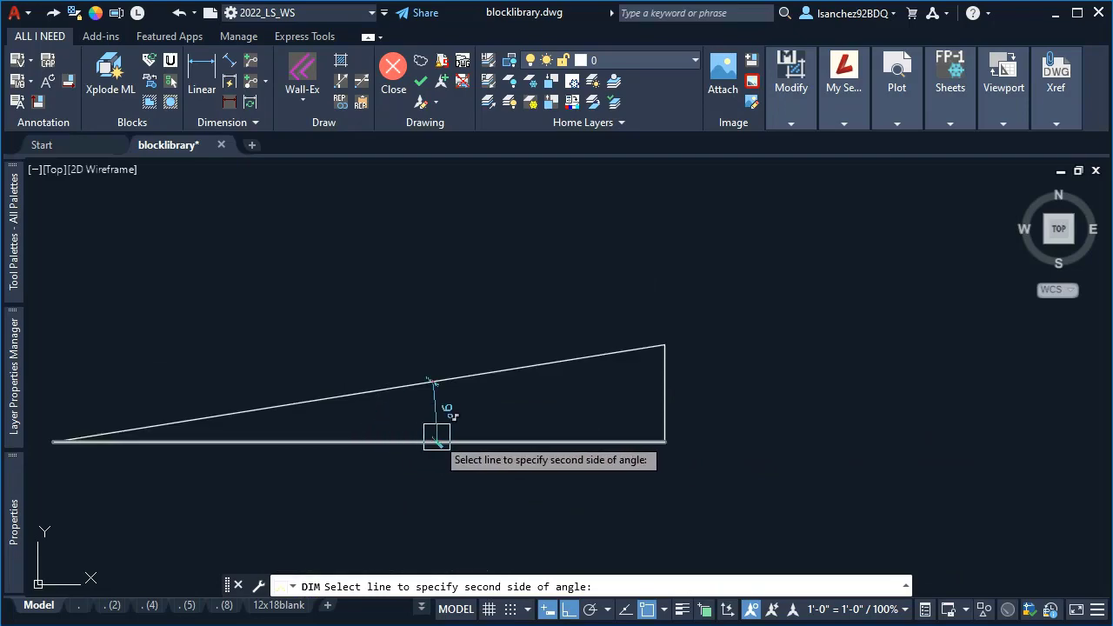
key(Escape)
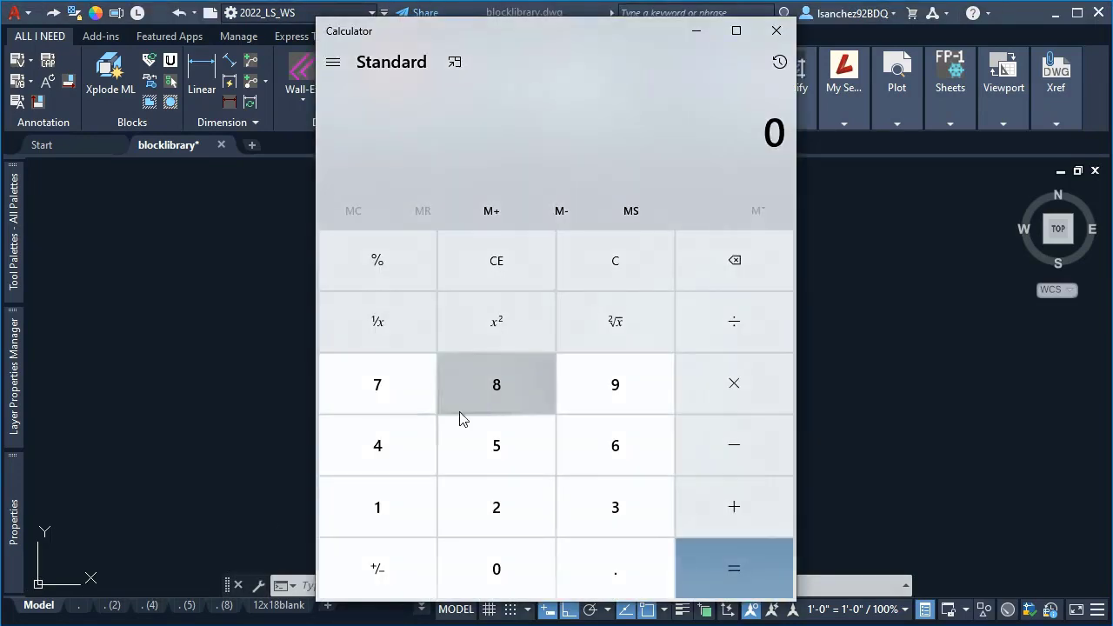
- Work out 10 × 0.8 = 8 in Calculator, then return to the drawing
click(495, 445)
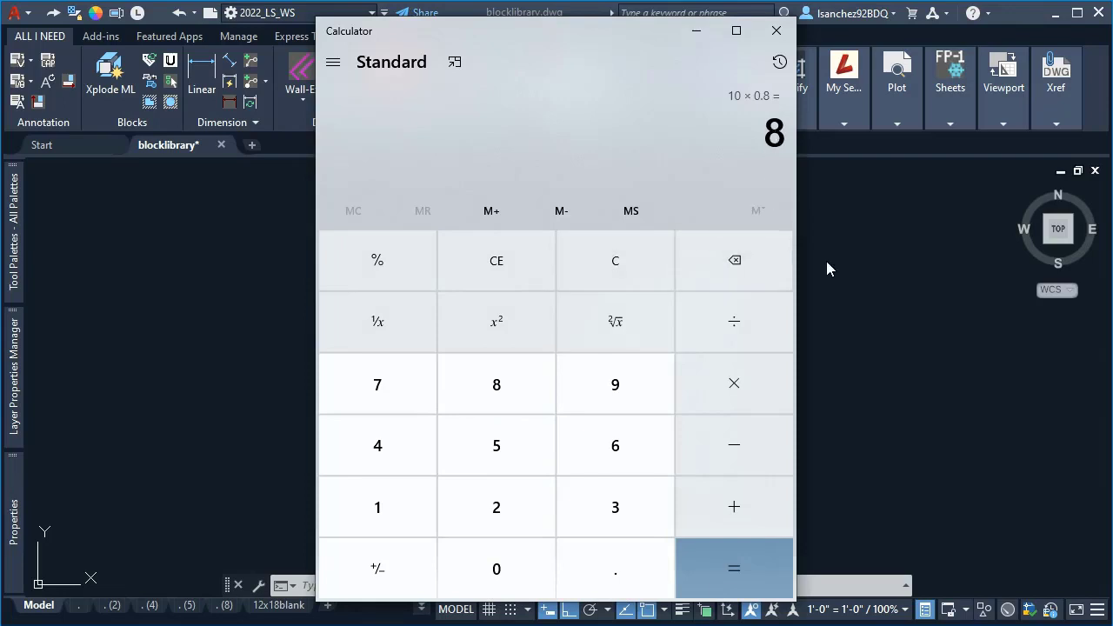
click(775, 30)
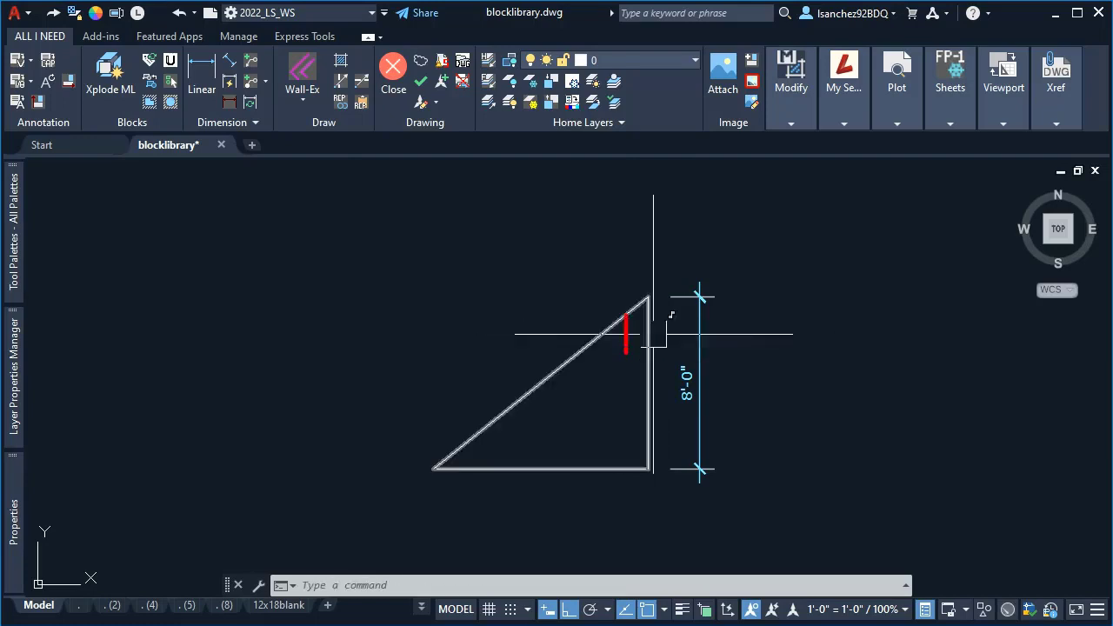
- Select the ramp block and reopen it in the Block Editor from its right-click menu
click(648, 333)
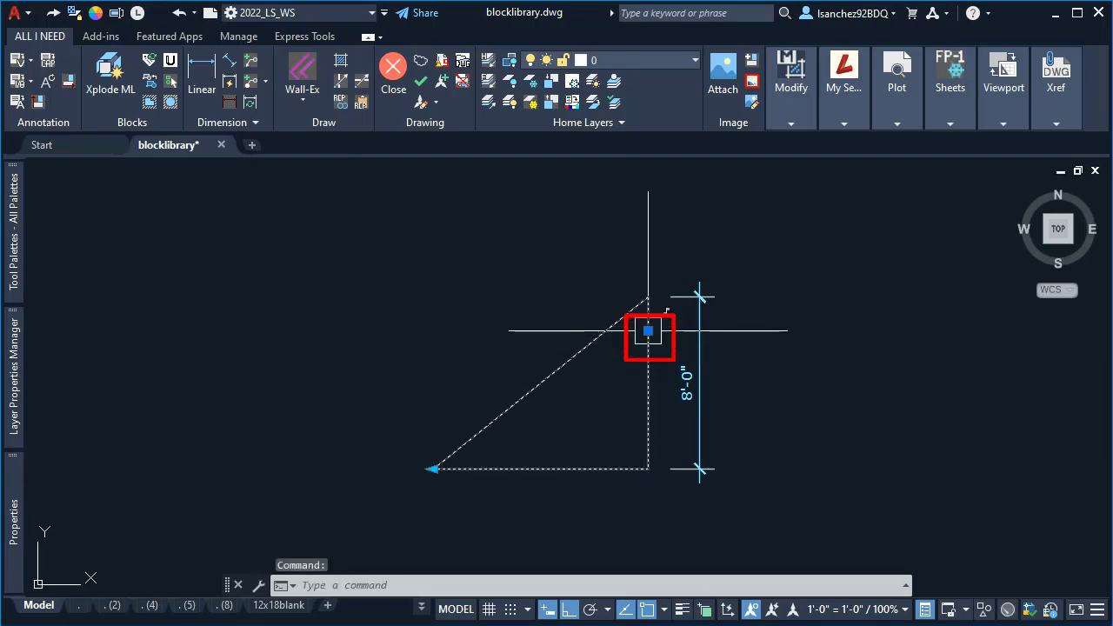
right_click(648, 335)
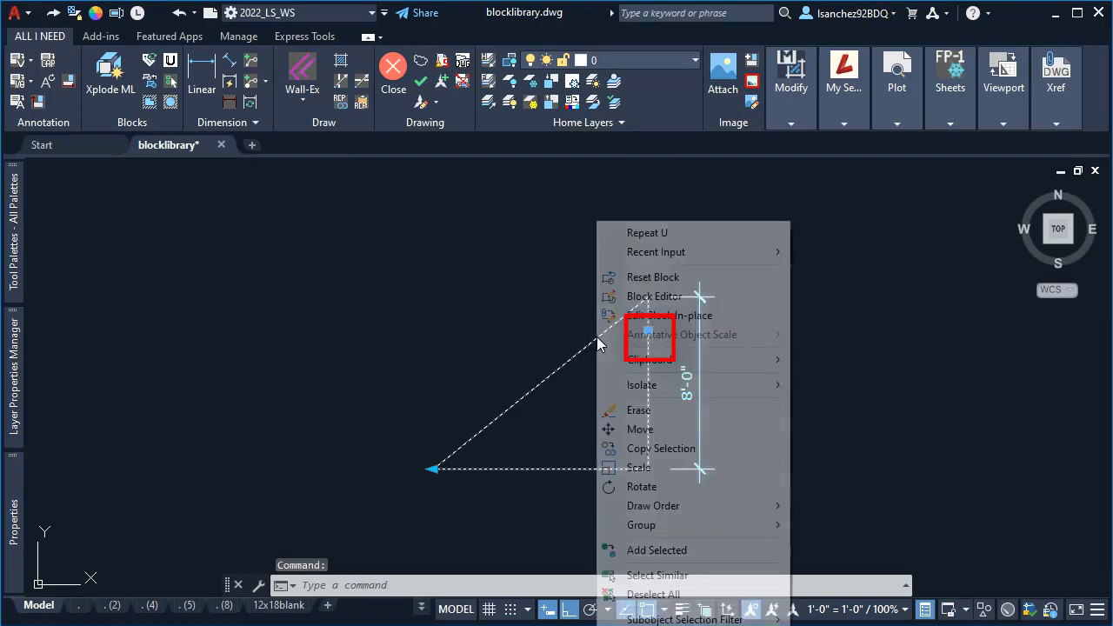
click(653, 296)
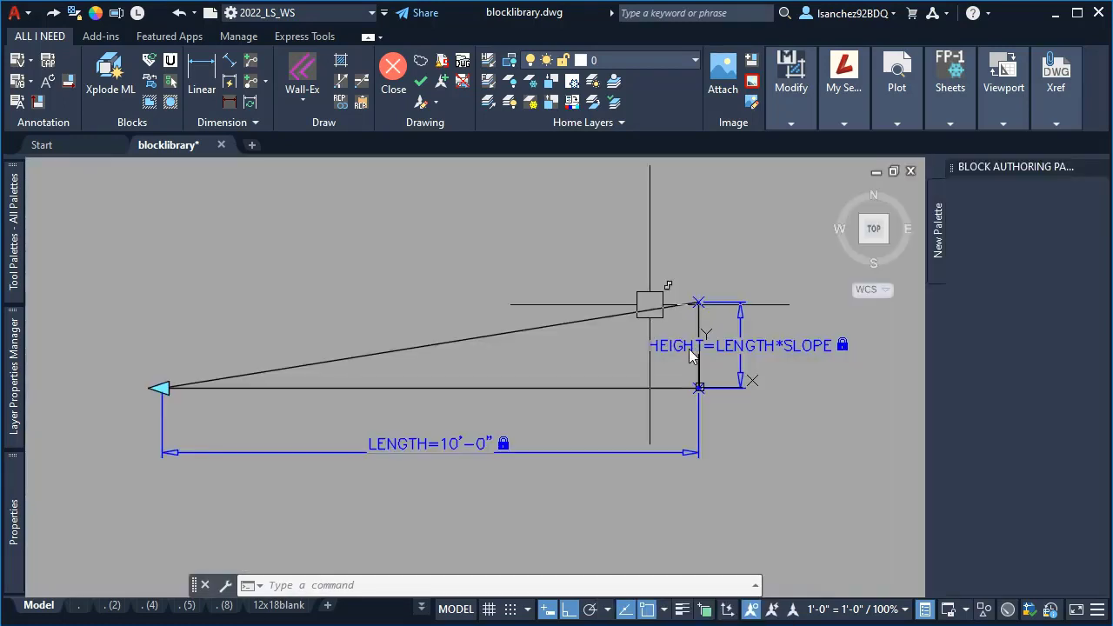
double_click(648, 304)
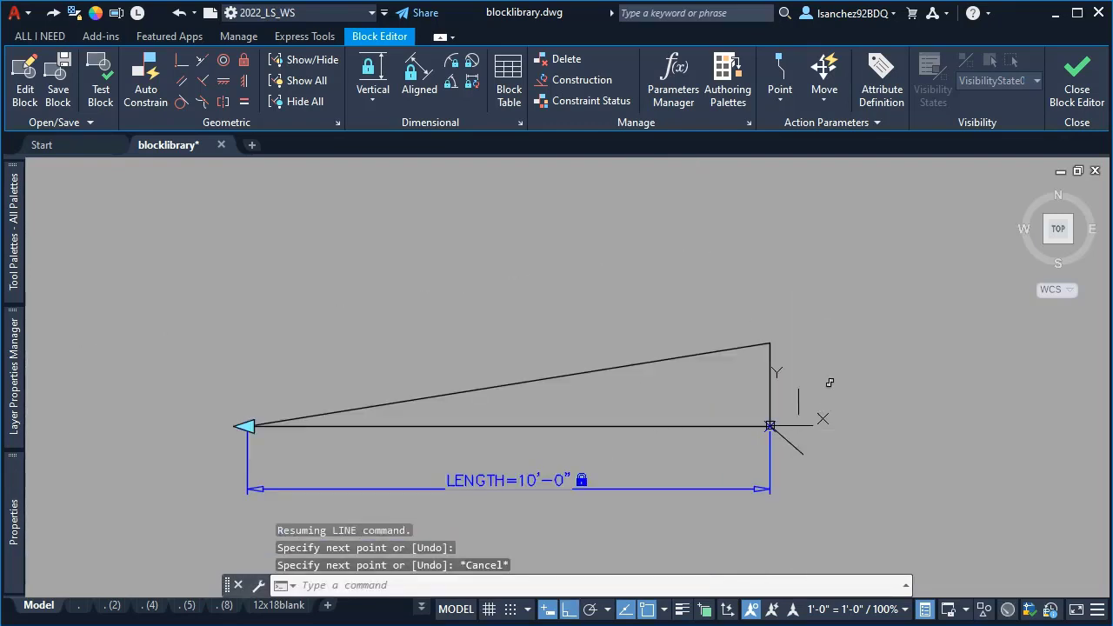
- Select all ramp geometry and move it to a new spot relative to the block origin
key(ctrl+a)
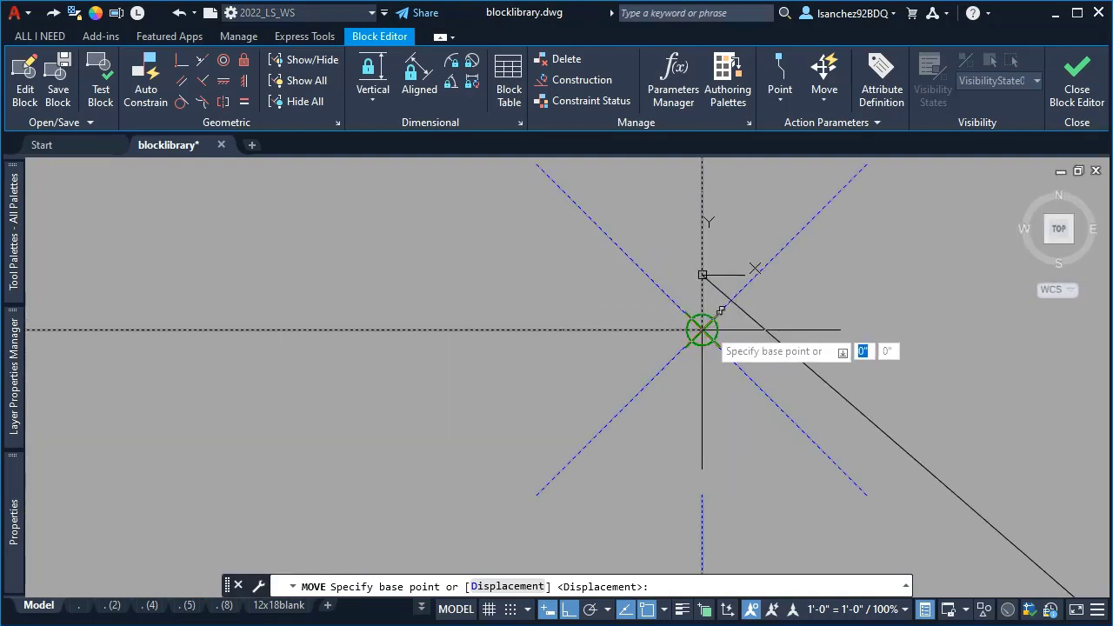
click(702, 328)
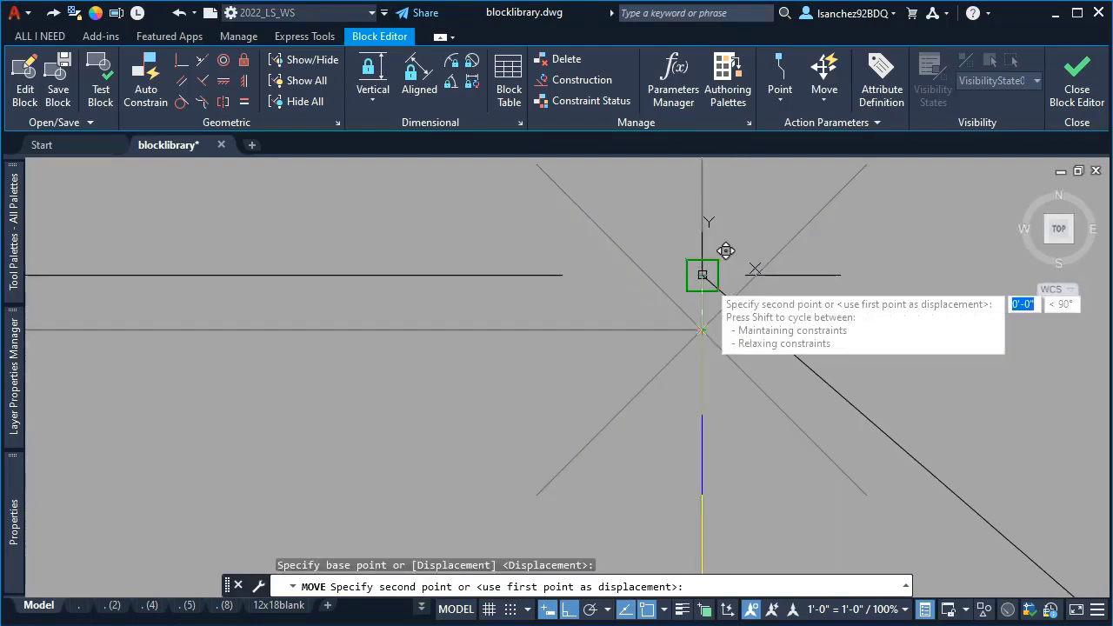
click(756, 392)
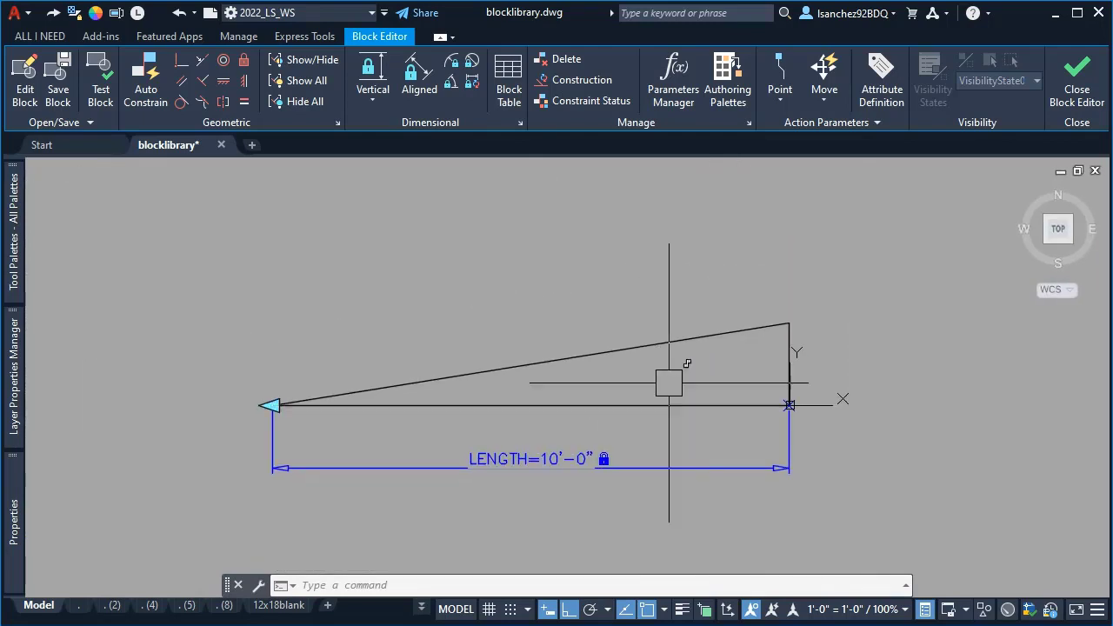
- Add a vertical HEIGHT dimensional constraint along the ramp triangle's right edge
click(372, 89)
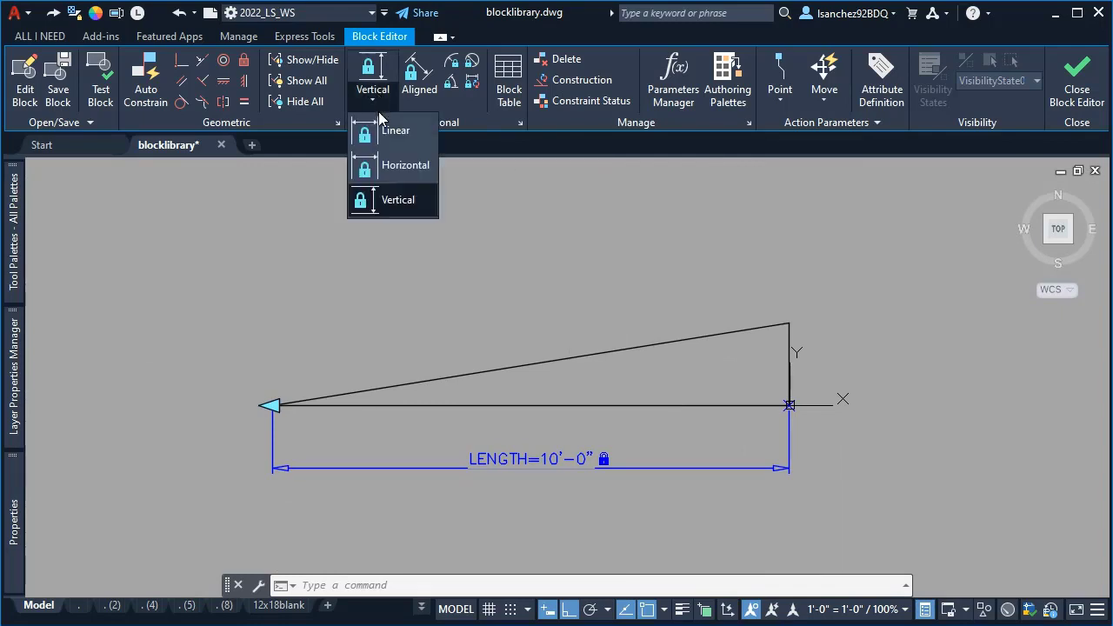
click(397, 199)
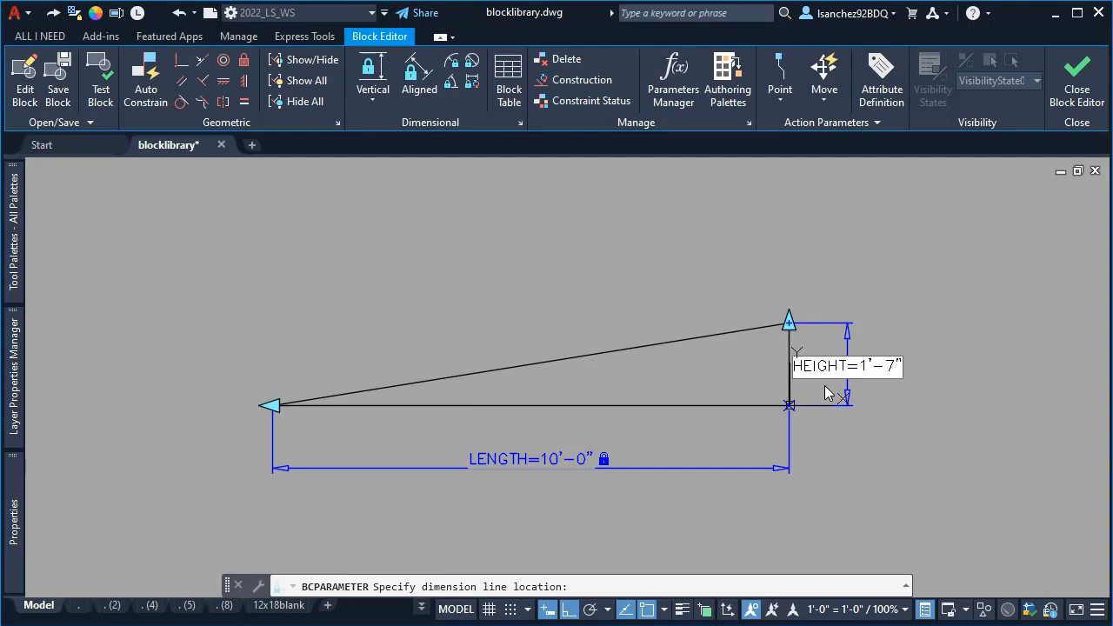
click(824, 385)
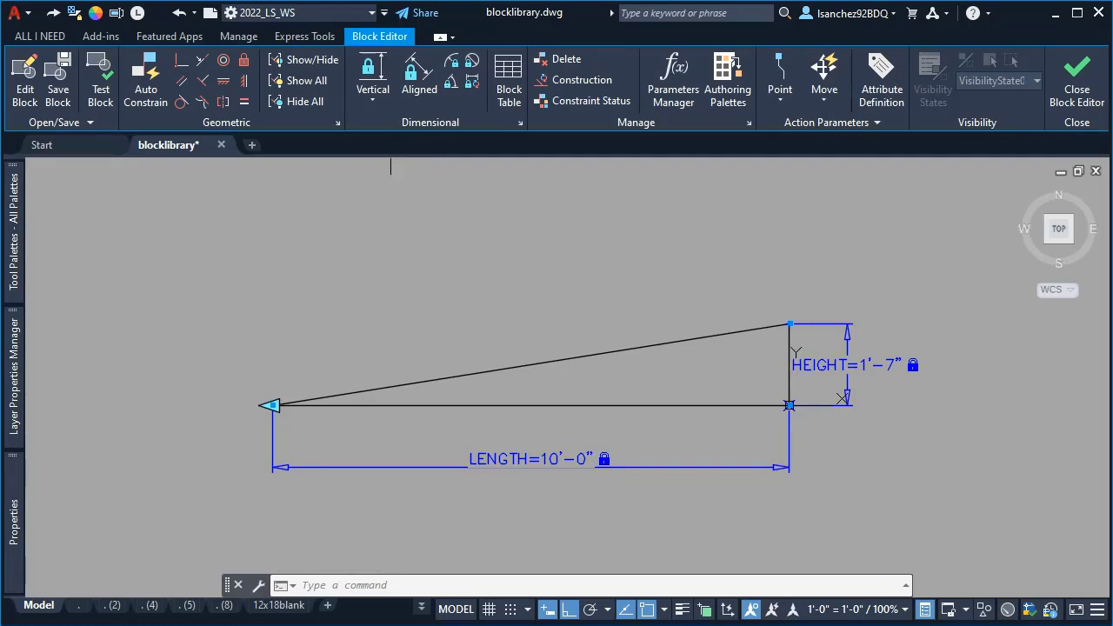
click(672, 78)
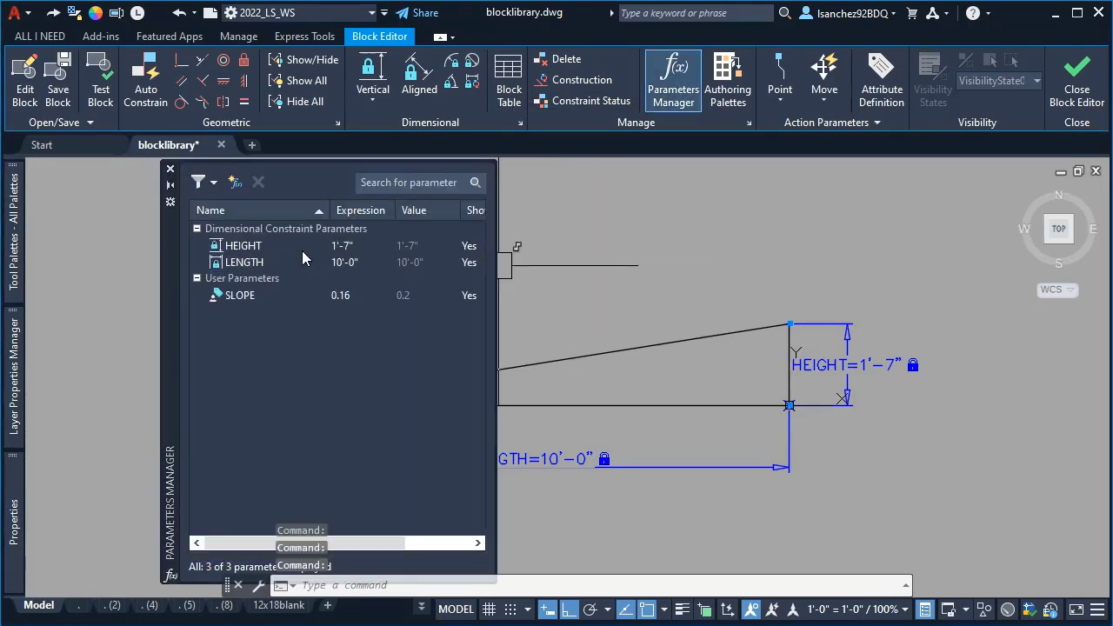
- Set HEIGHT's expression to LENGTH*SLOPE and close the Block Editor
click(244, 246)
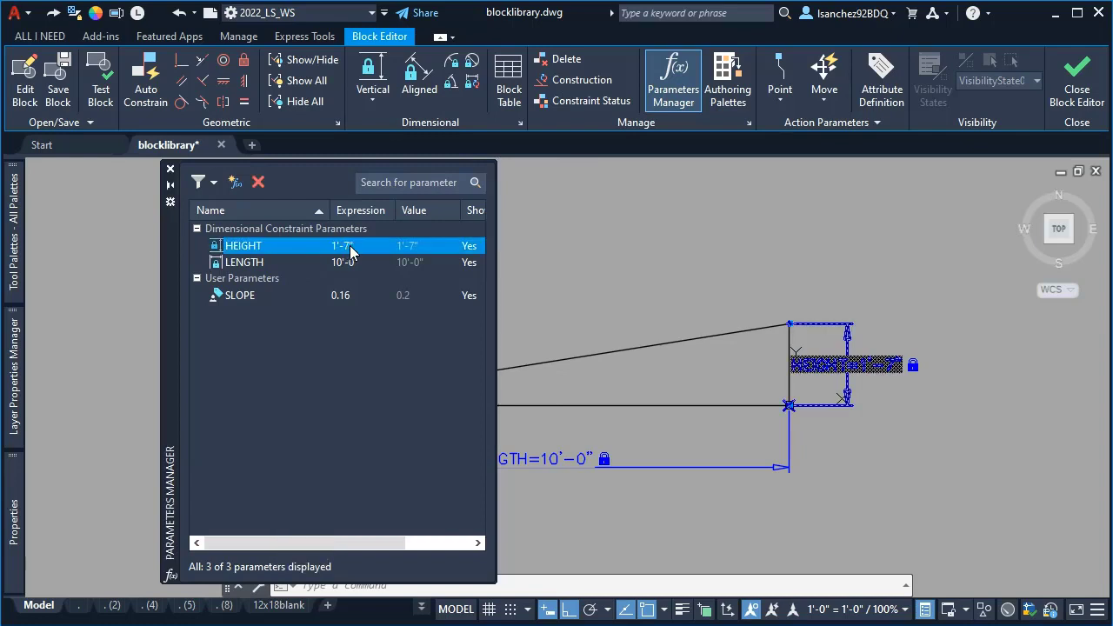
double_click(343, 245)
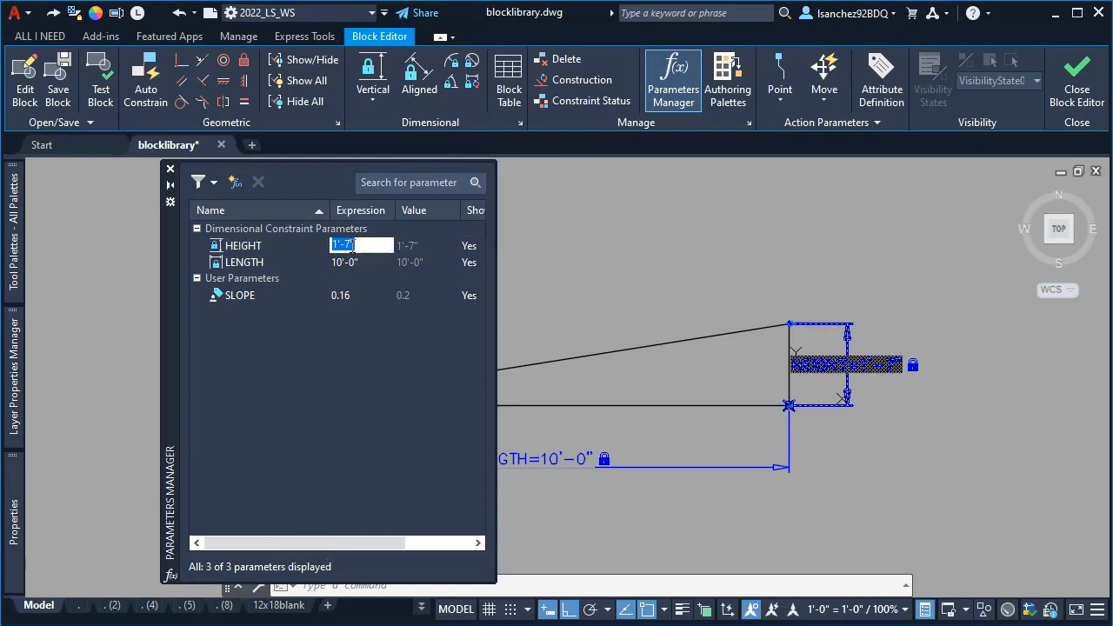
text(LENG)
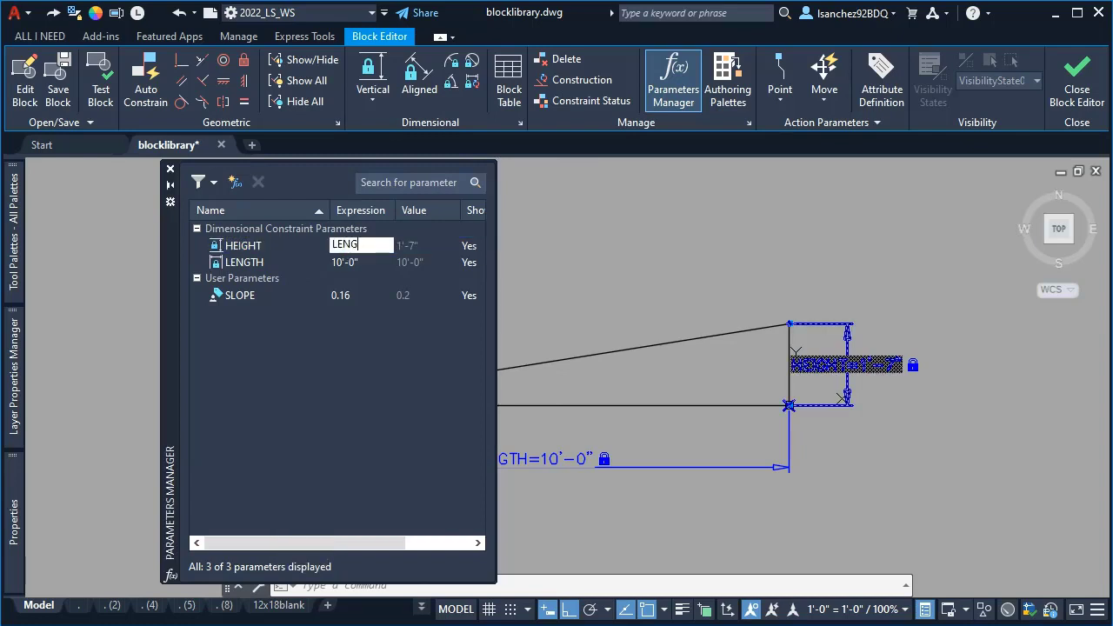
text(T)
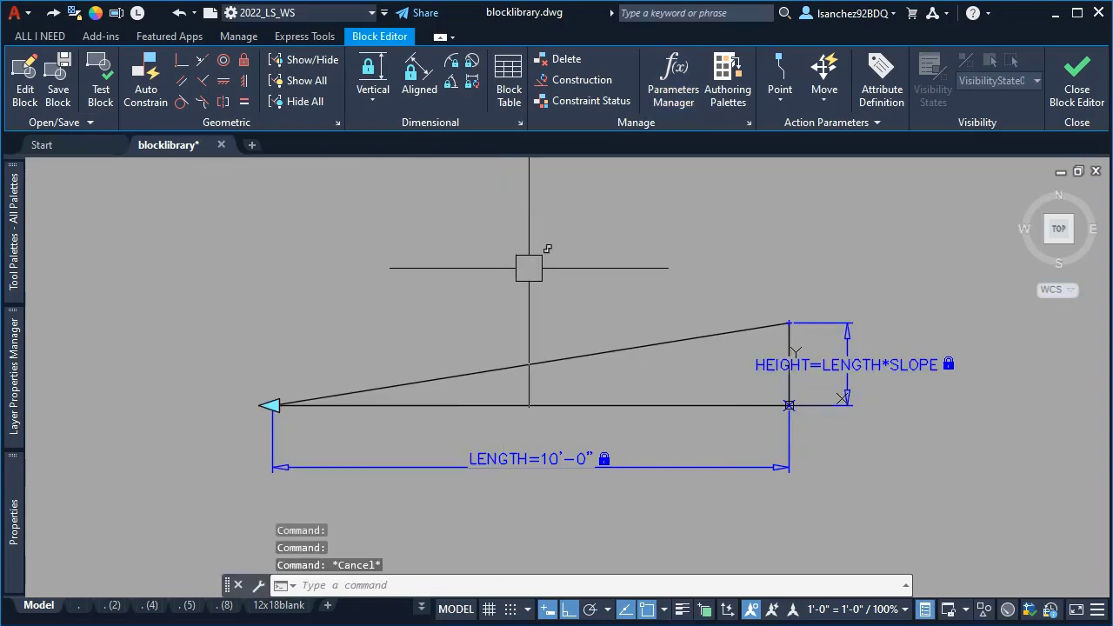
click(1077, 78)
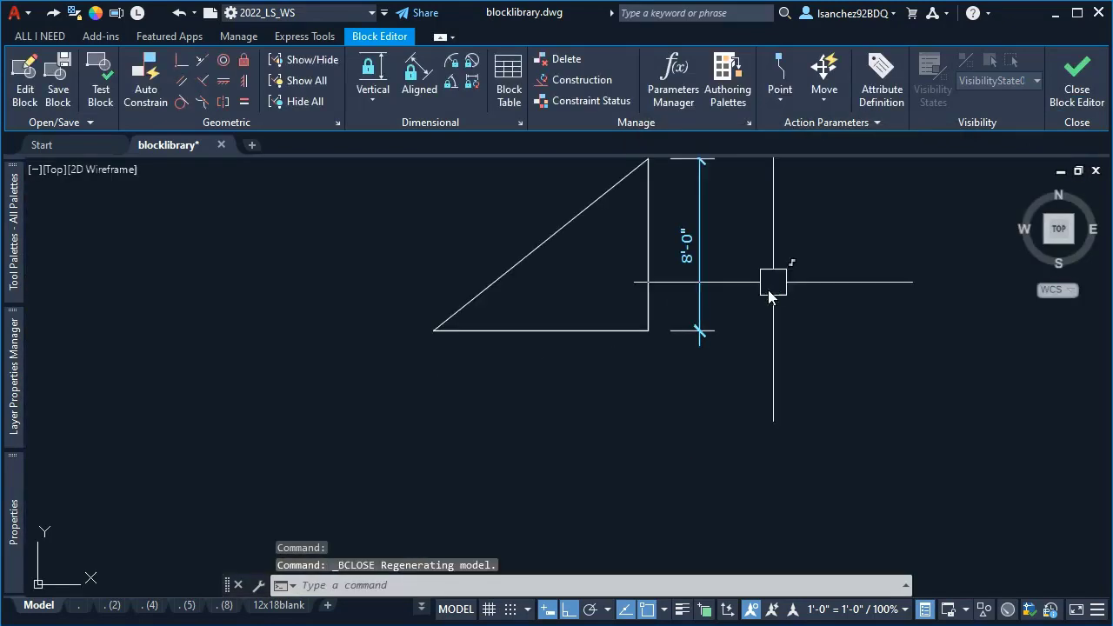
- Set the placed ramp block's SLOPE to 0.2 in Properties and stretch its length
click(1076, 79)
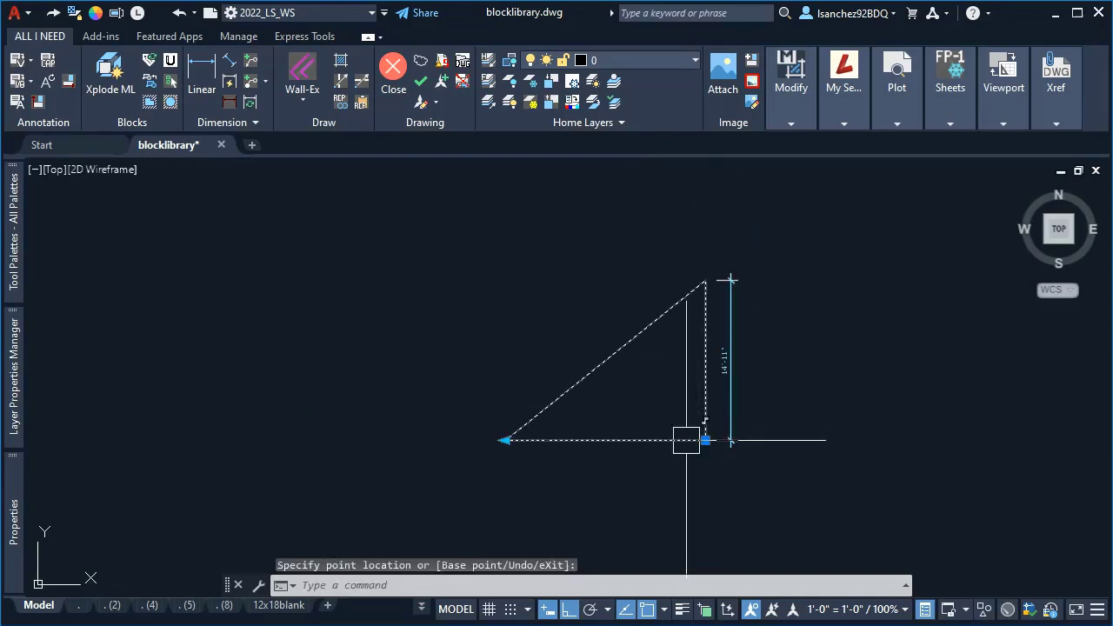
click(12, 521)
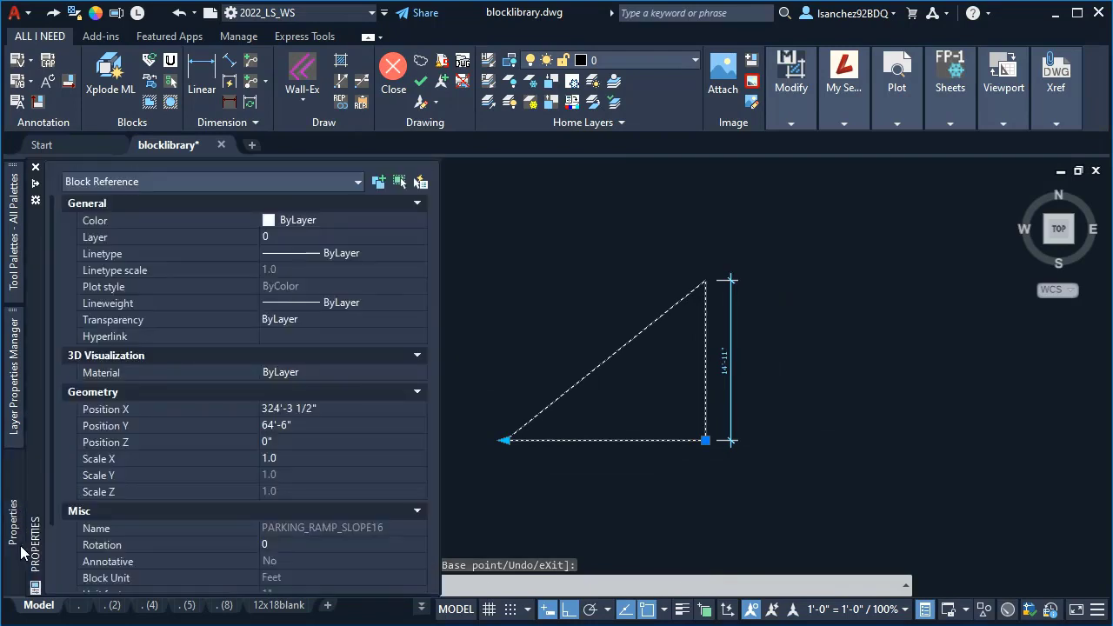
scroll(down, 3)
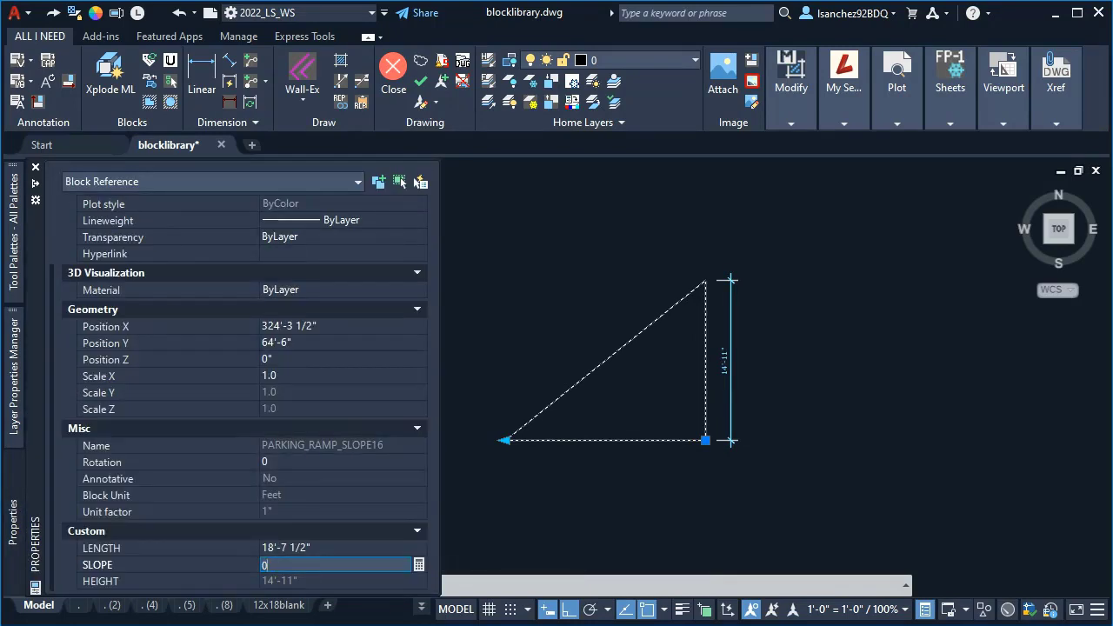
text(0.2)
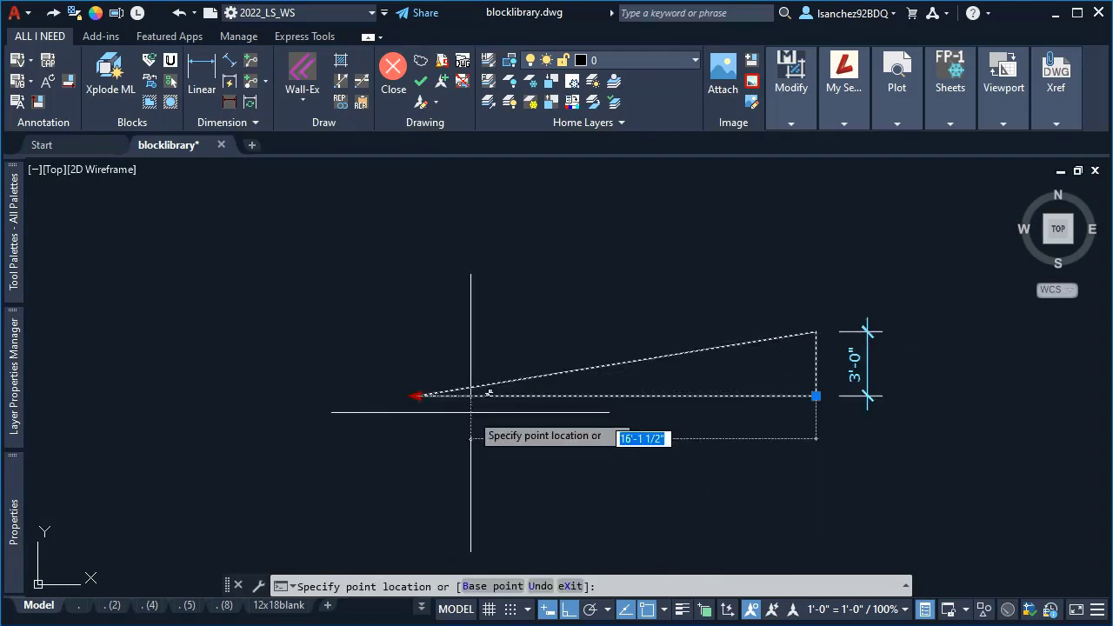
click(647, 395)
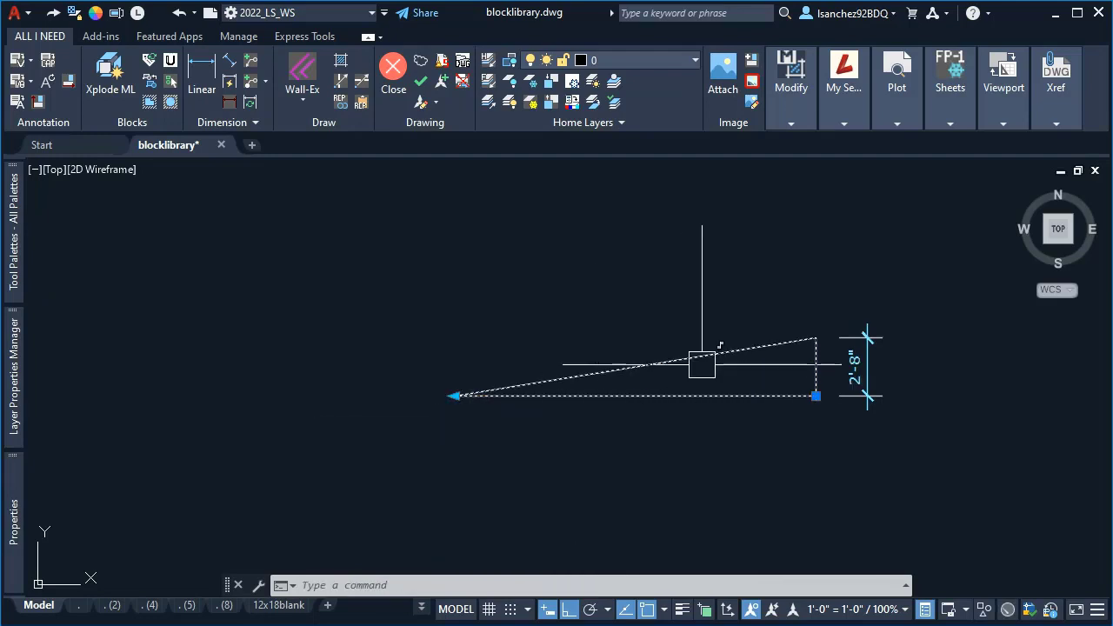
- Reset the flexed ramp block to its default dimensions via Reset Block
right_click(702, 364)
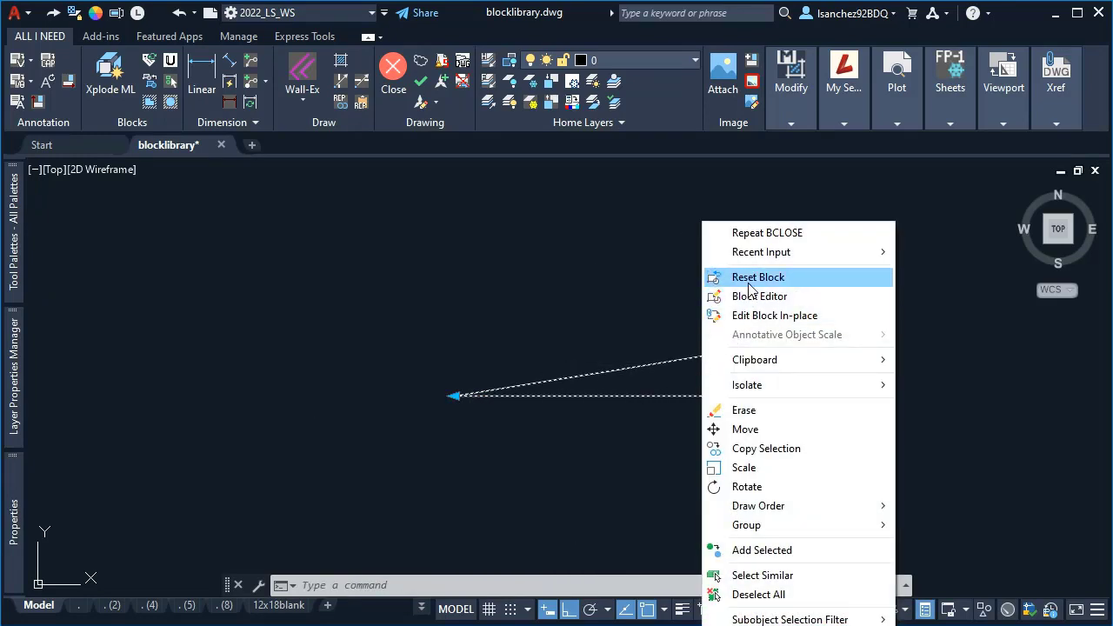
click(757, 277)
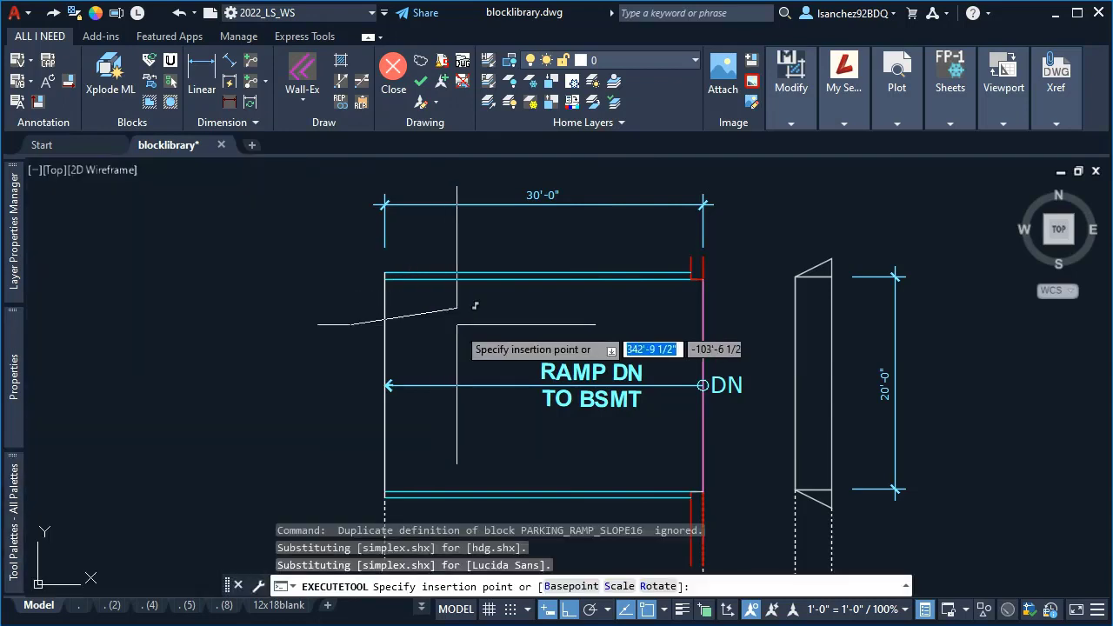
mouse_move(702, 482)
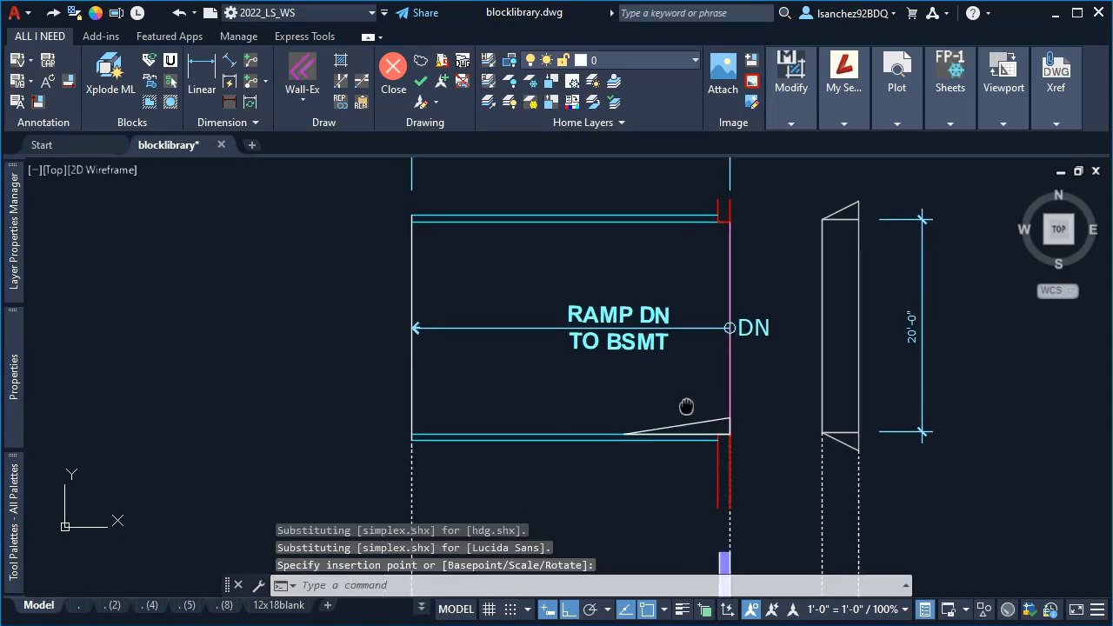
- Select the newly inserted PARKING_RAMP_SLOPE16 block in the ramp section drawing
click(626, 433)
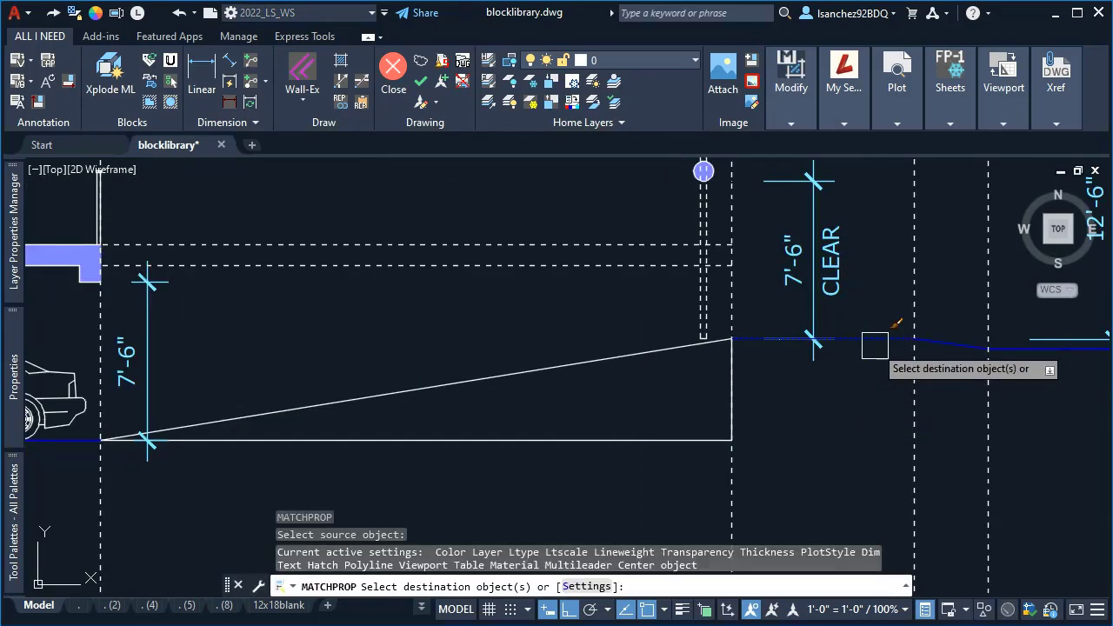
mouse_move(600, 363)
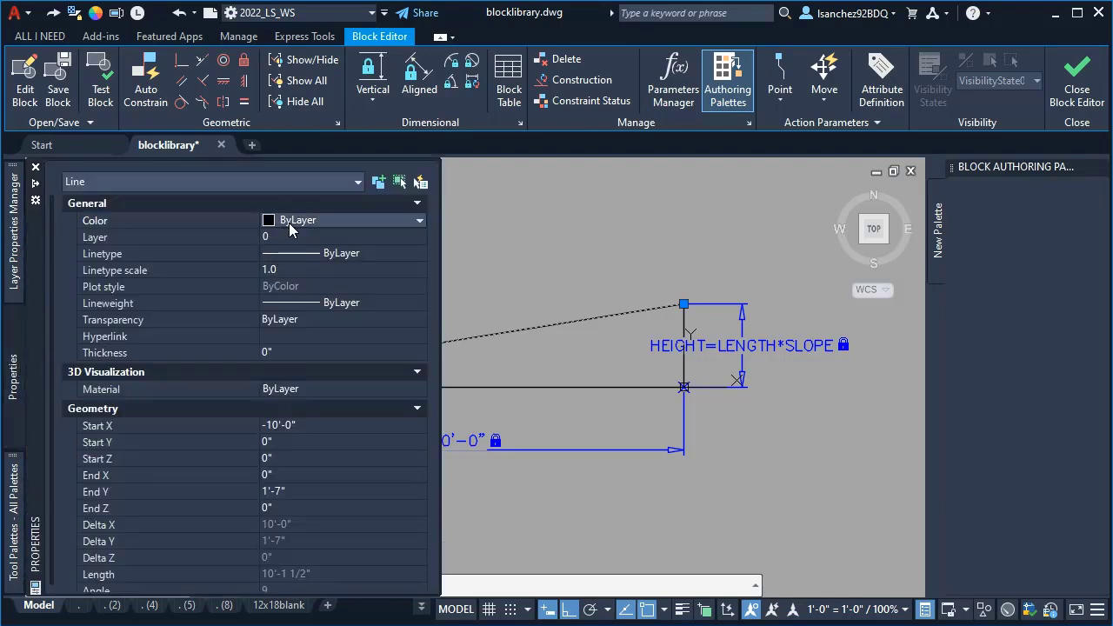
- Set the block's line colour to ByBlock, then close the Block Editor saving changes
click(418, 220)
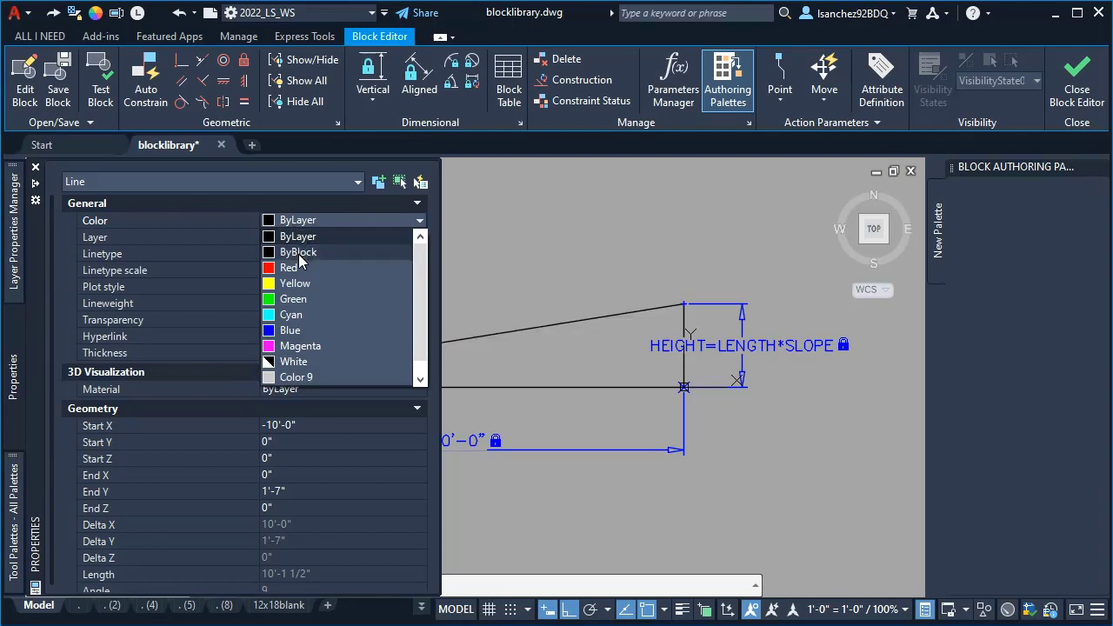
click(298, 252)
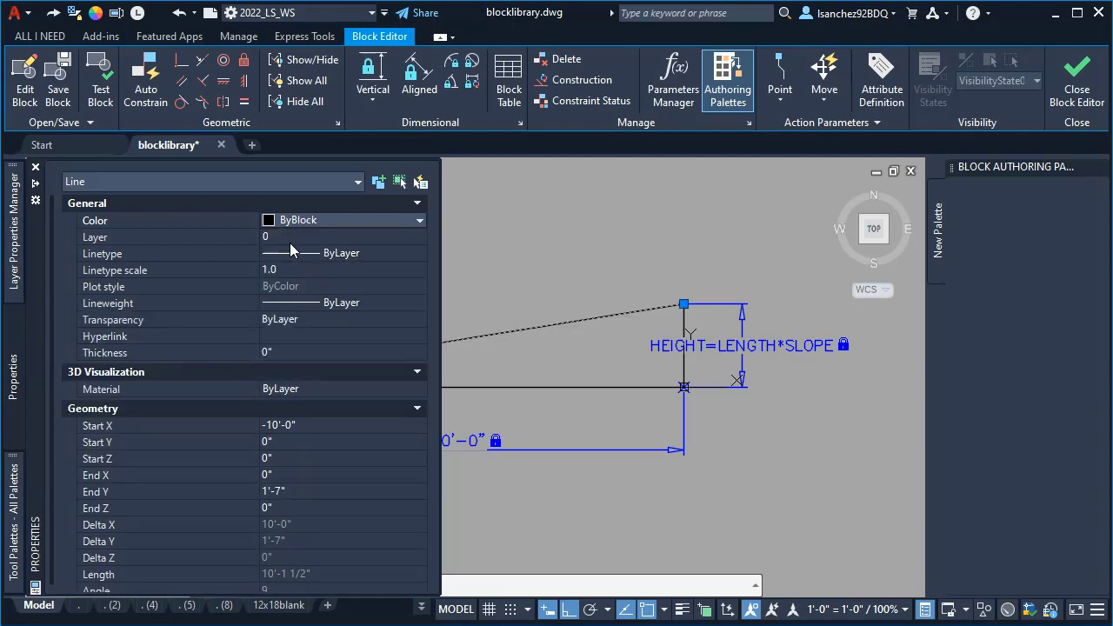
mouse_move(348, 243)
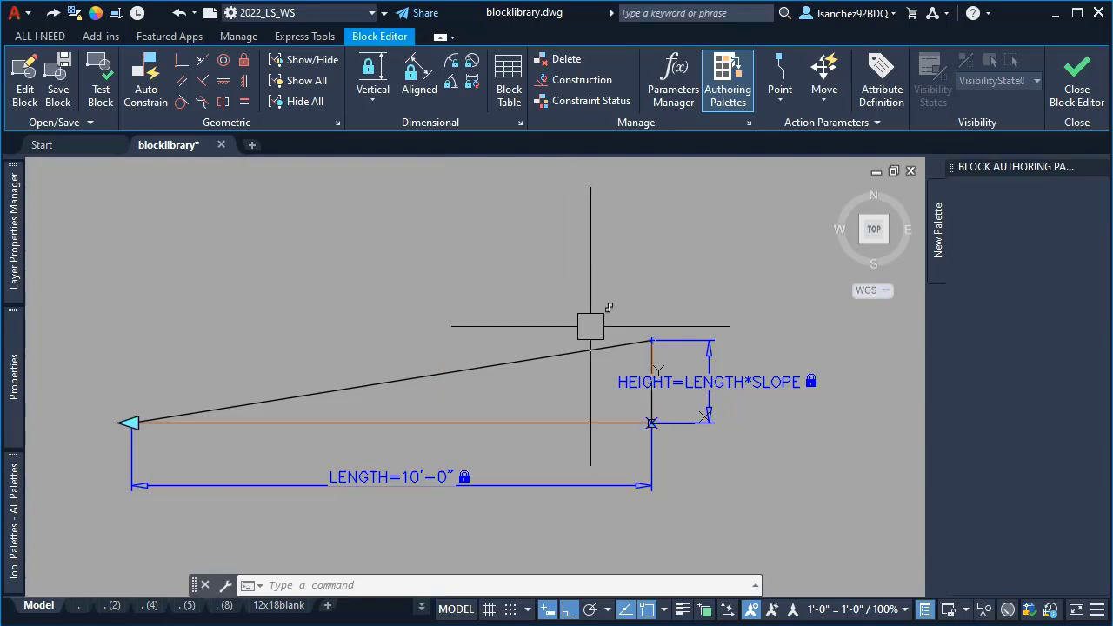
click(1076, 78)
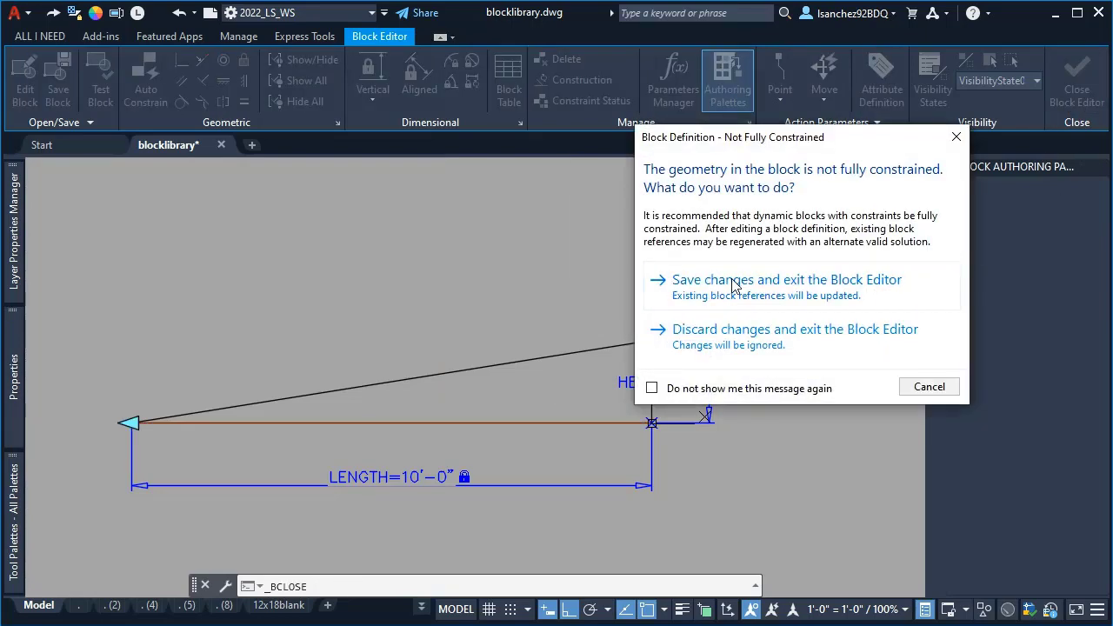
click(787, 279)
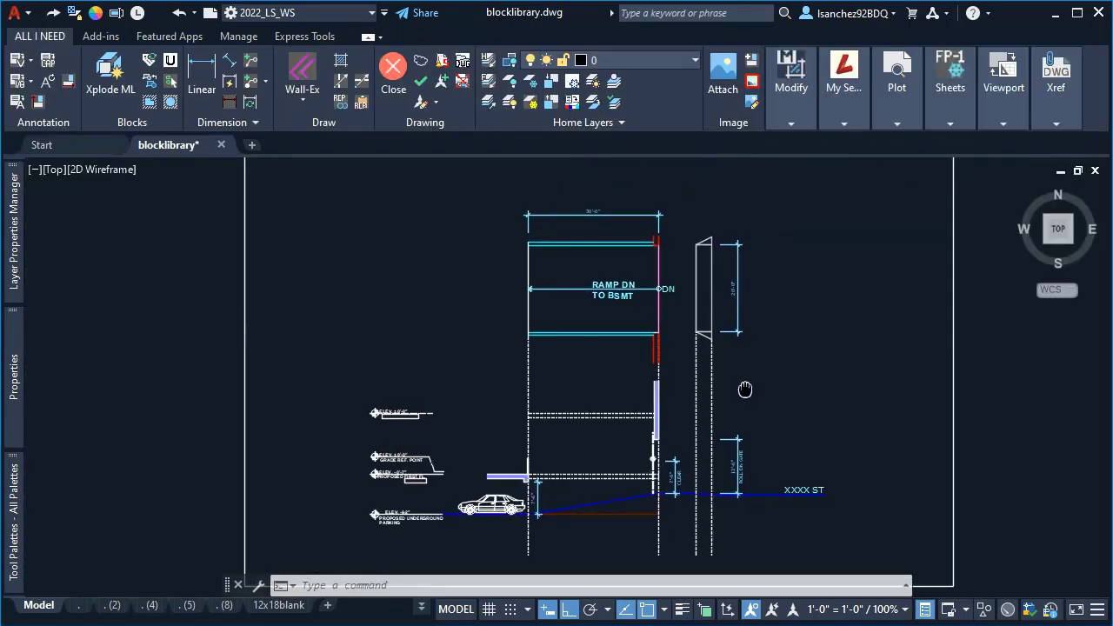